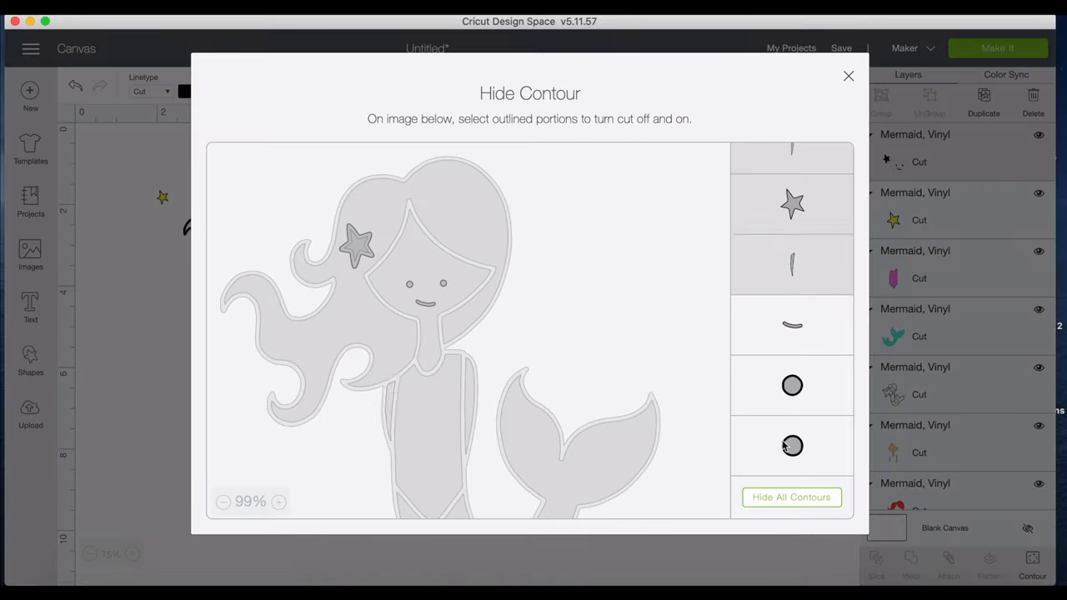
Close the contour preview and clear the finished mermaid examples off the canvas.
left_click(848, 75)
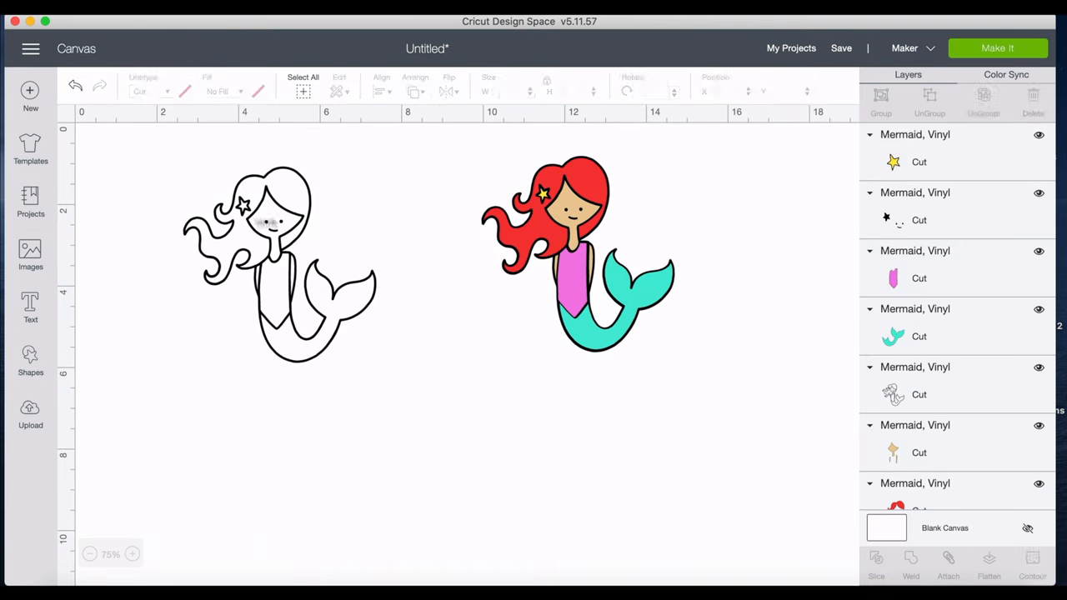
left_click(997, 48)
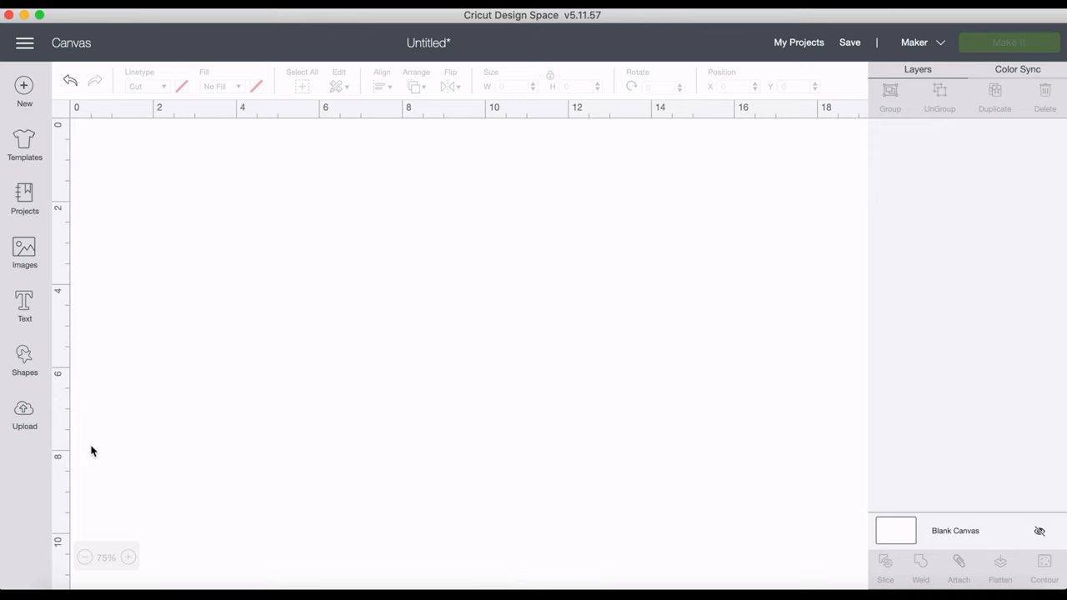
mouse_move(140, 425)
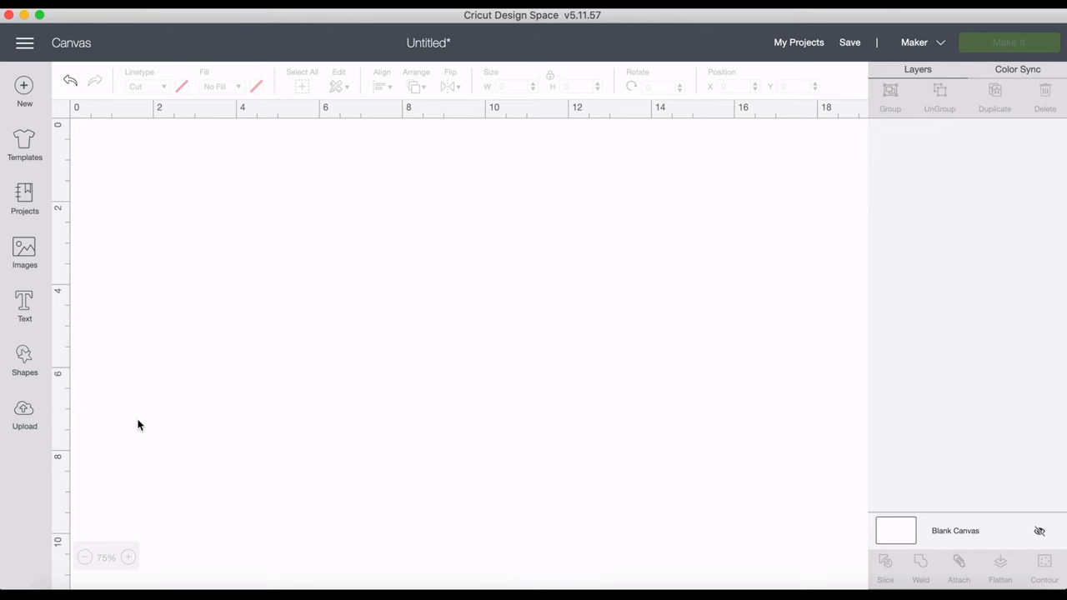
mouse_move(148, 324)
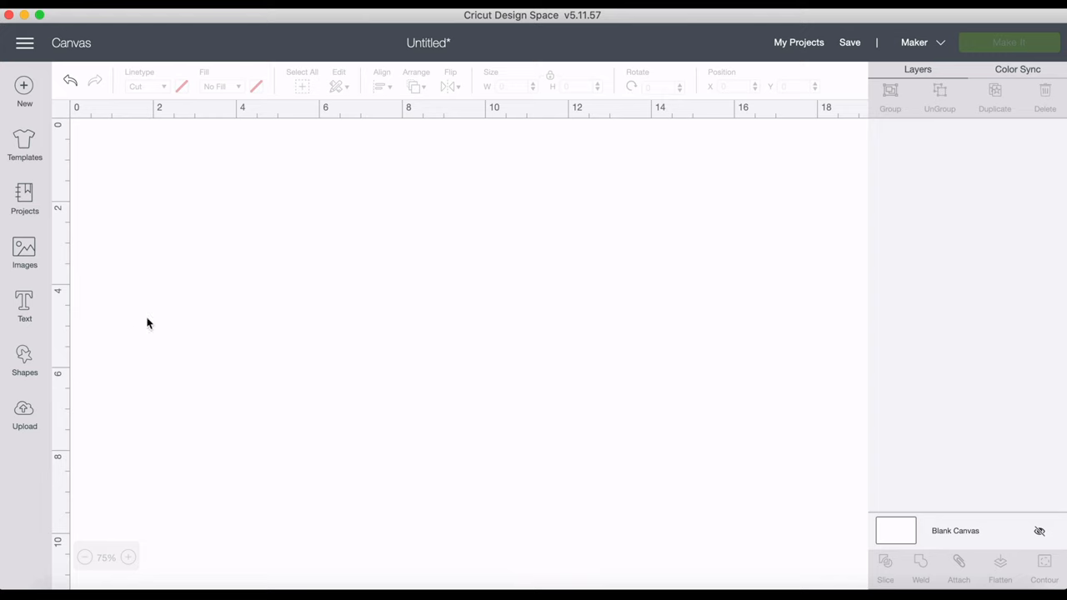
mouse_move(24, 250)
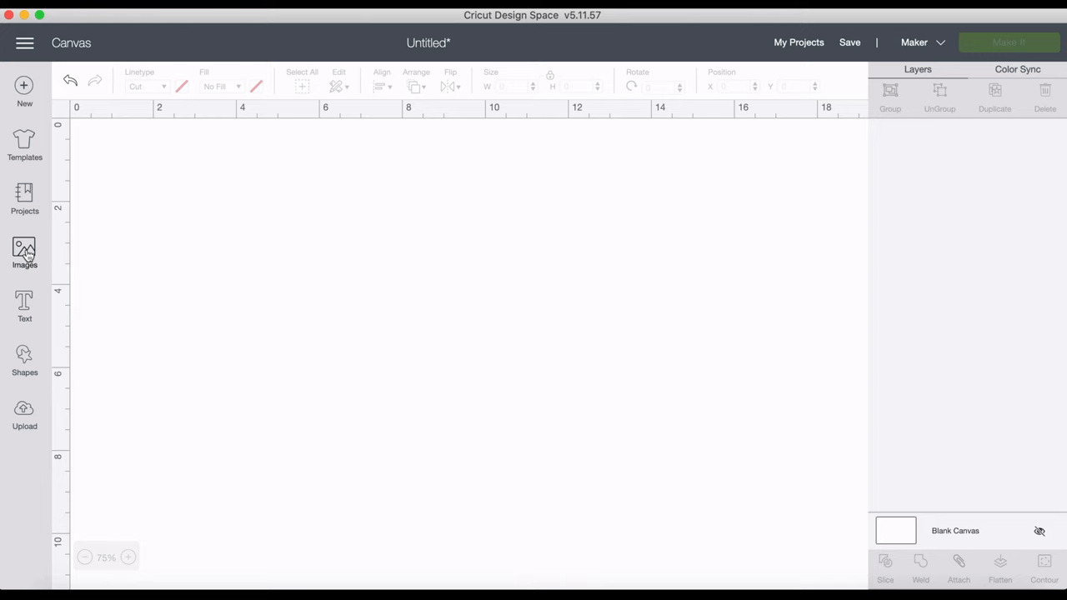
Browse the image library results for mermaid to find the black-outline mermaid.
left_click(24, 253)
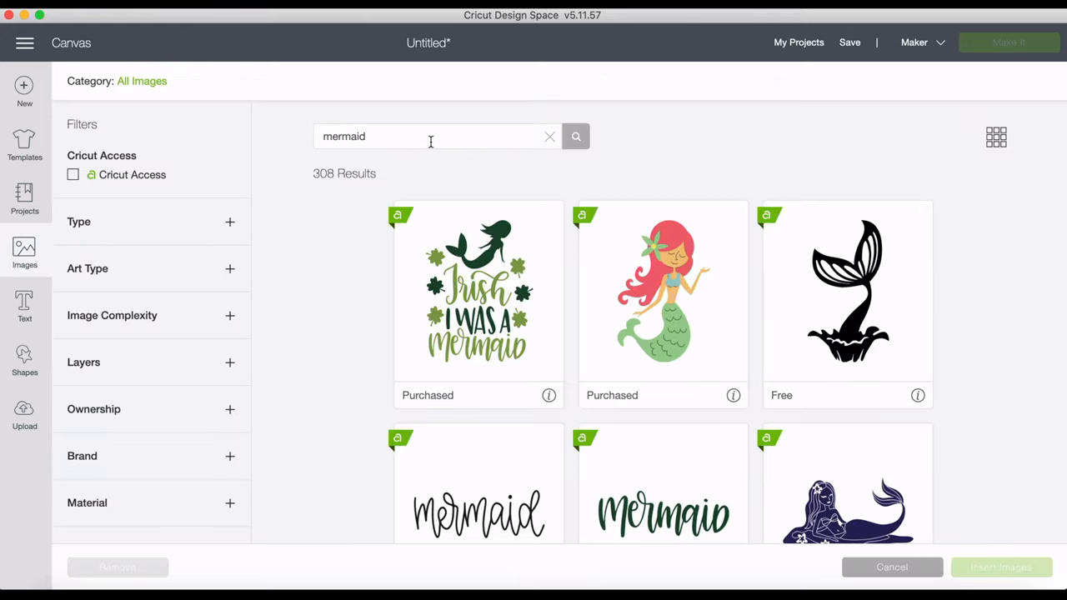
scroll("down", 3)
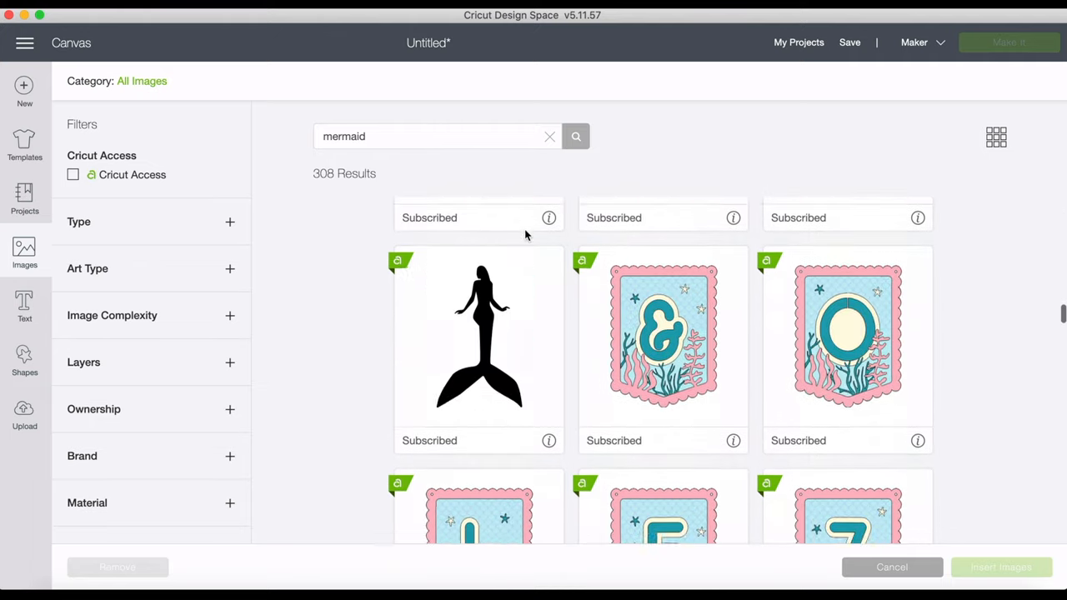
scroll("down", 3)
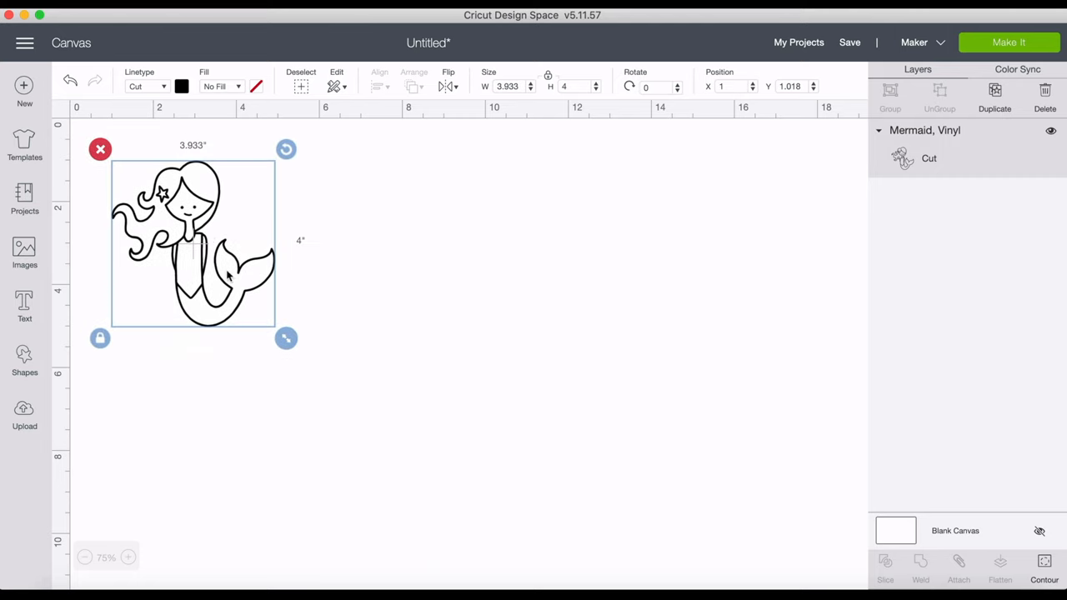
Enlarge the outline mermaid to about 4.7 inches wide and place a copy to its right.
left_click_drag(286, 338, 299, 349)
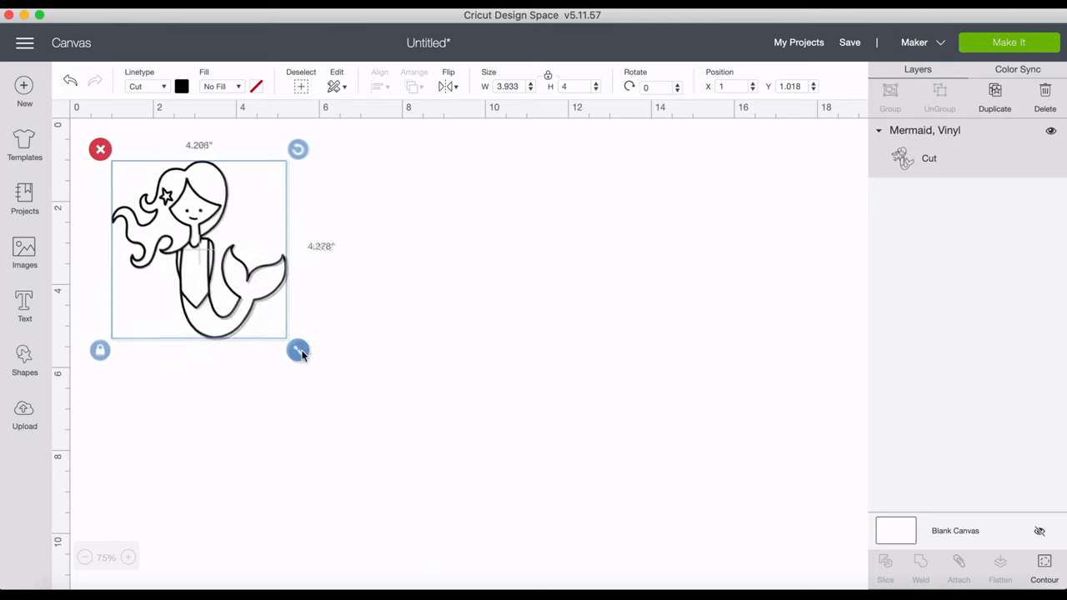
left_click_drag(298, 350, 305, 358)
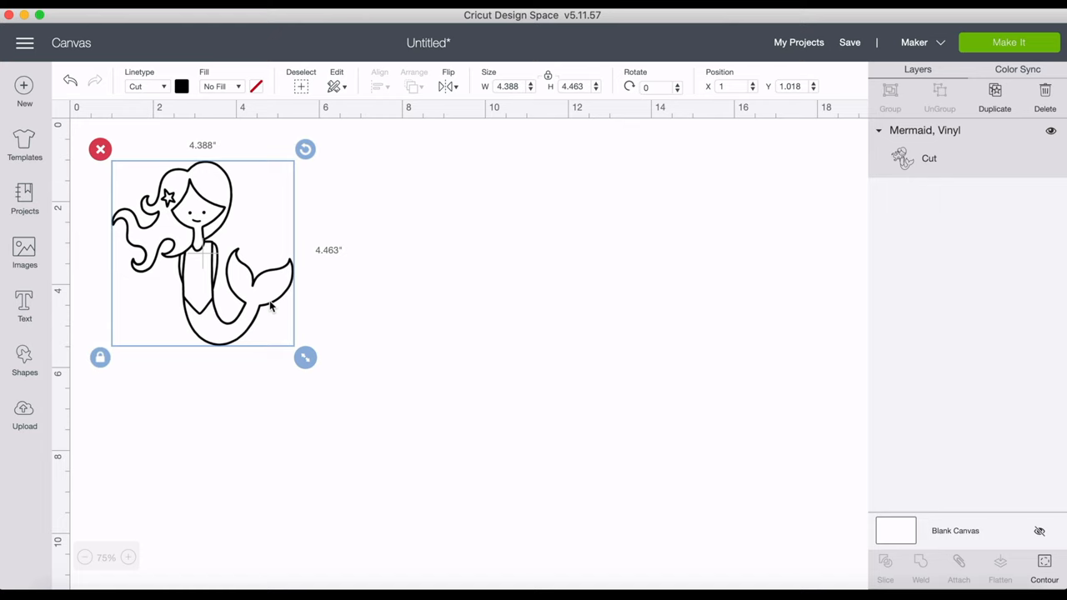
left_click_drag(203, 250, 191, 243)
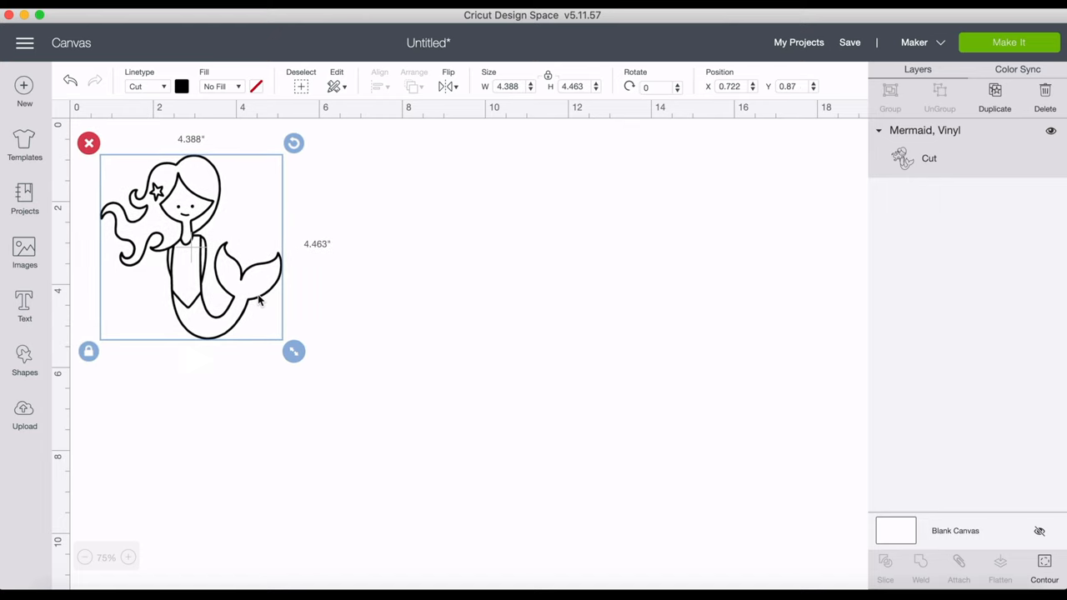
left_click_drag(294, 351, 308, 366)
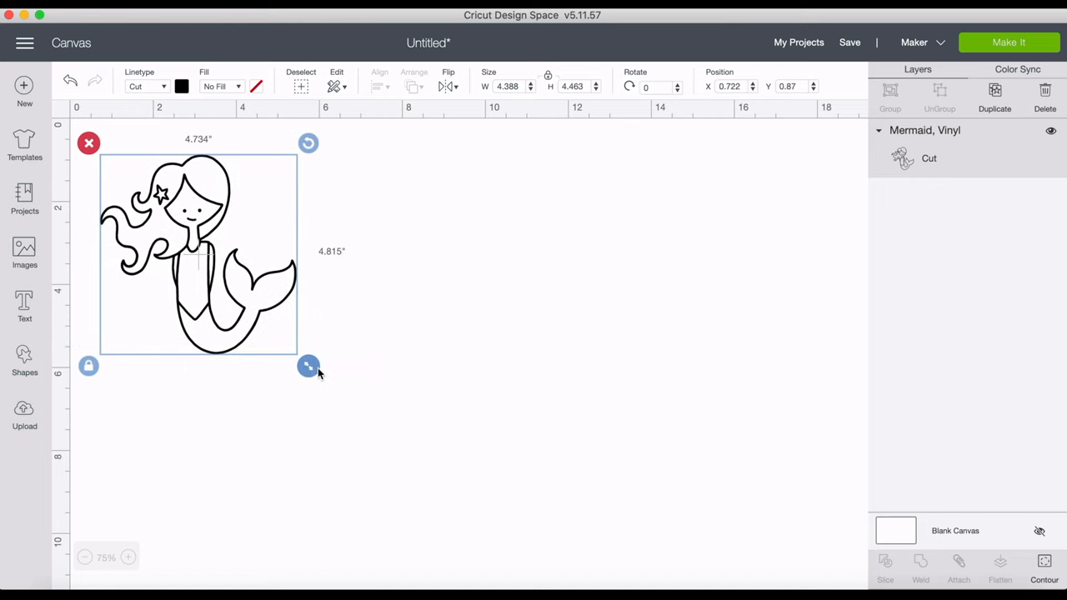
left_click_drag(308, 366, 306, 366)
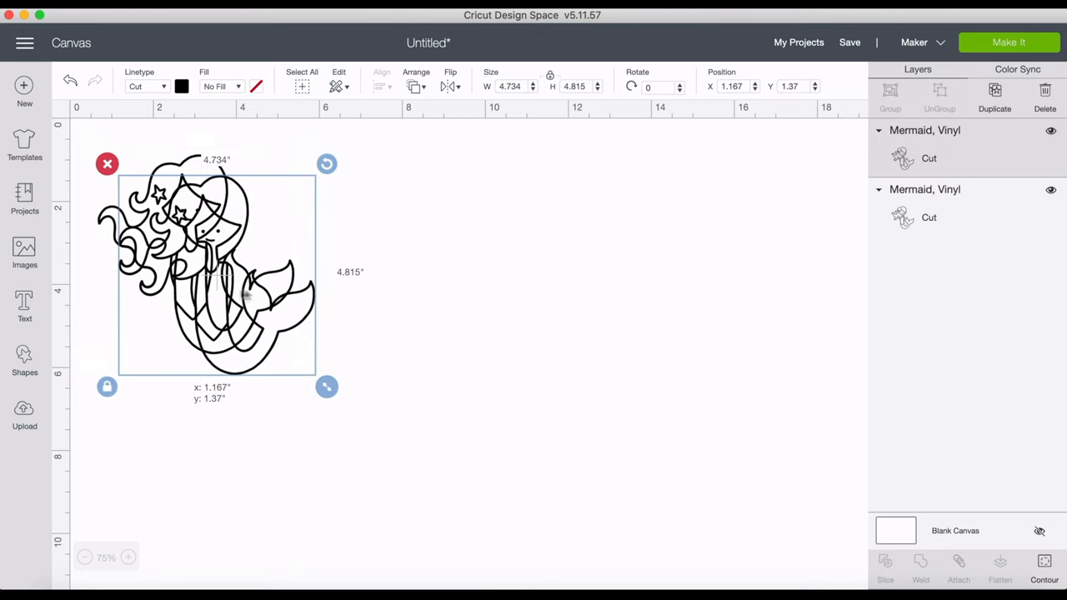
left_click_drag(217, 266, 408, 263)
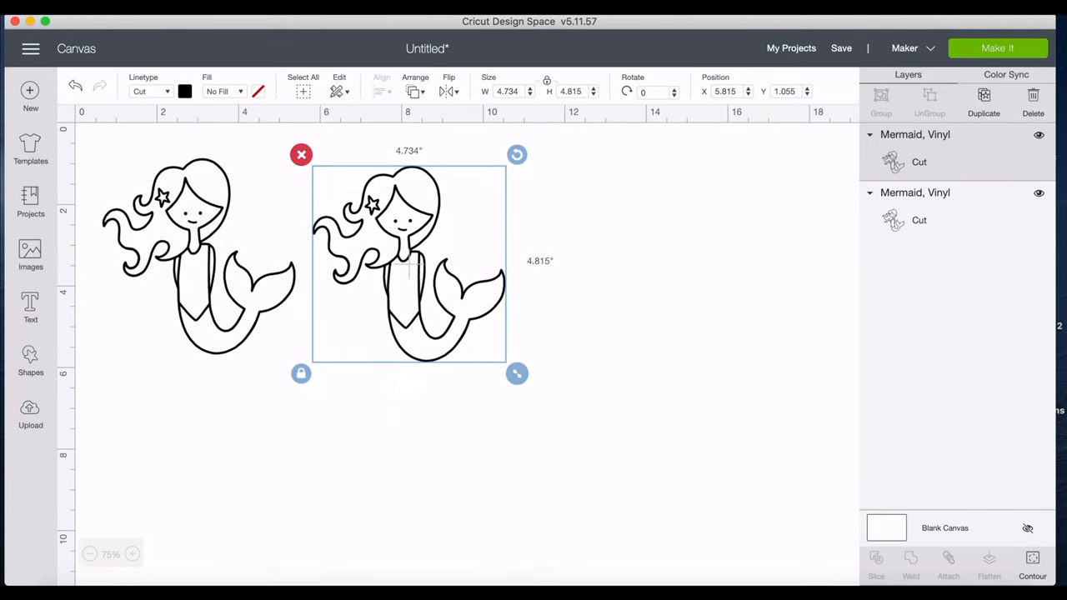
Hide every contour on the copy except the tail, leaving a 2.8 by 2.4 inch piece.
left_click(1029, 578)
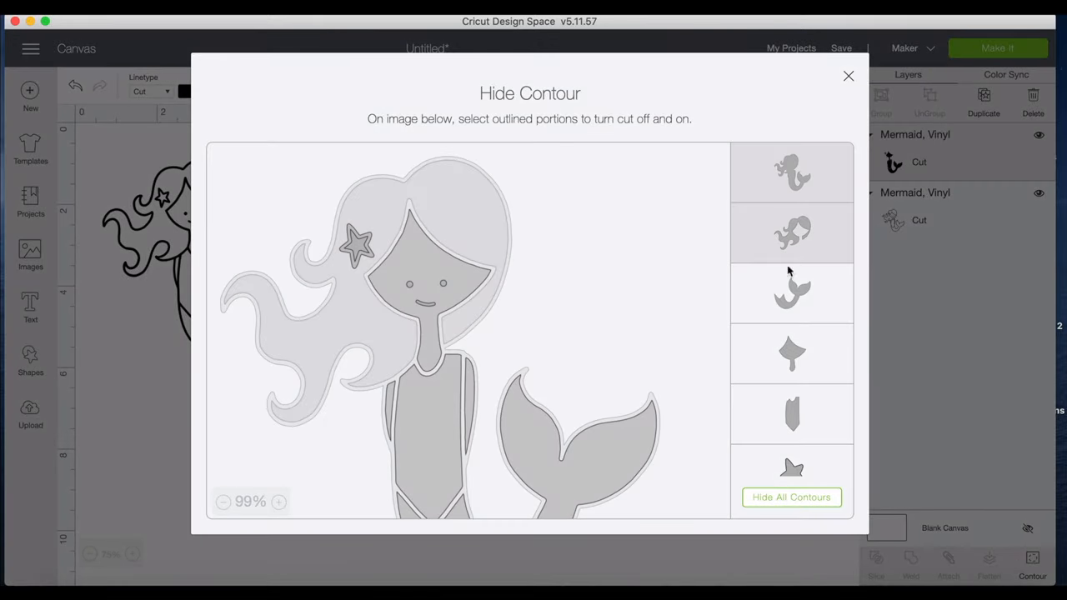
scroll("down", 3)
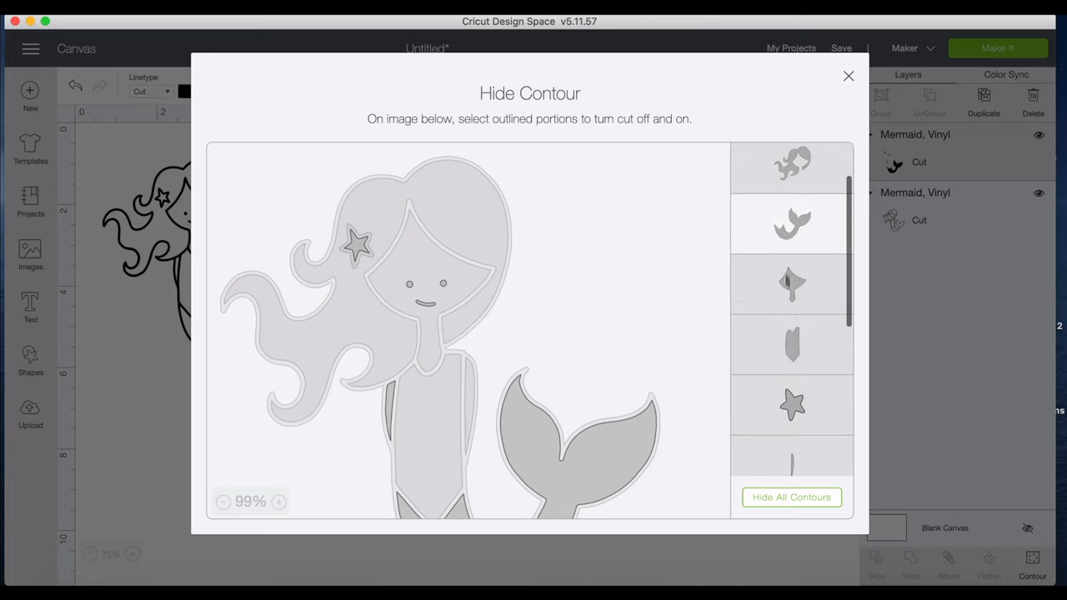
scroll("down", 3)
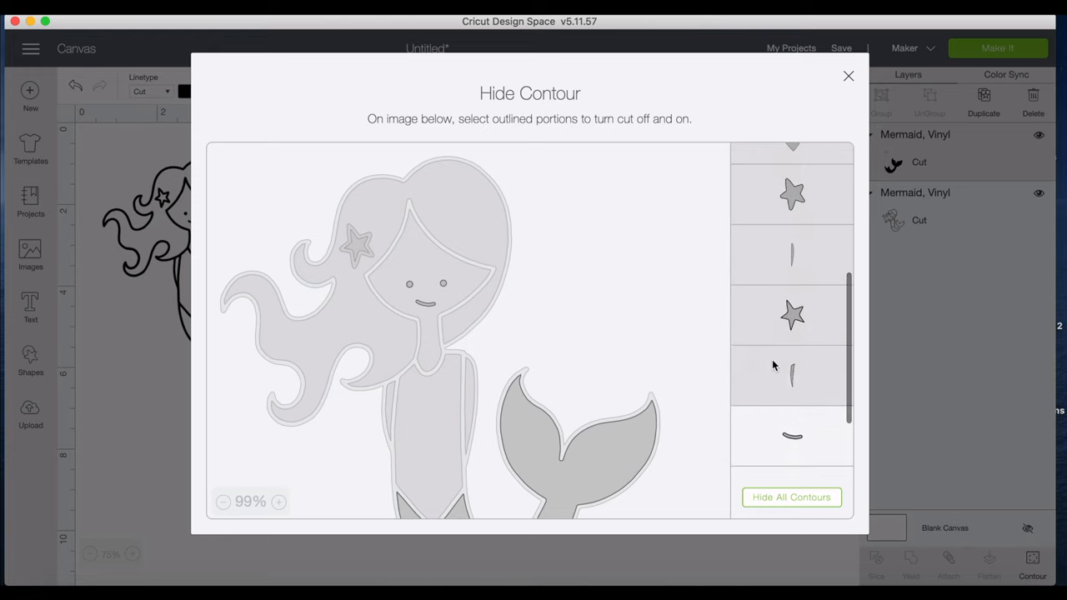
scroll("down", 3)
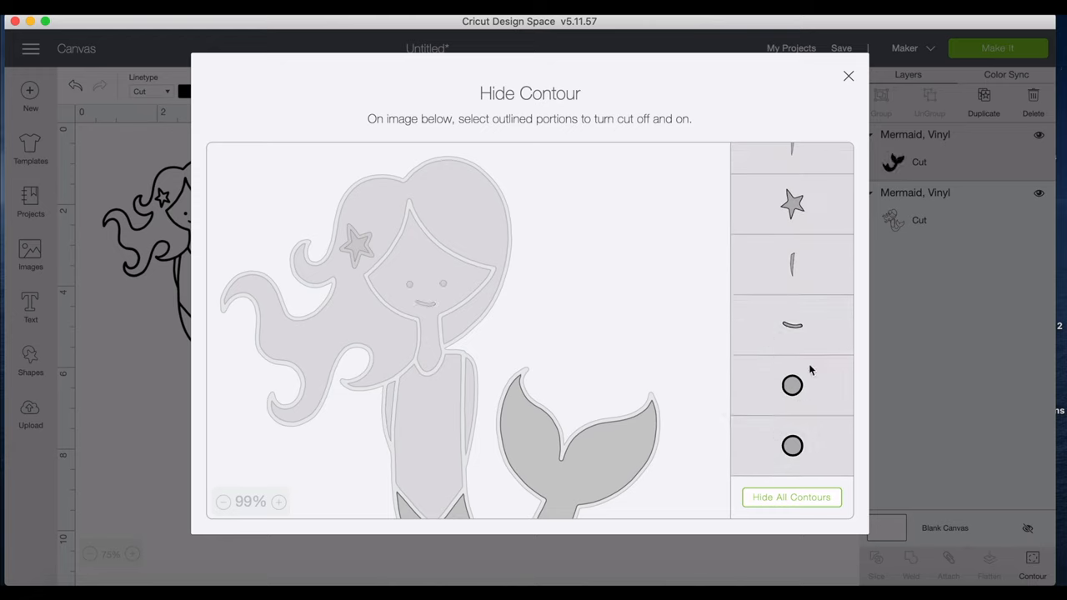
left_click(848, 75)
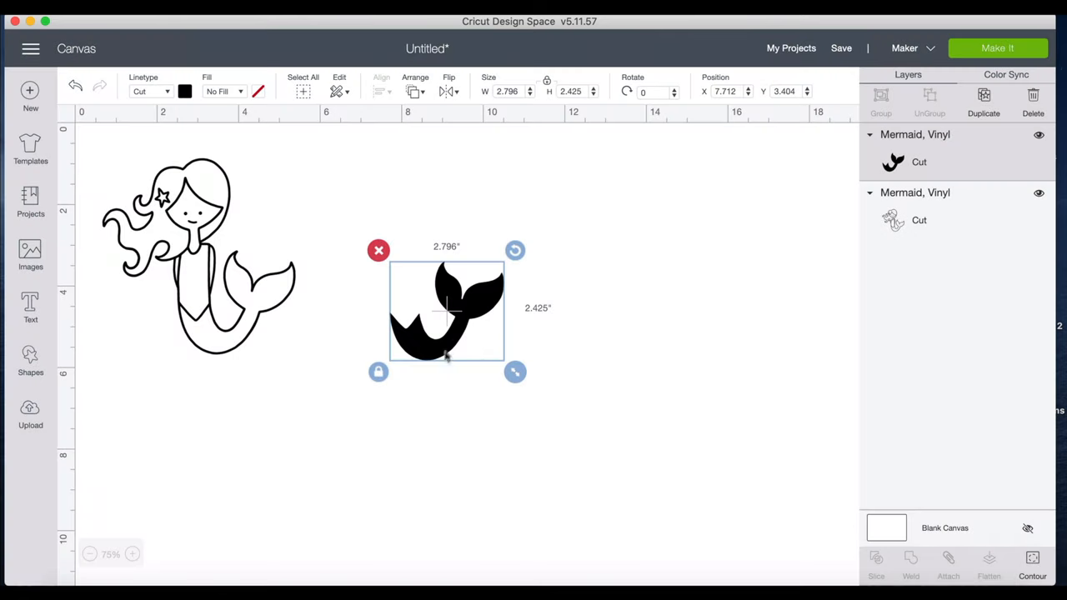
Colour the tail piece turquoise #5befda with the custom colour picker.
left_click(185, 91)
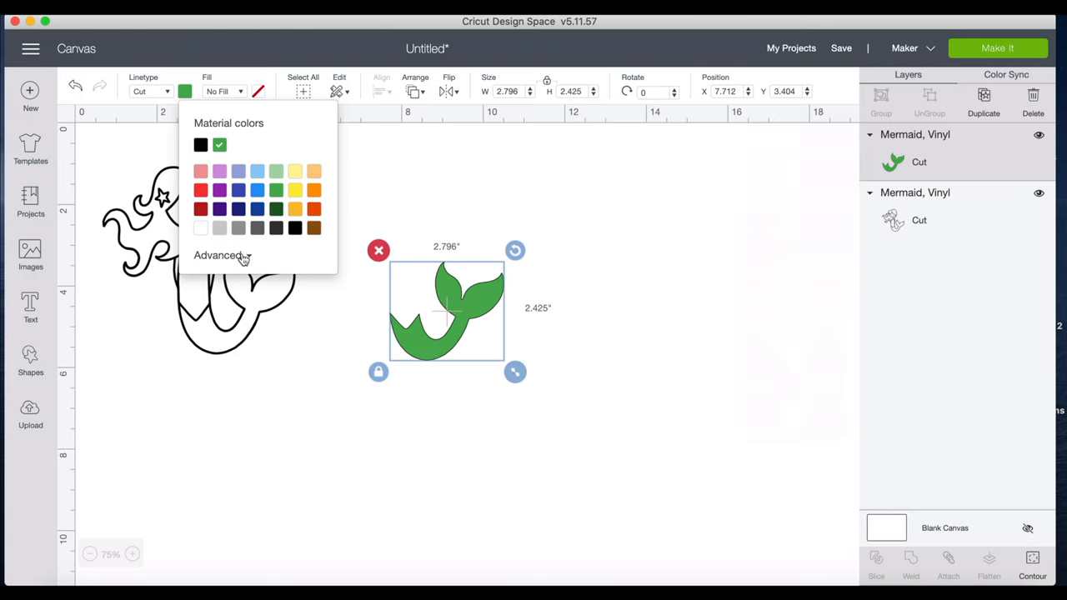
left_click(221, 255)
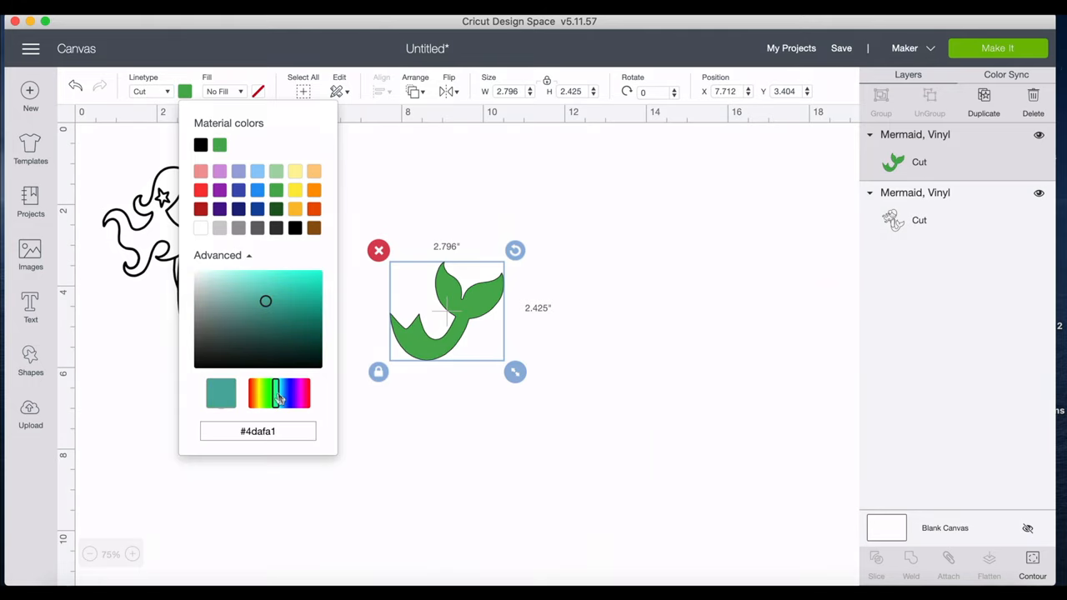
left_click(274, 278)
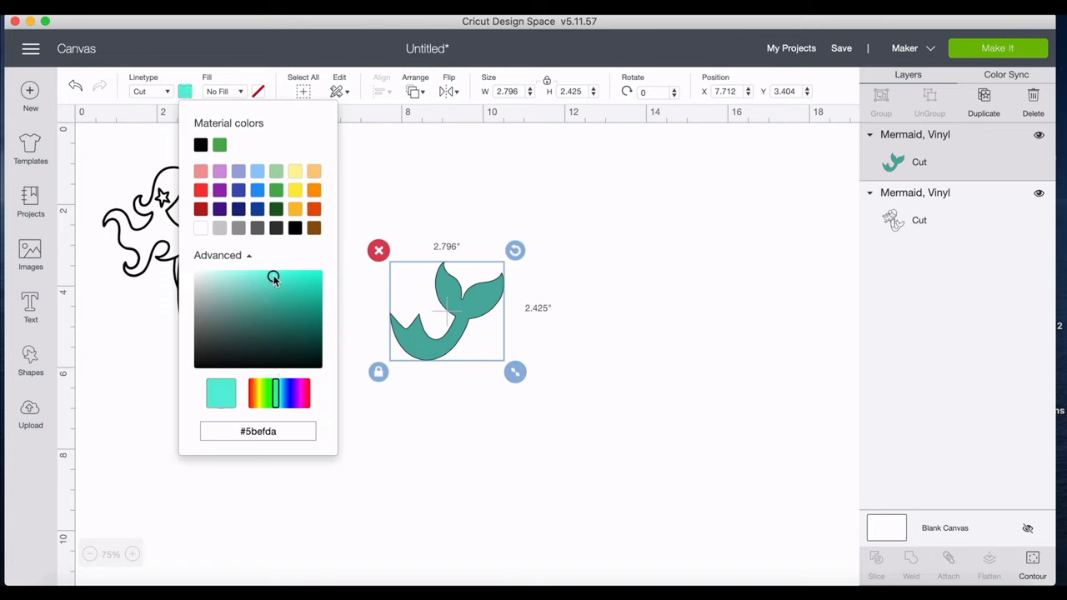
left_click(273, 276)
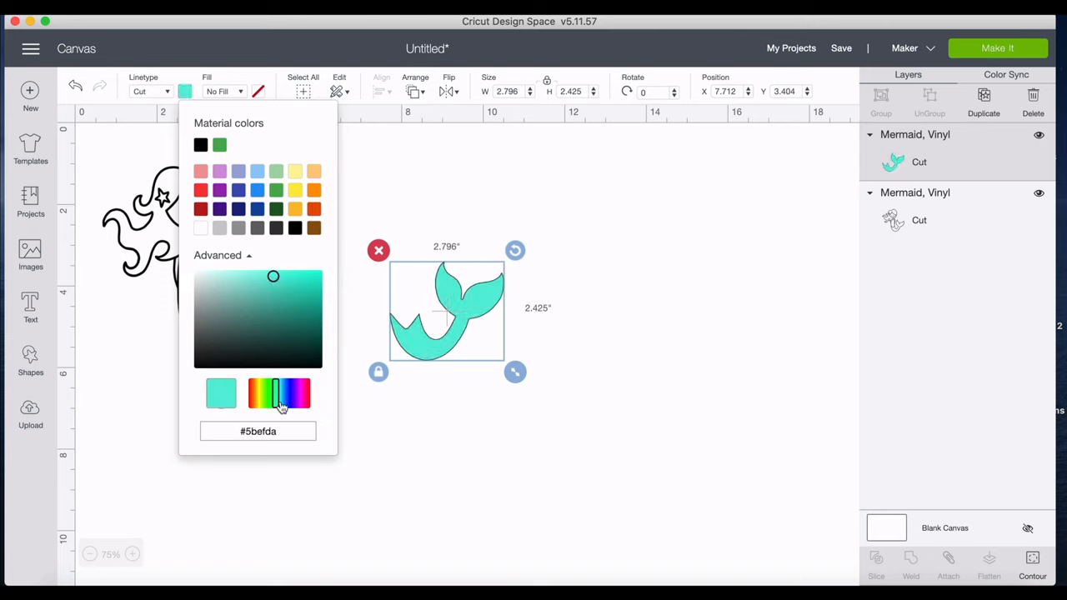
left_click(283, 279)
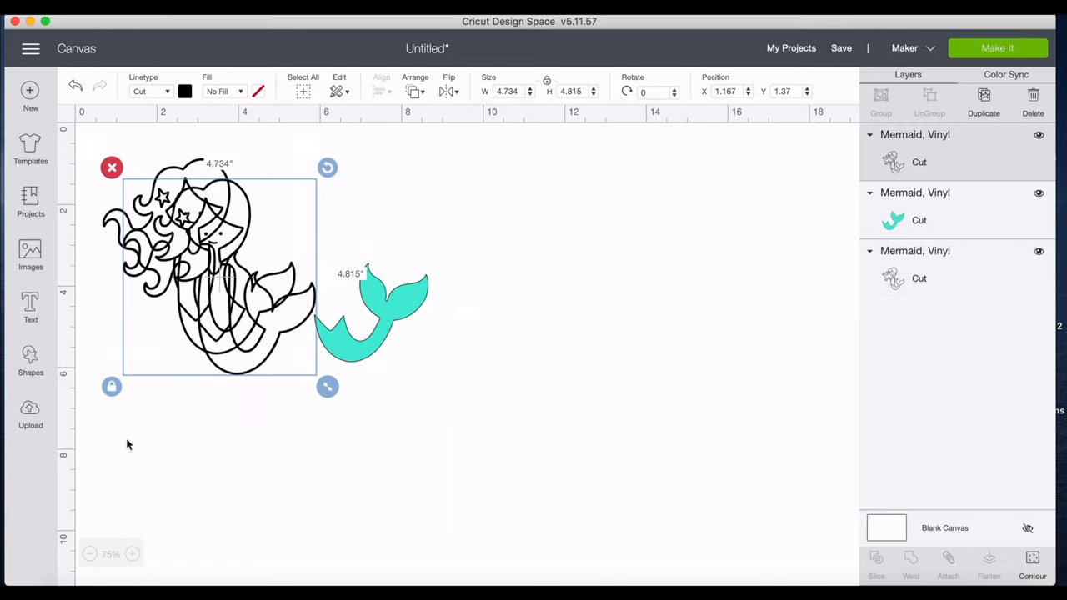
Move the new copy right of the tail and hide all contours except the swimsuit top.
left_click_drag(216, 267, 550, 262)
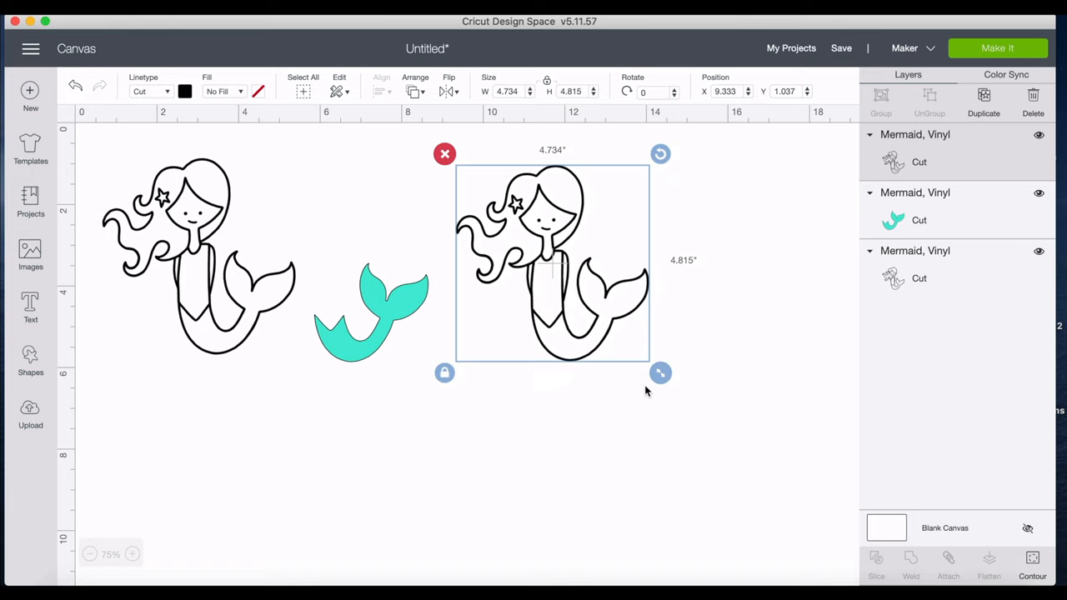
left_click(1032, 581)
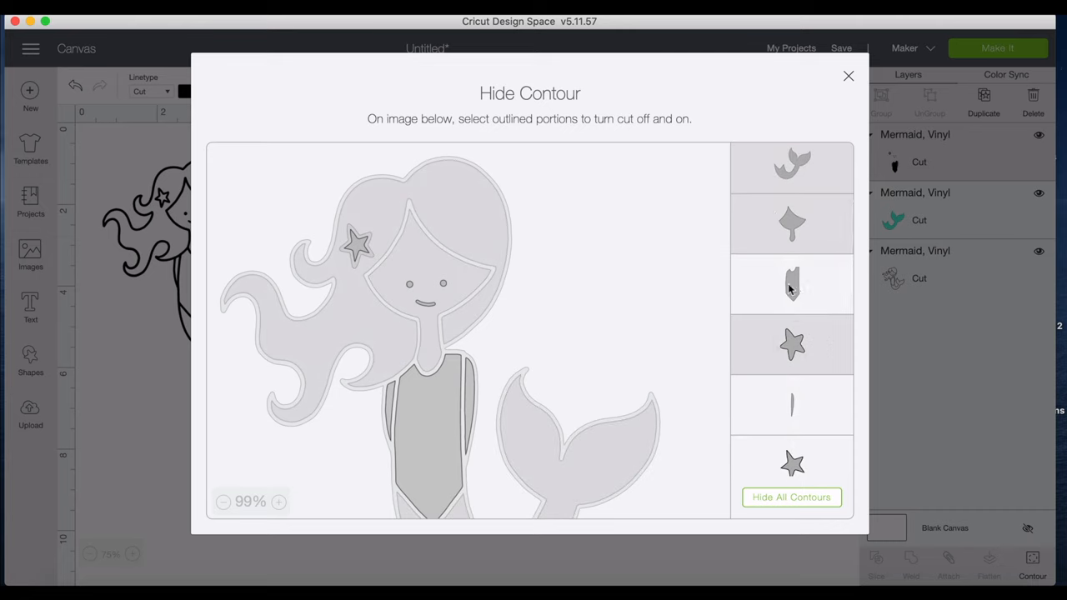
mouse_move(799, 296)
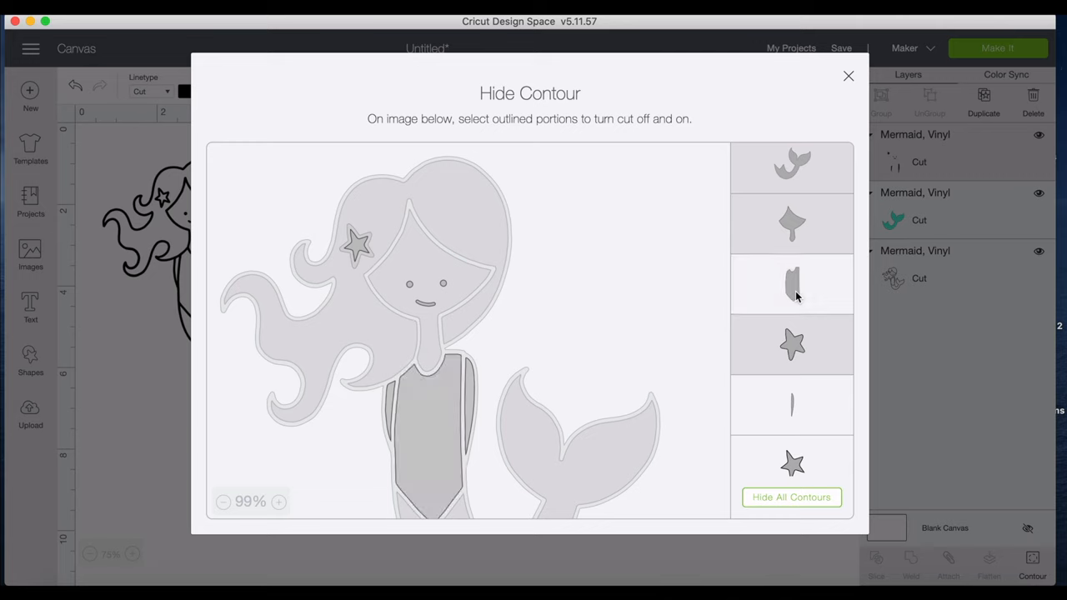
scroll("down", 3)
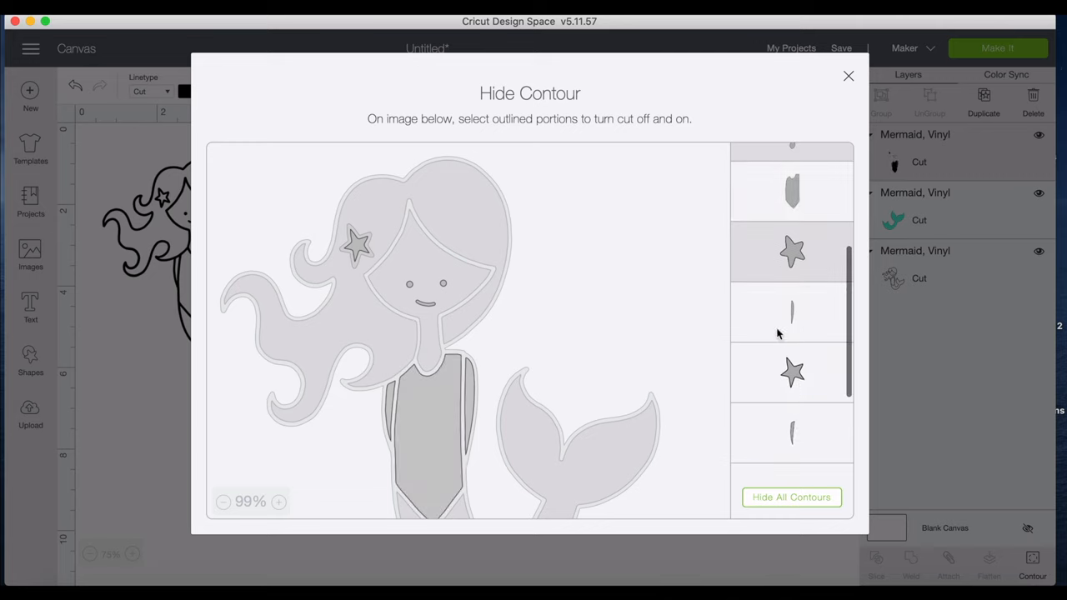
scroll("down", 3)
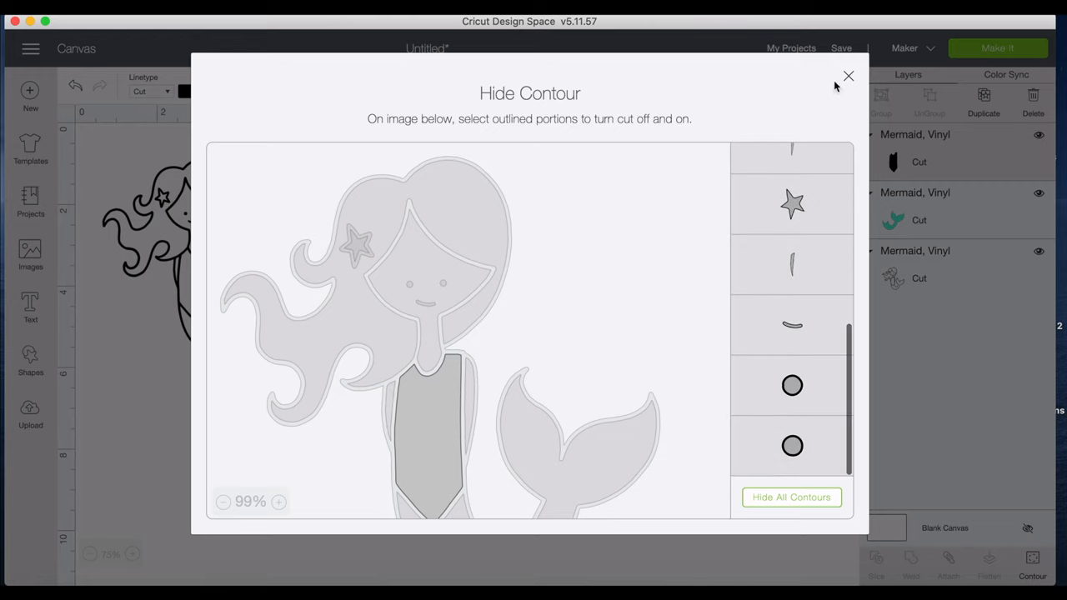
left_click(846, 75)
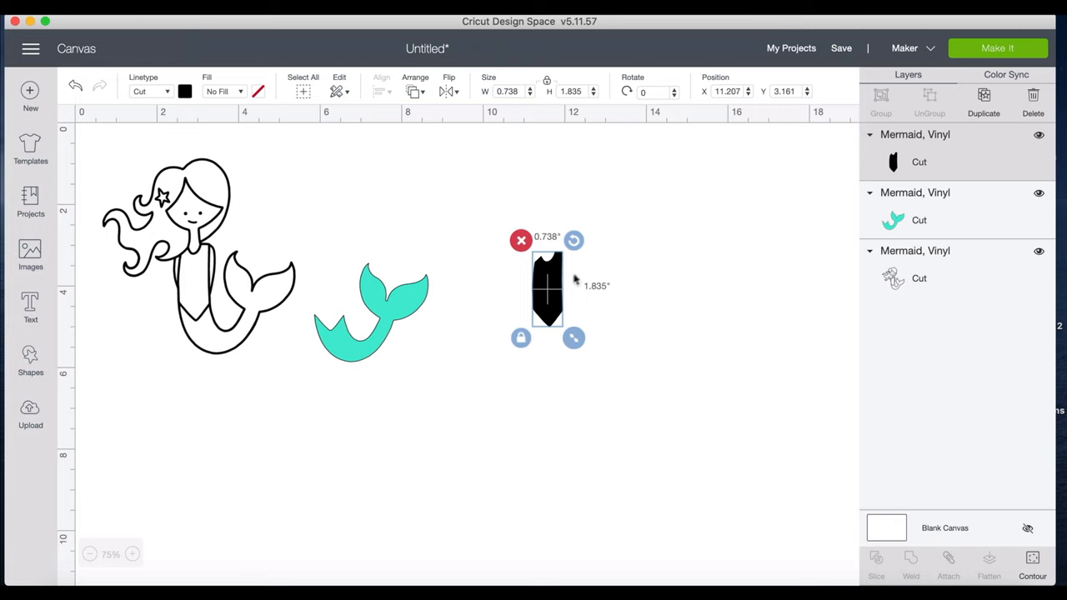
Turn the swimsuit top pink and position it just above the turquoise tail.
left_click_drag(549, 290, 498, 296)
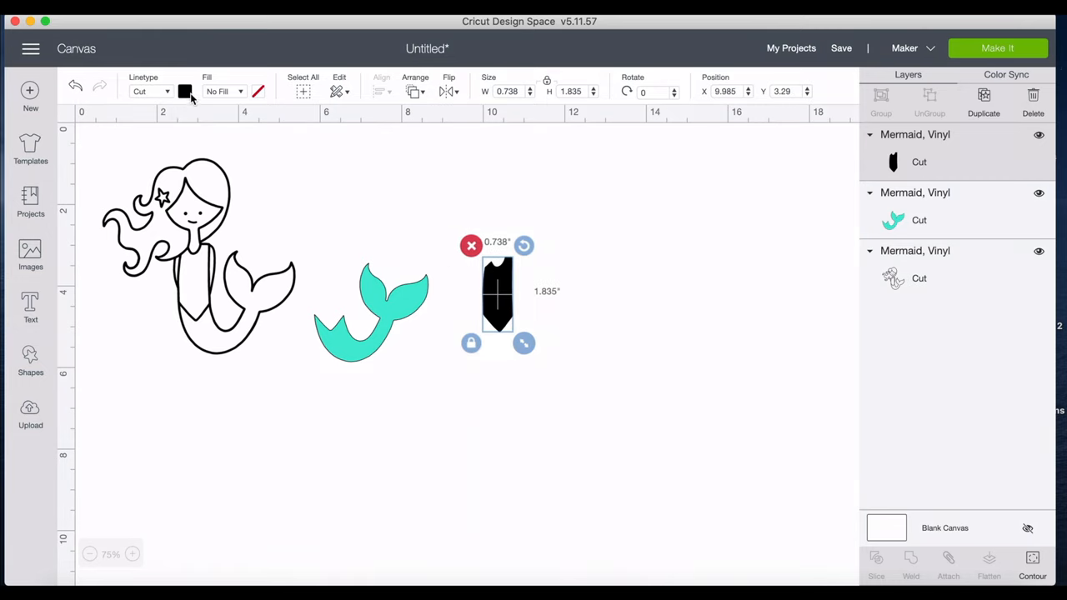
left_click(184, 91)
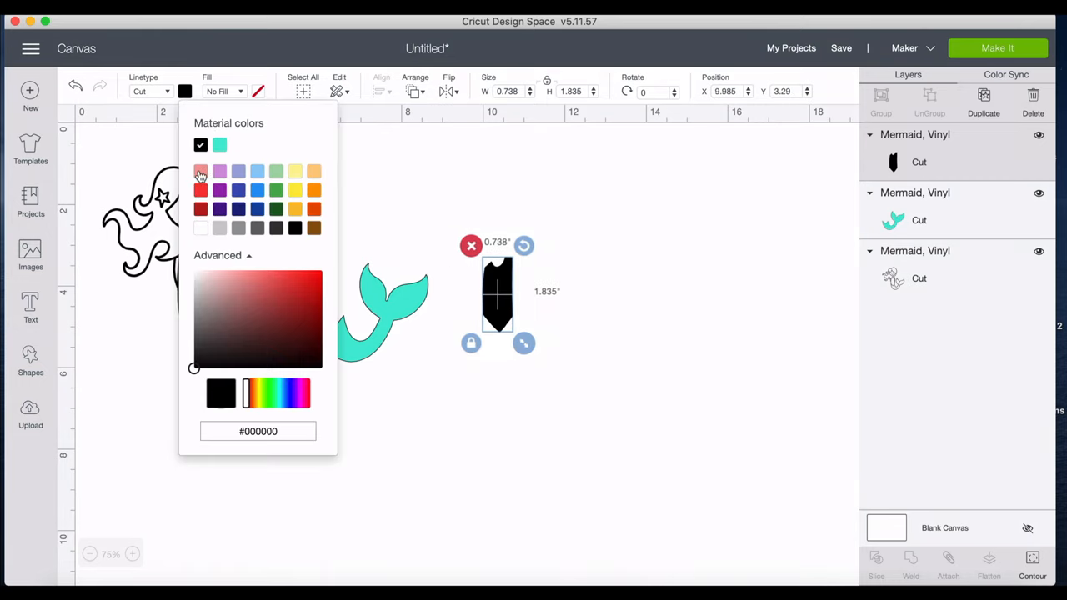
left_click(298, 393)
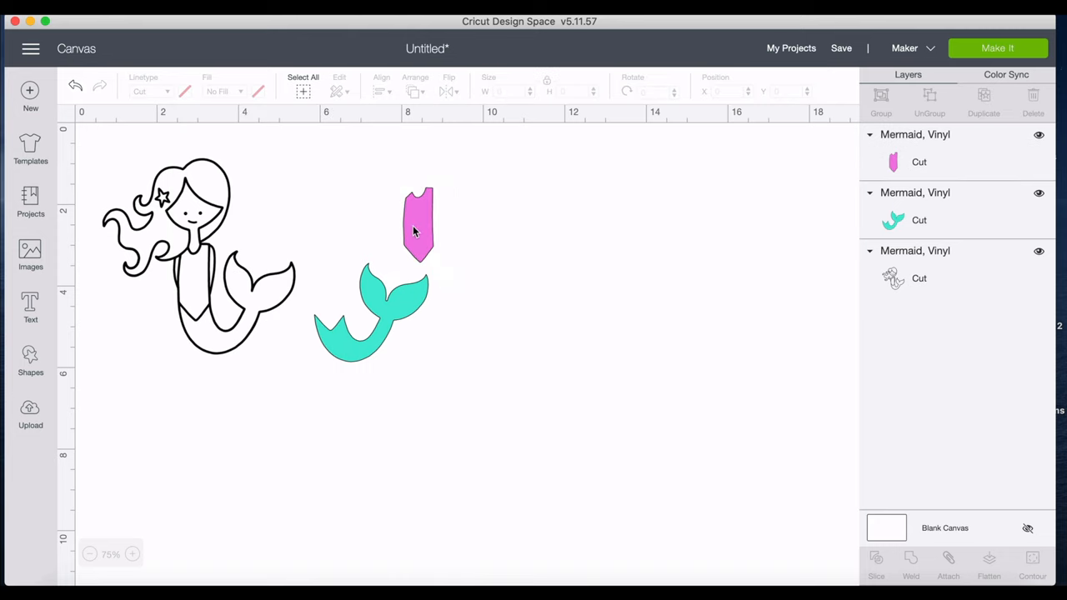
left_click(414, 229)
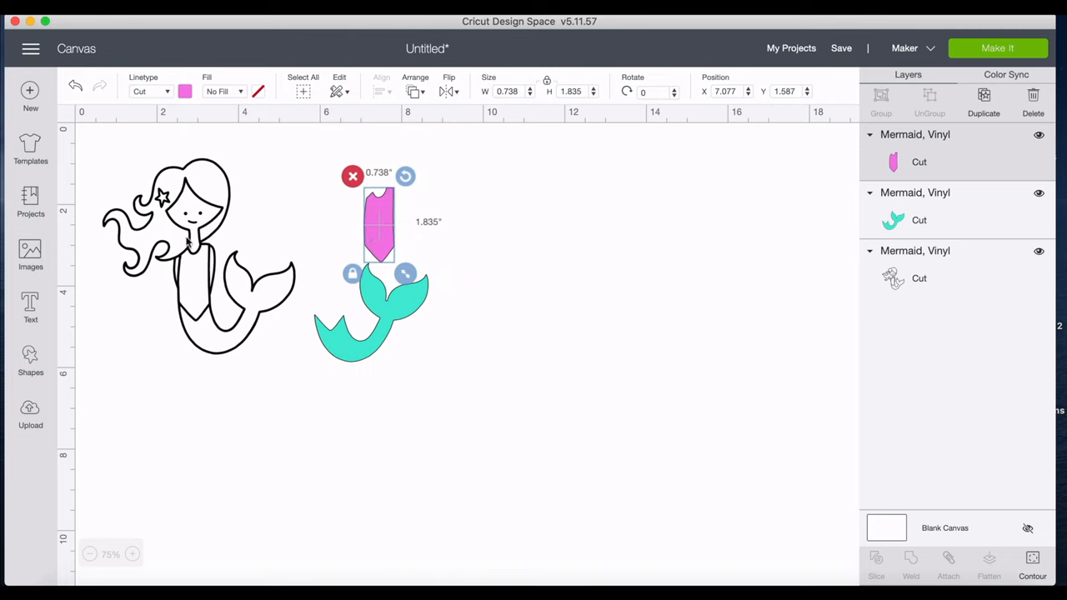
mouse_move(211, 217)
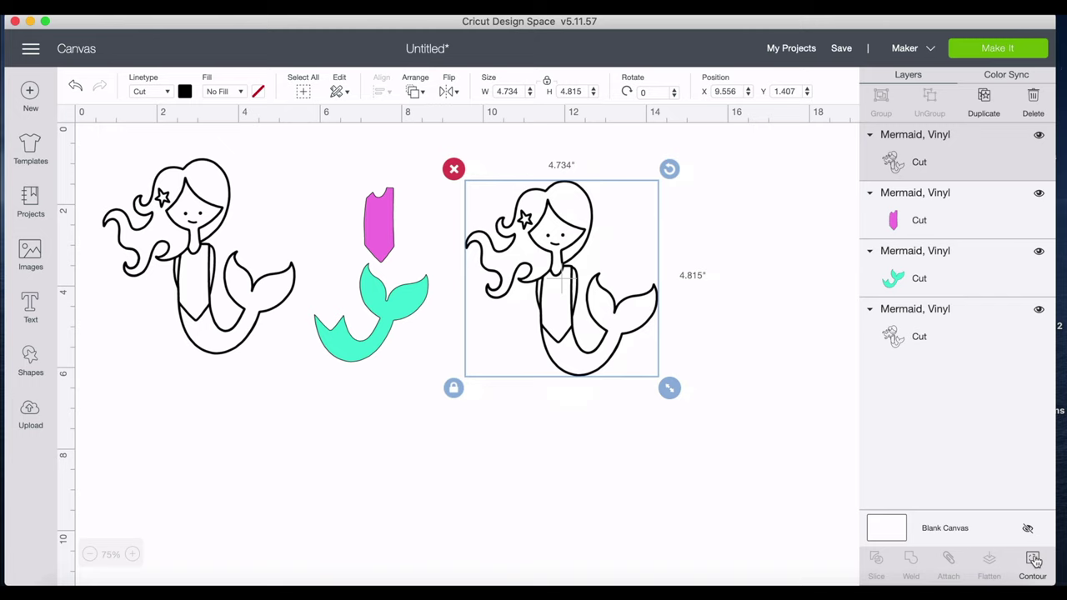
Hide all contours on the fourth copy except the face, neck and arms, dropping the eye holes.
left_click(1032, 568)
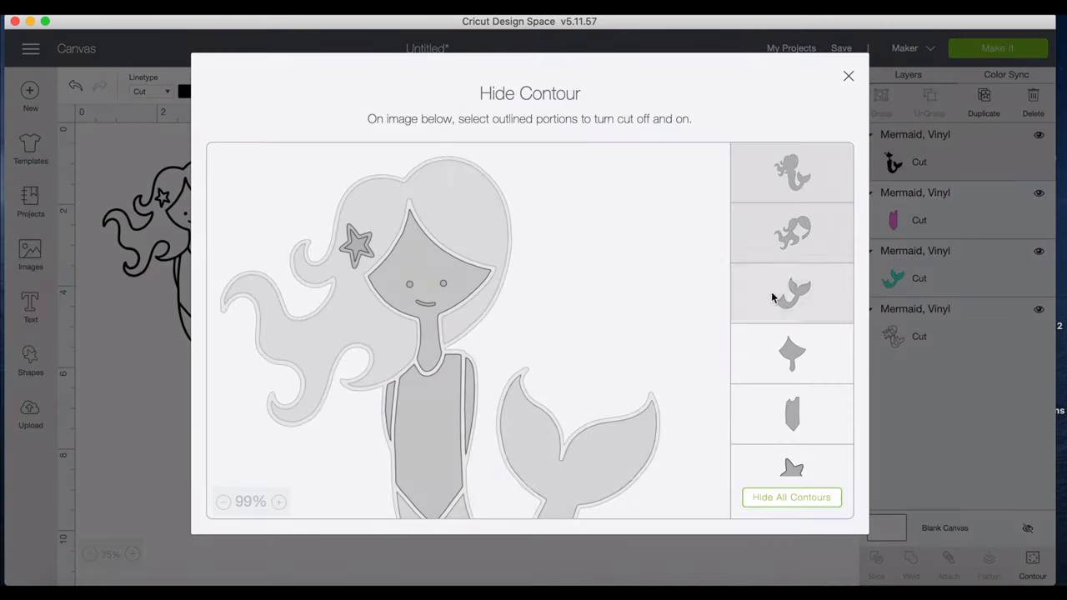
scroll("down", 3)
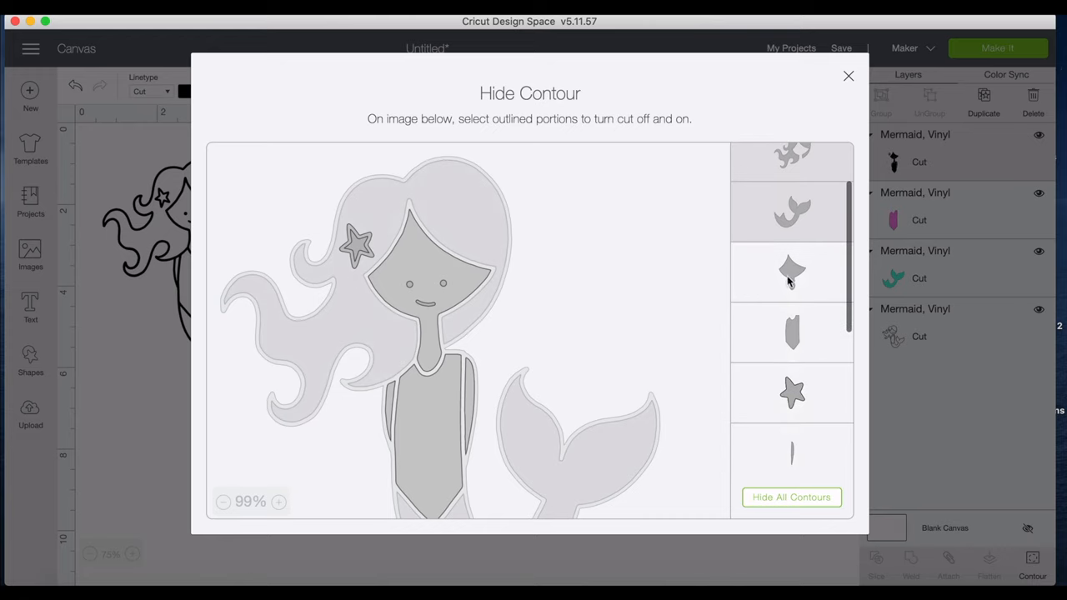
left_click(790, 271)
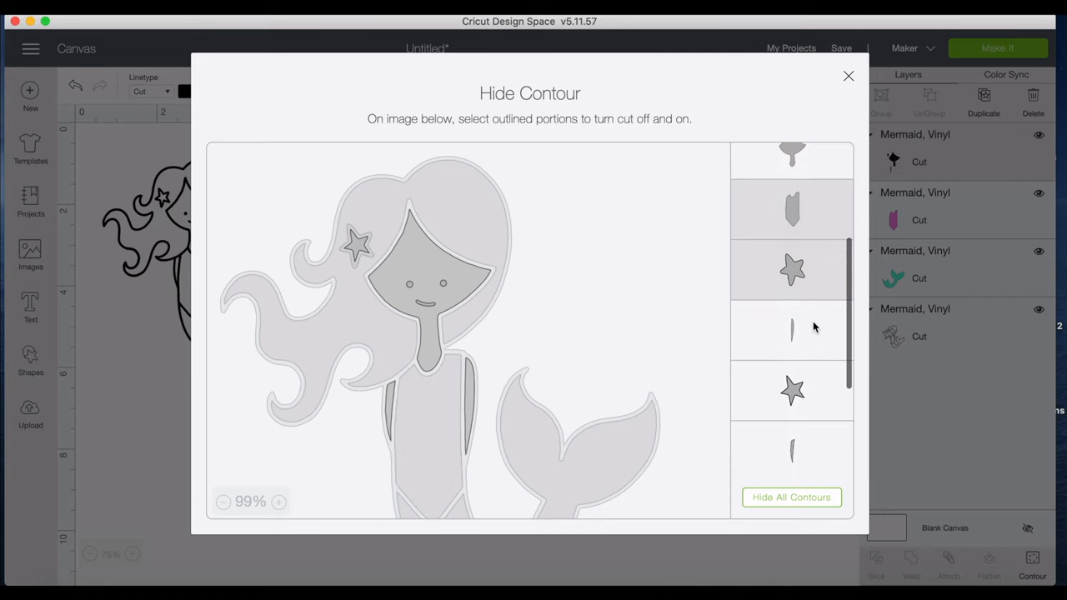
scroll("down", 3)
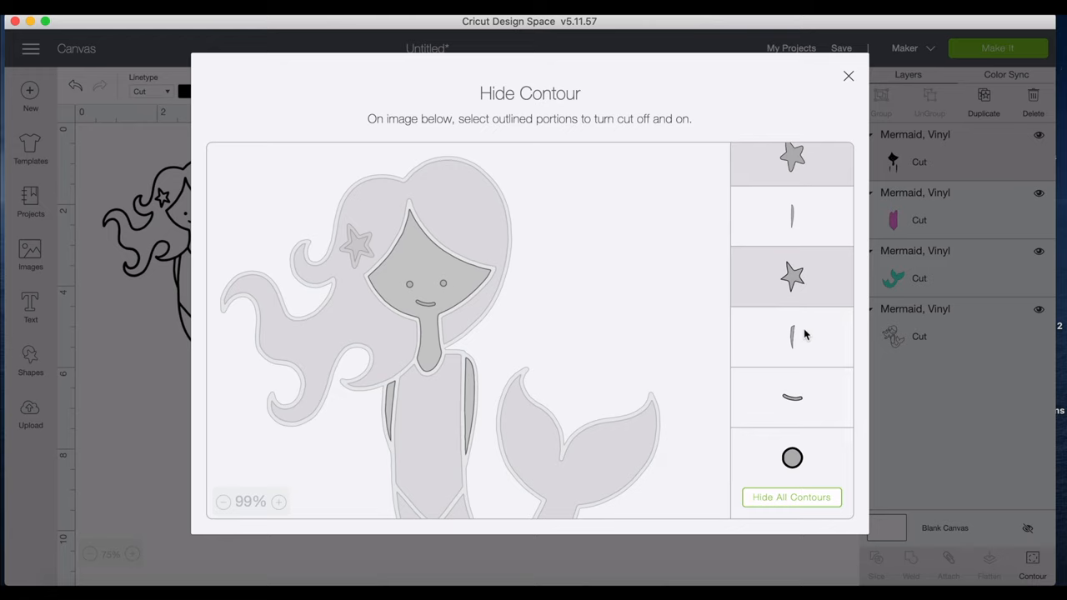
scroll("down", 3)
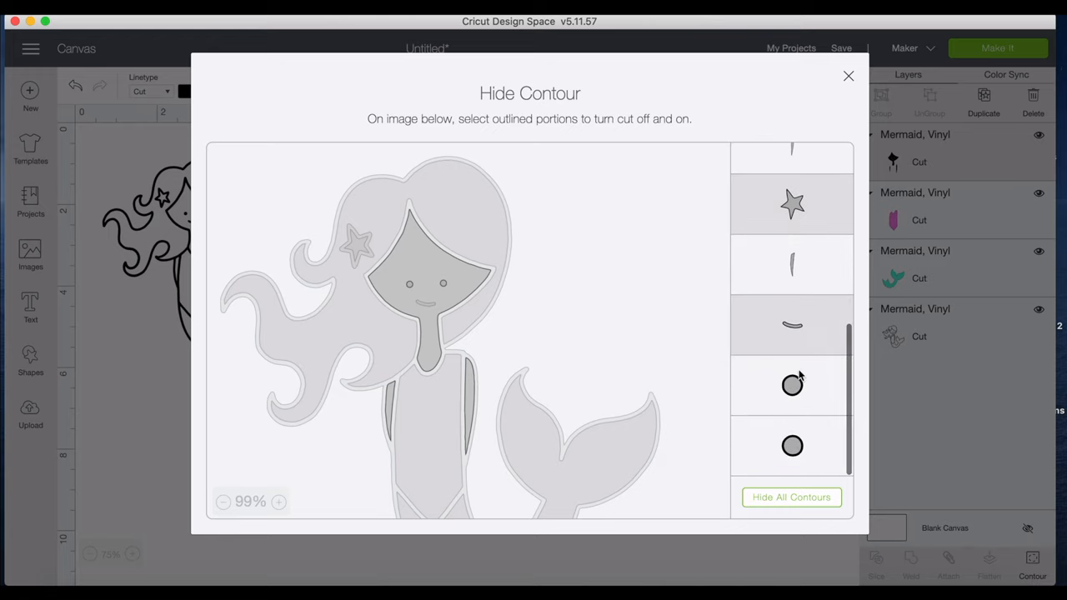
left_click(792, 385)
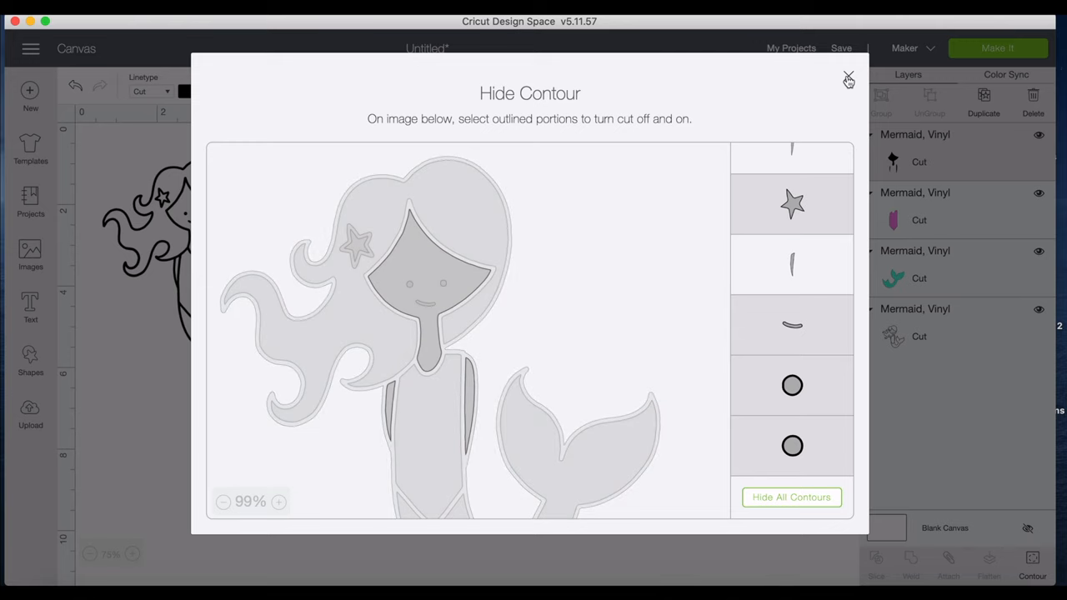
left_click(849, 75)
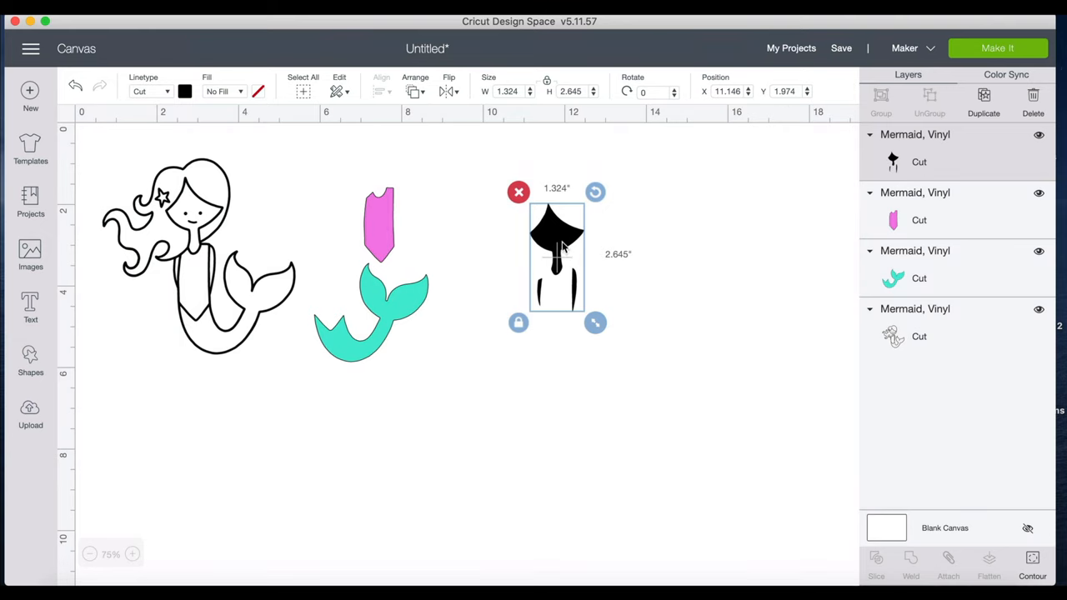
Give the face-and-arms piece a light tan skin tone from the custom colour picker.
left_click(185, 91)
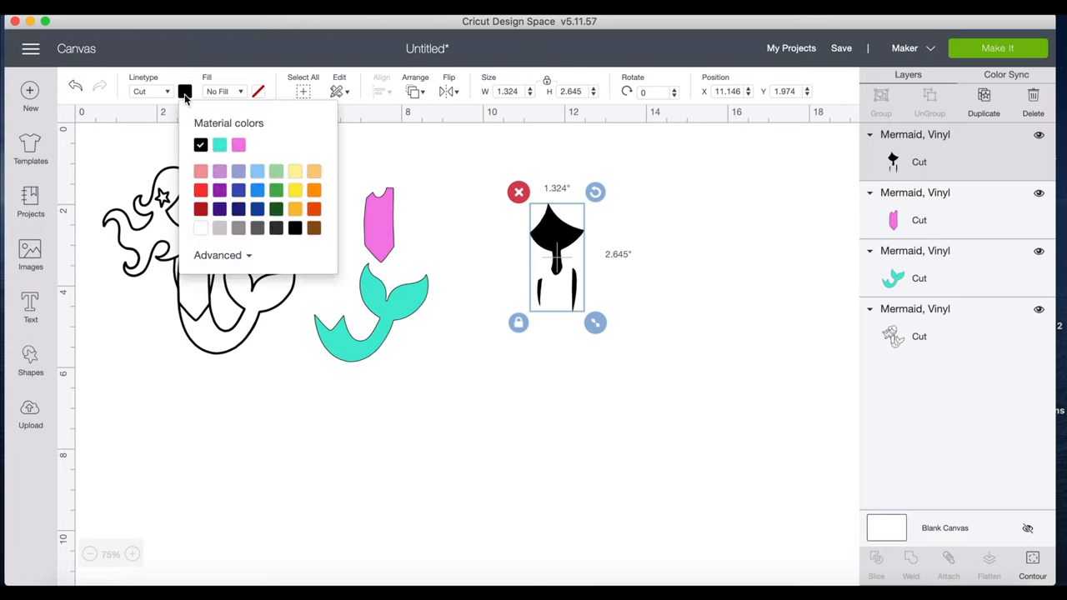
mouse_move(313, 175)
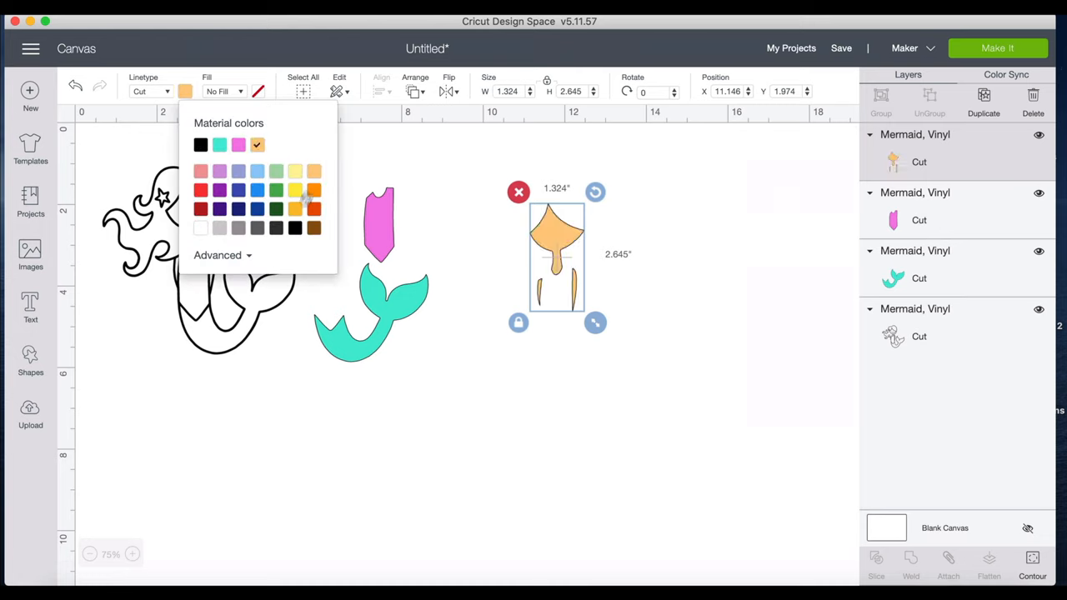
left_click(218, 255)
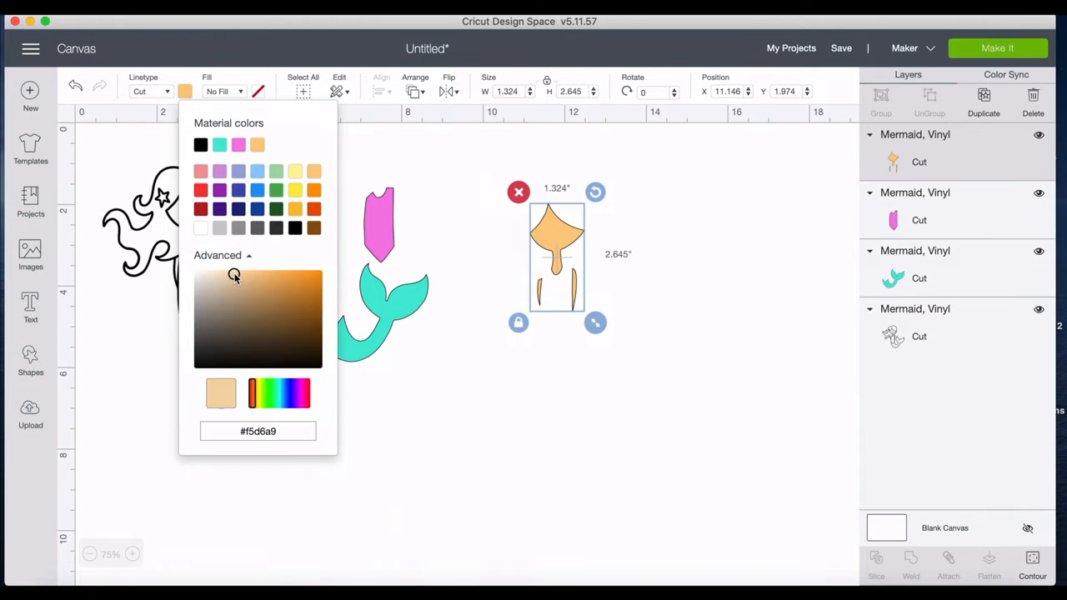
left_click(223, 276)
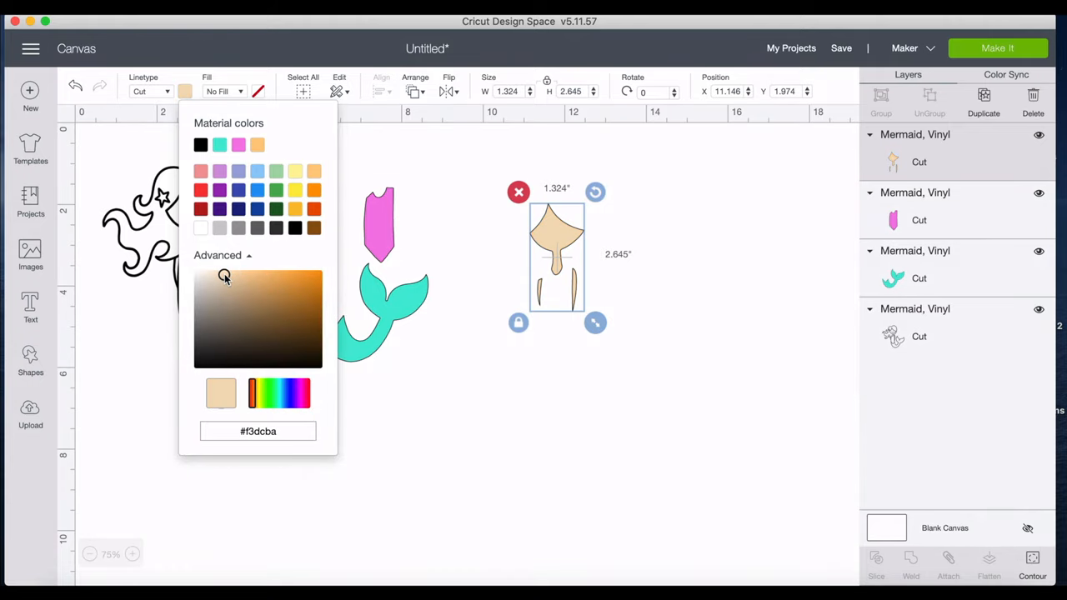
left_click(311, 323)
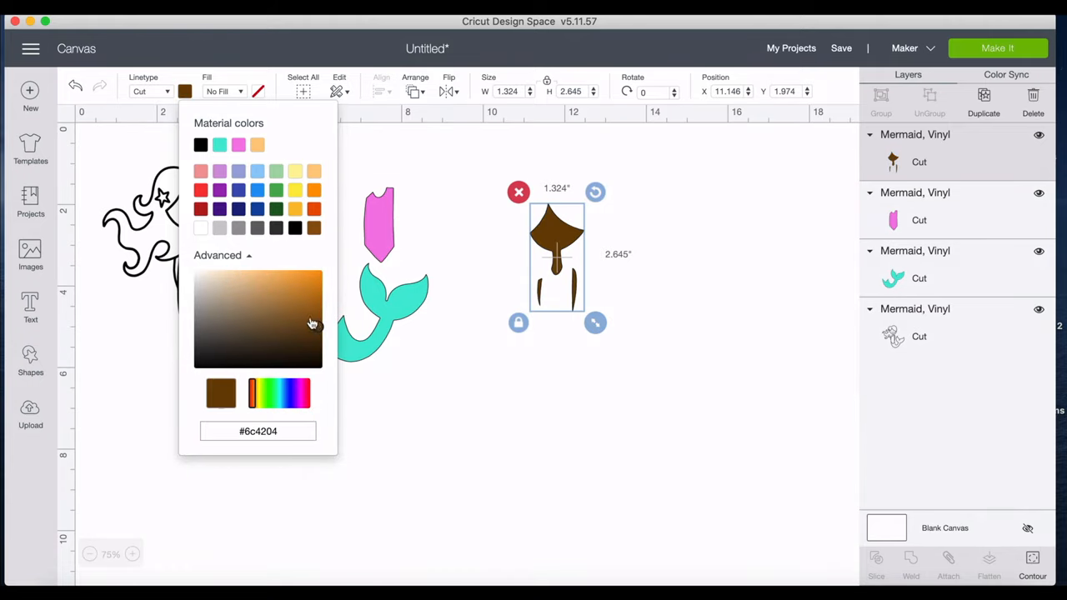
left_click(261, 323)
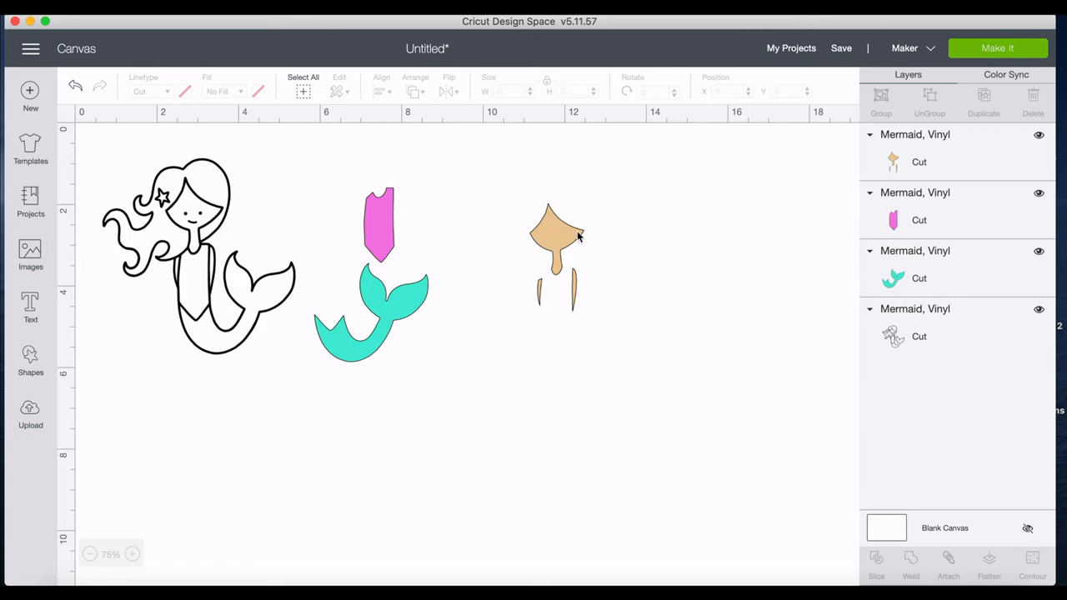
Move a fifth mermaid copy to the right and hide every contour except the hair.
left_click(554, 233)
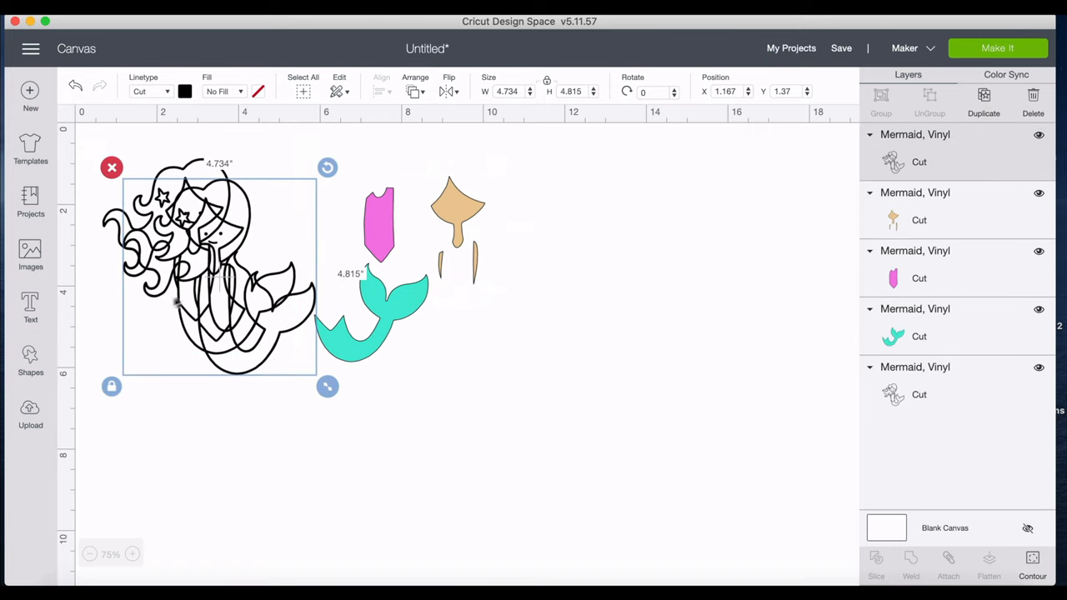
left_click_drag(221, 267, 625, 267)
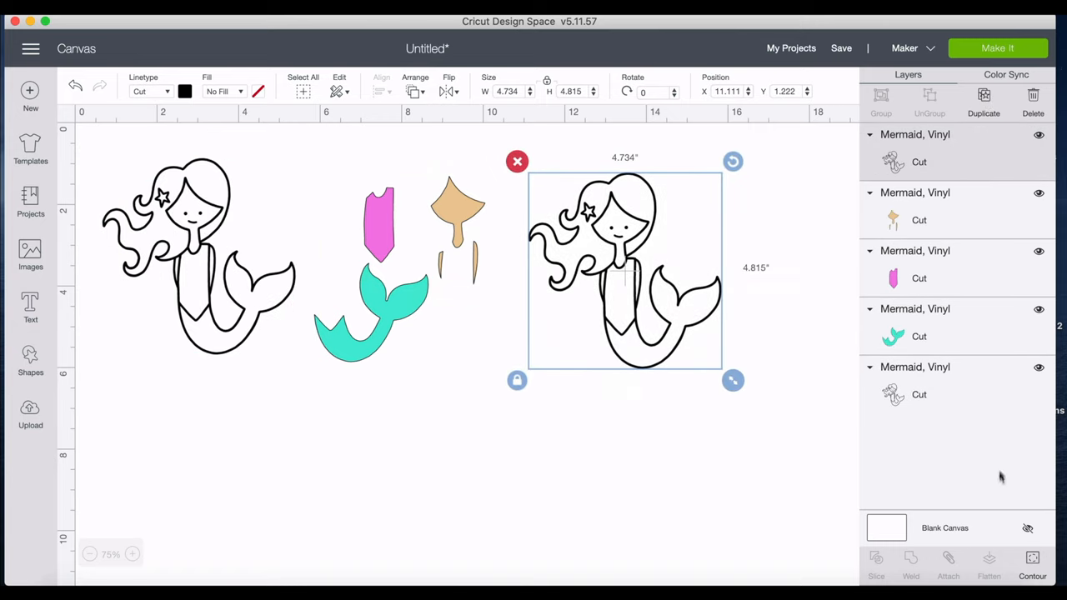
left_click(1032, 565)
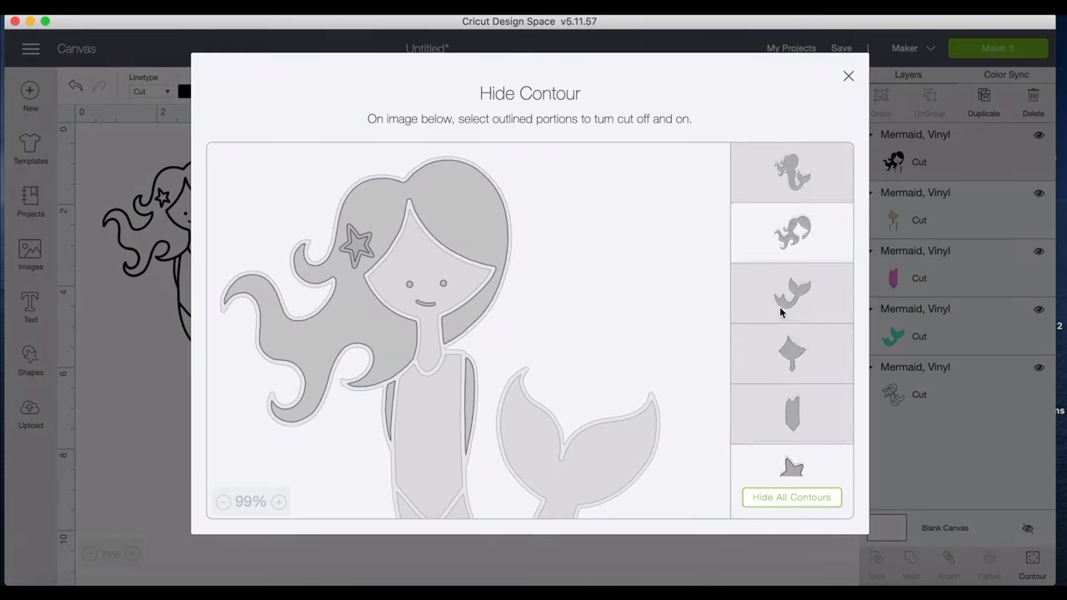
scroll("down", 3)
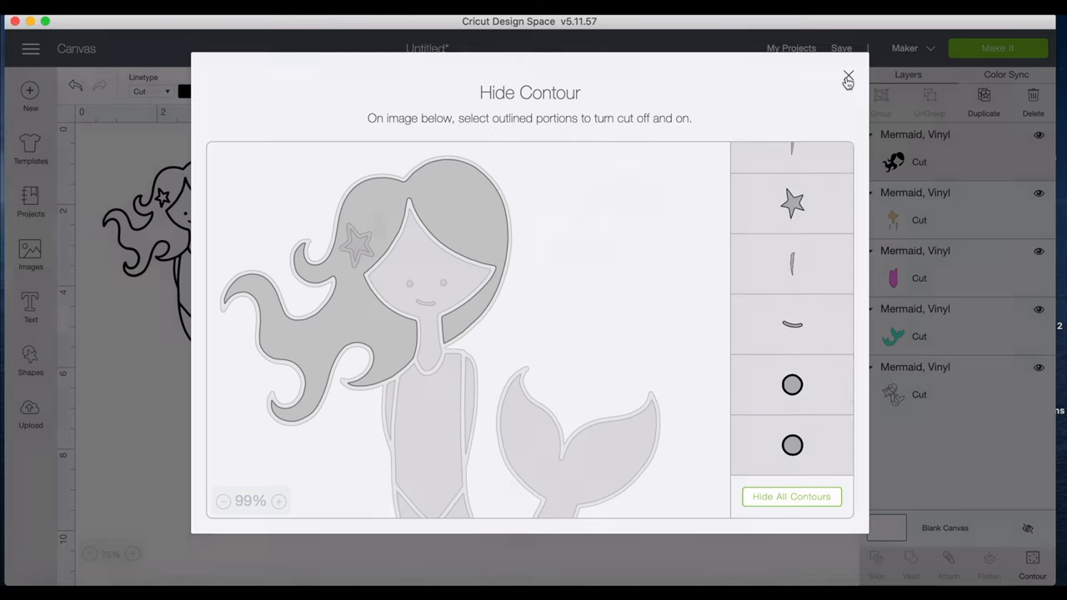
left_click(847, 74)
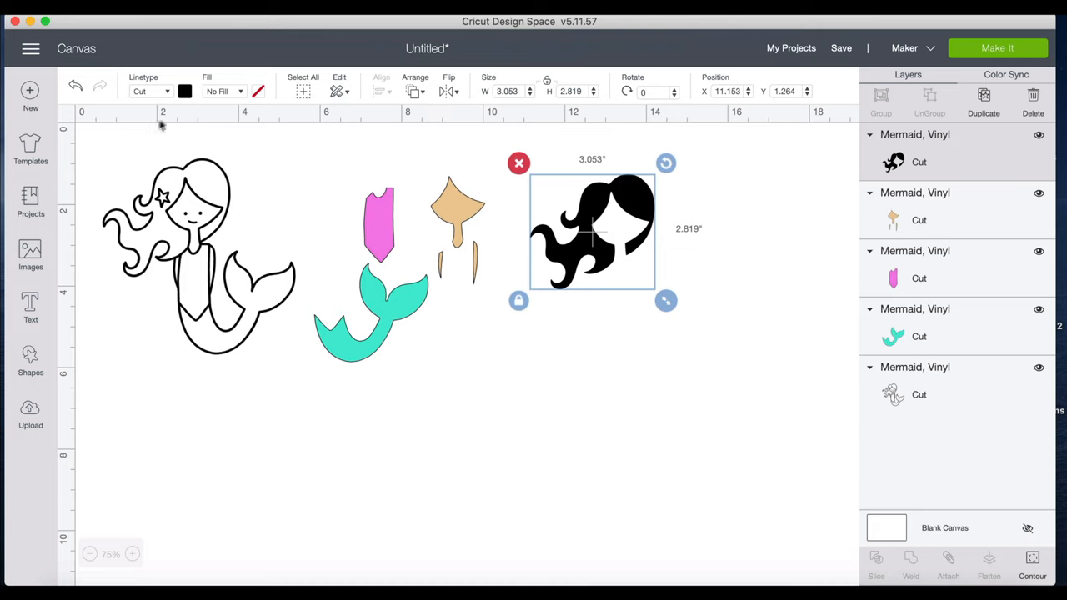
left_click(185, 92)
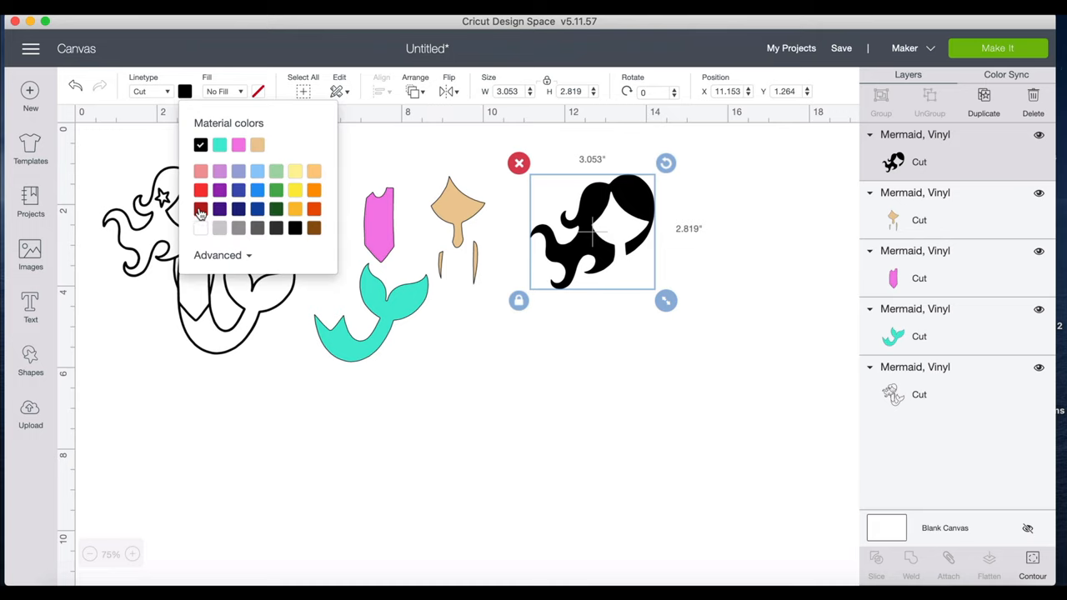
left_click(200, 209)
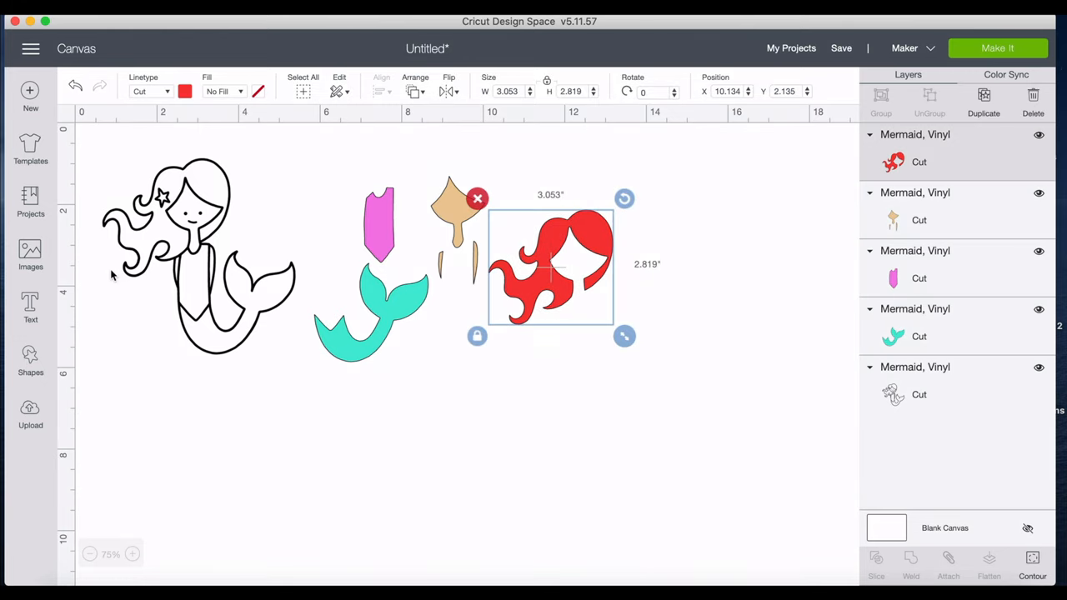
left_click(200, 250)
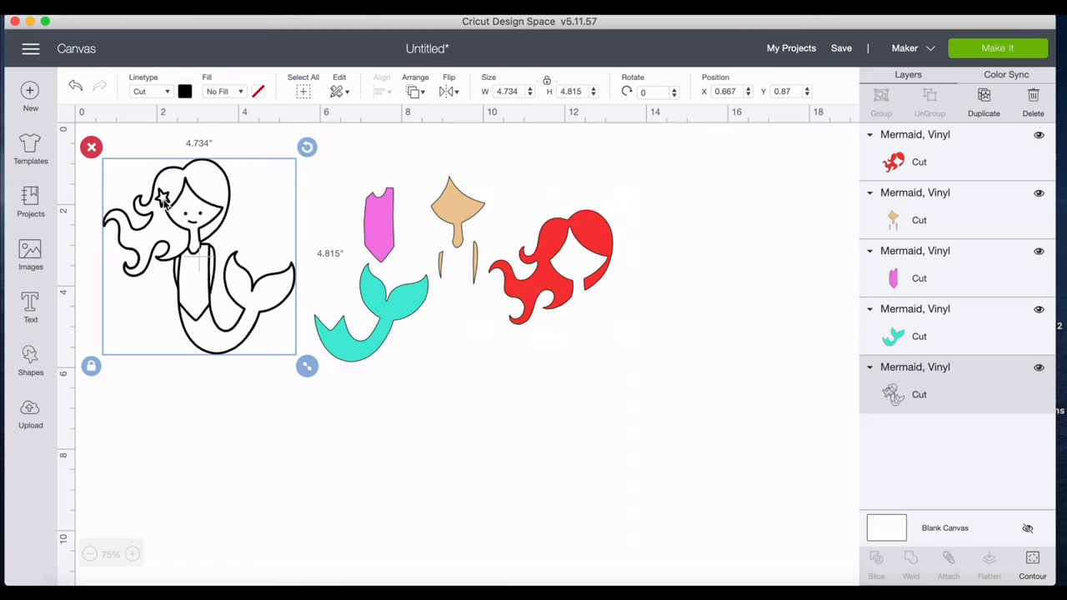
mouse_move(191, 135)
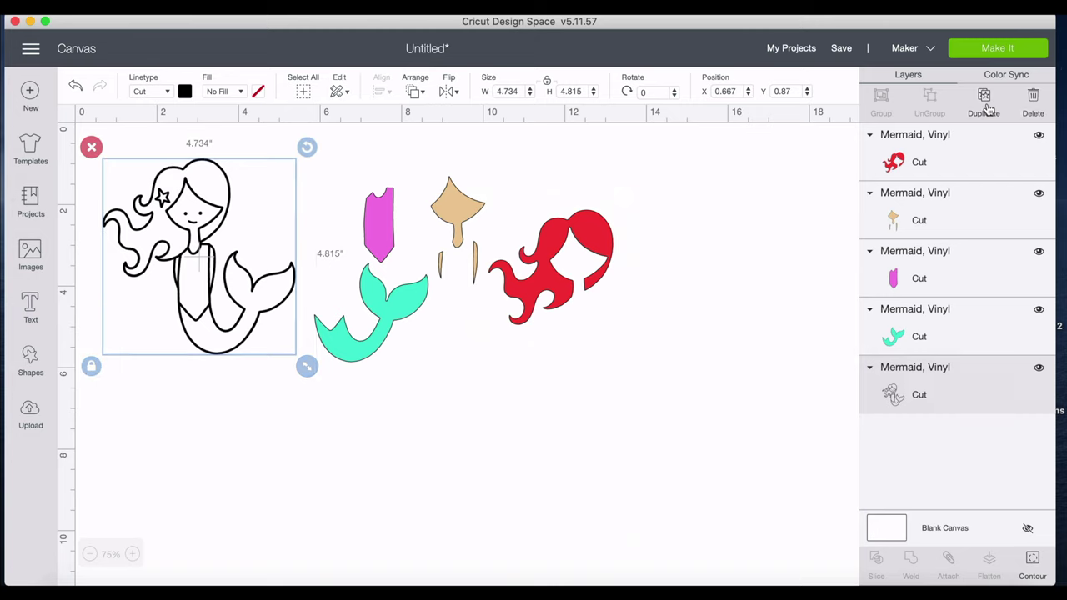
Duplicate the outline mermaid, hide every contour except the star, and color the star yellow.
left_click(984, 99)
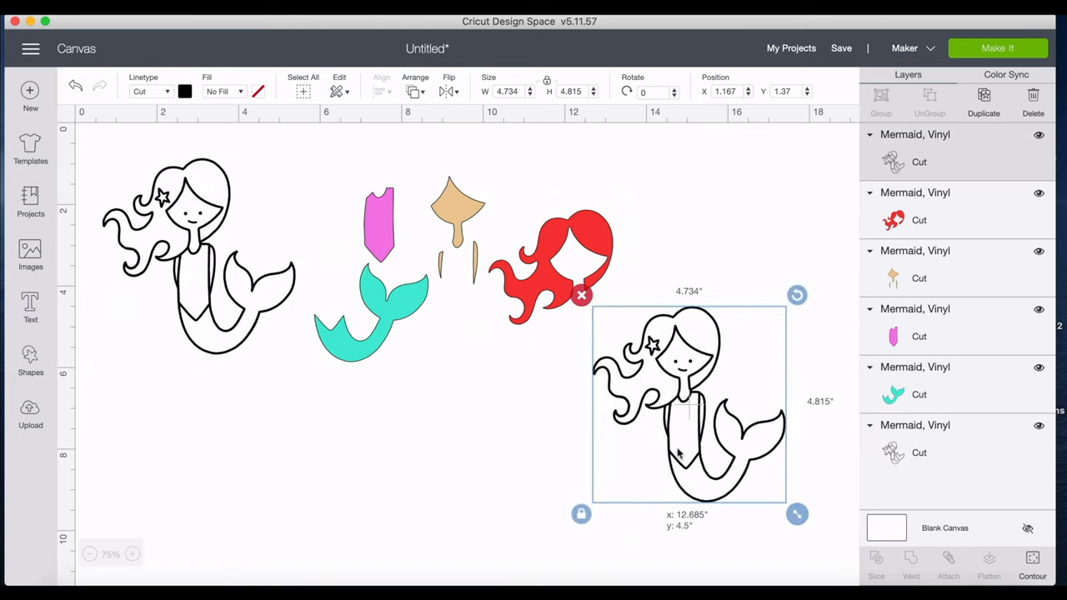
left_click(1033, 561)
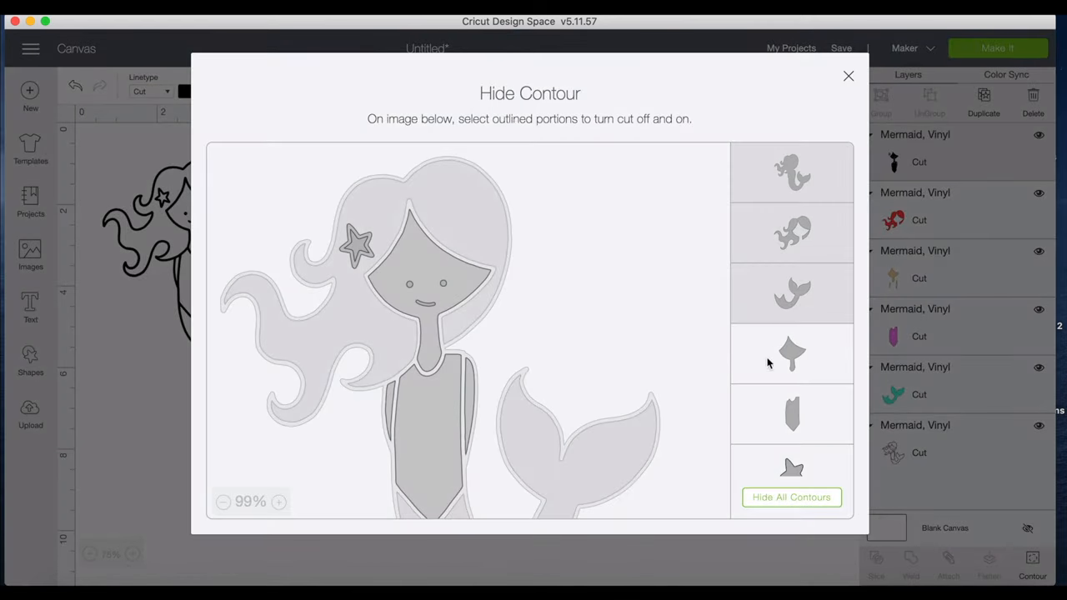
scroll("down", 3)
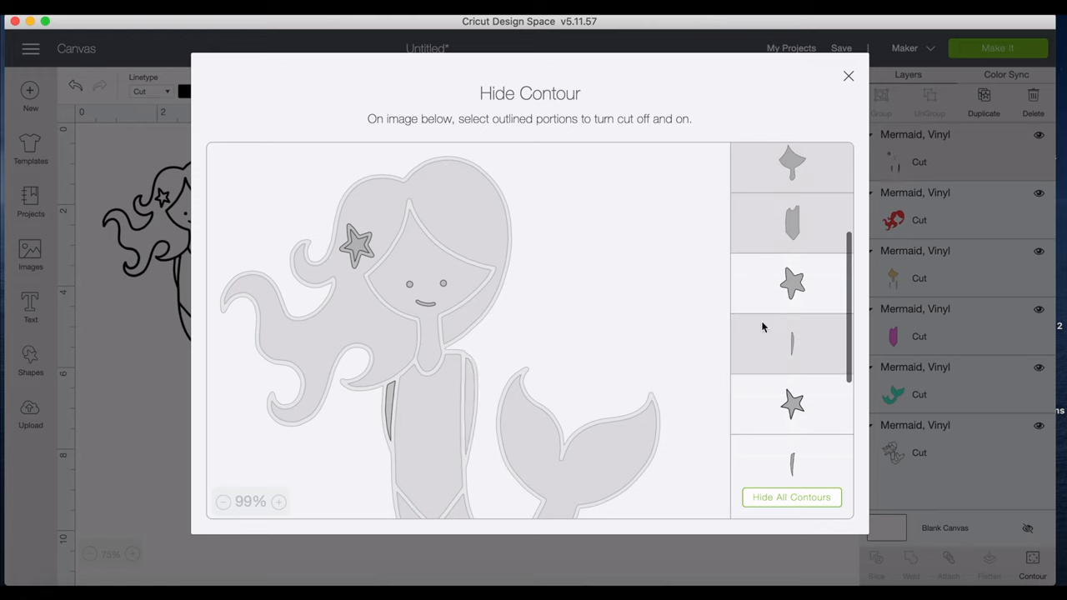
scroll("down", 3)
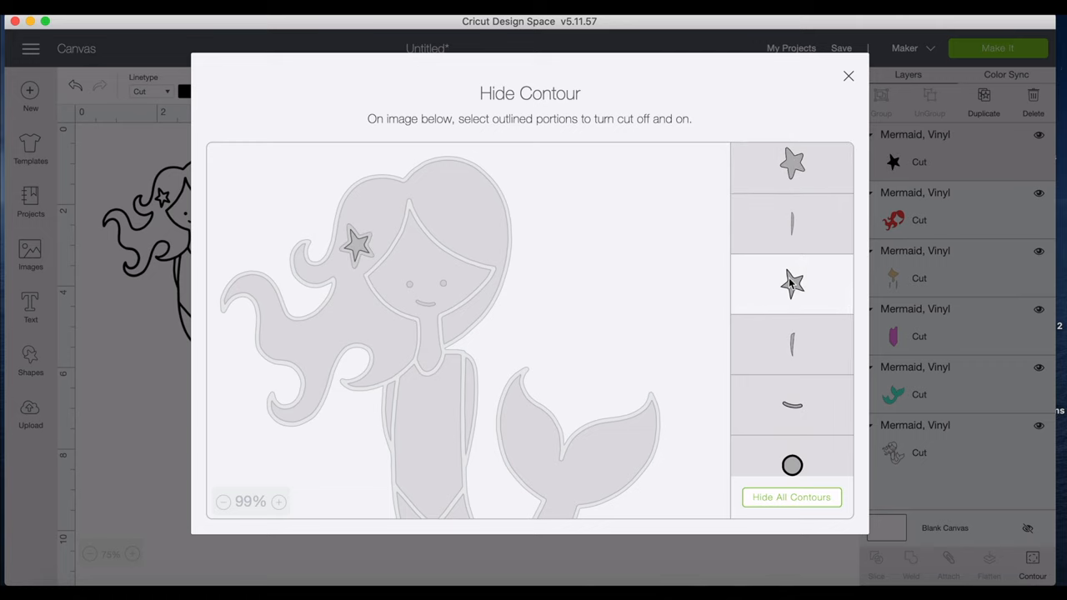
left_click(845, 75)
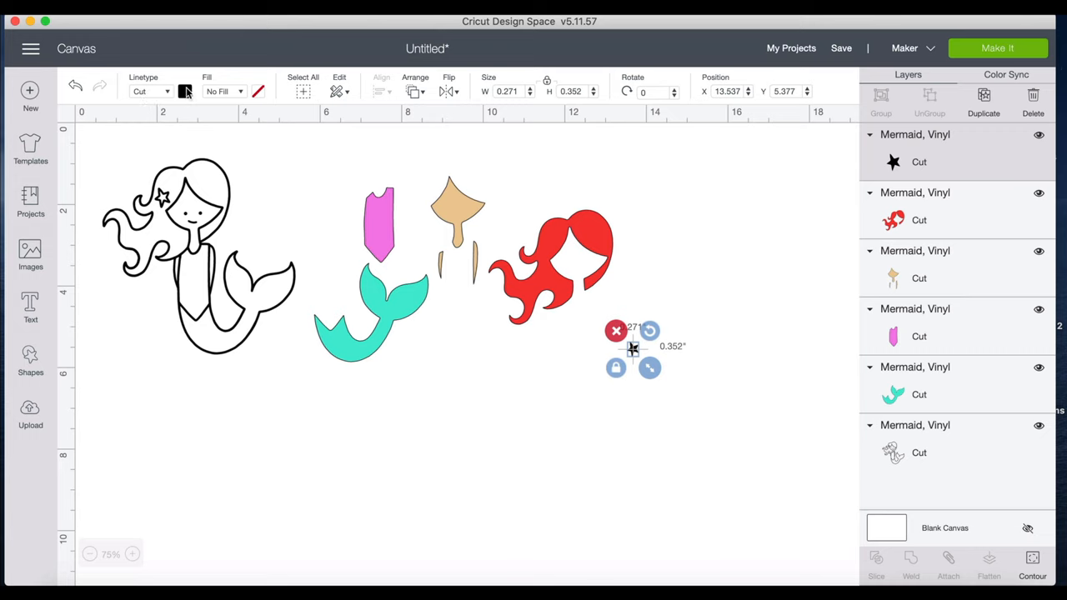
left_click(185, 91)
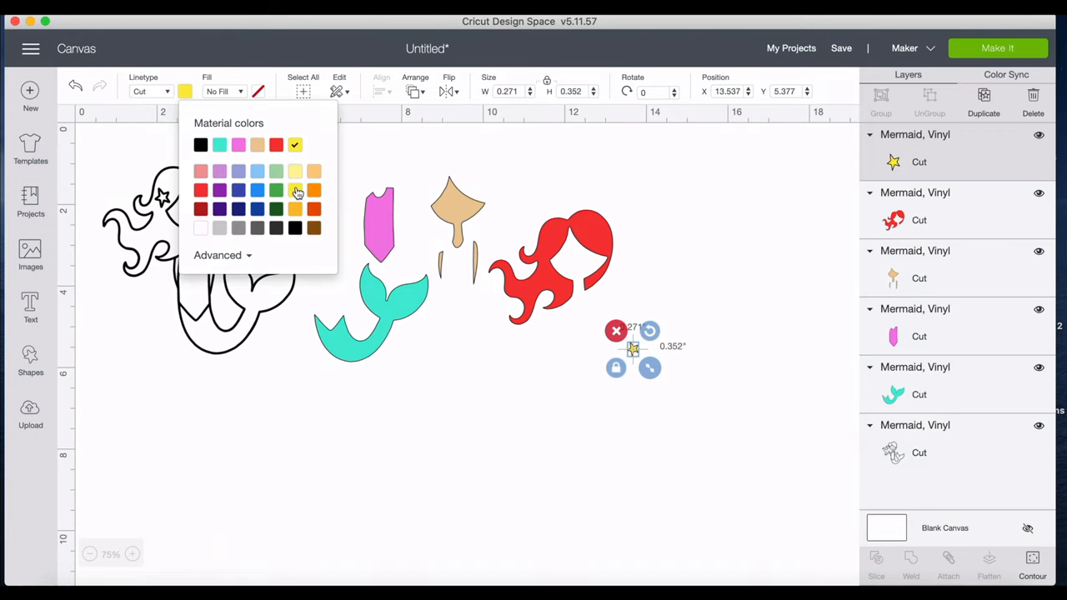
left_click(634, 350)
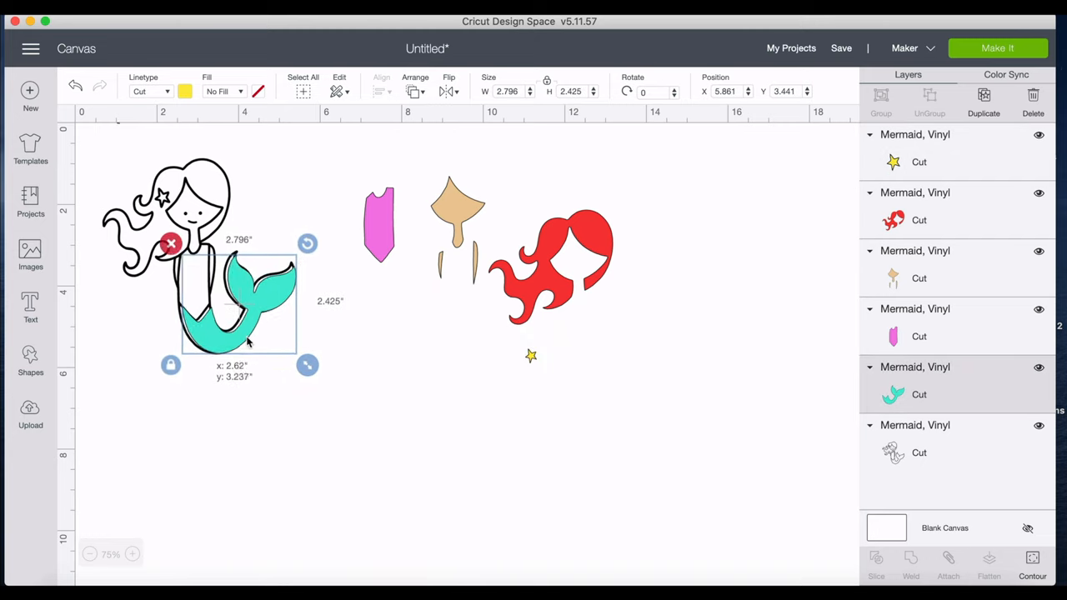
Layer the turquoise tail, pink top, skin (sent to back), red hair and yellow star onto the outline.
left_click_drag(246, 342, 236, 341)
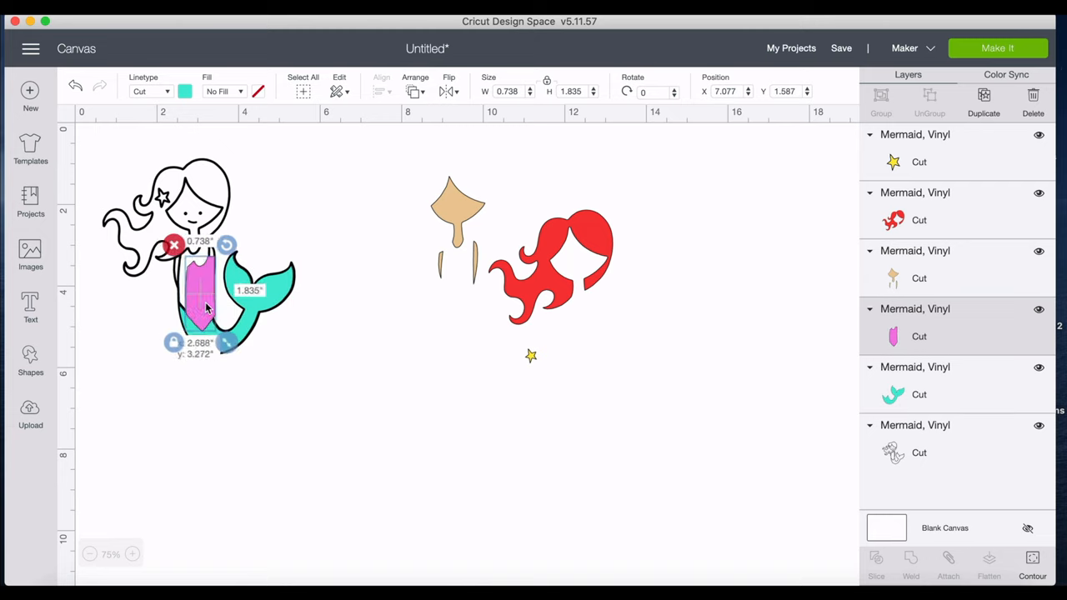
left_click_drag(205, 292, 200, 300)
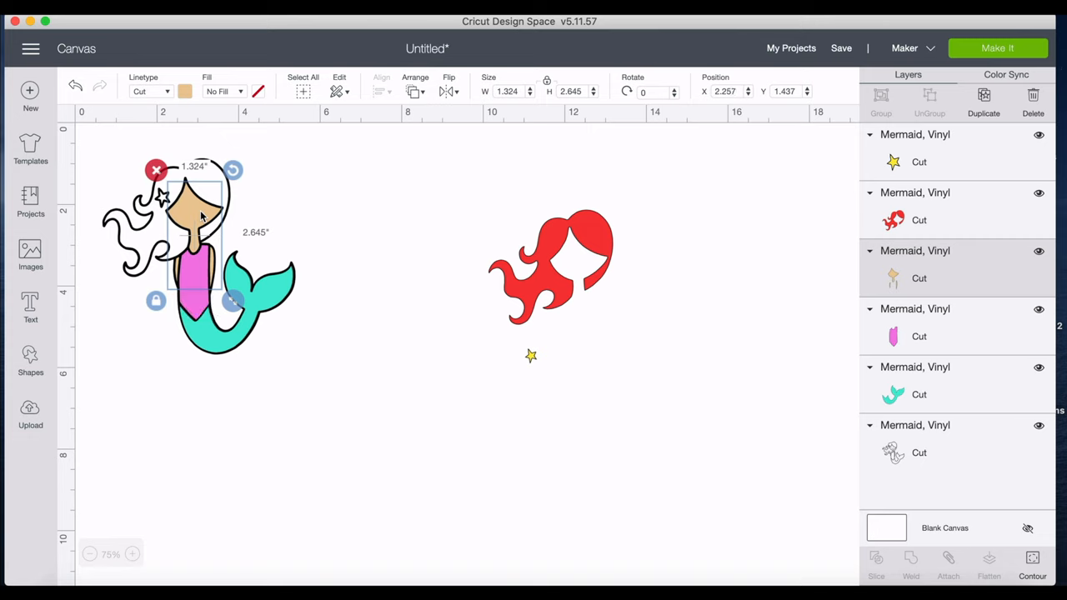
left_click(413, 91)
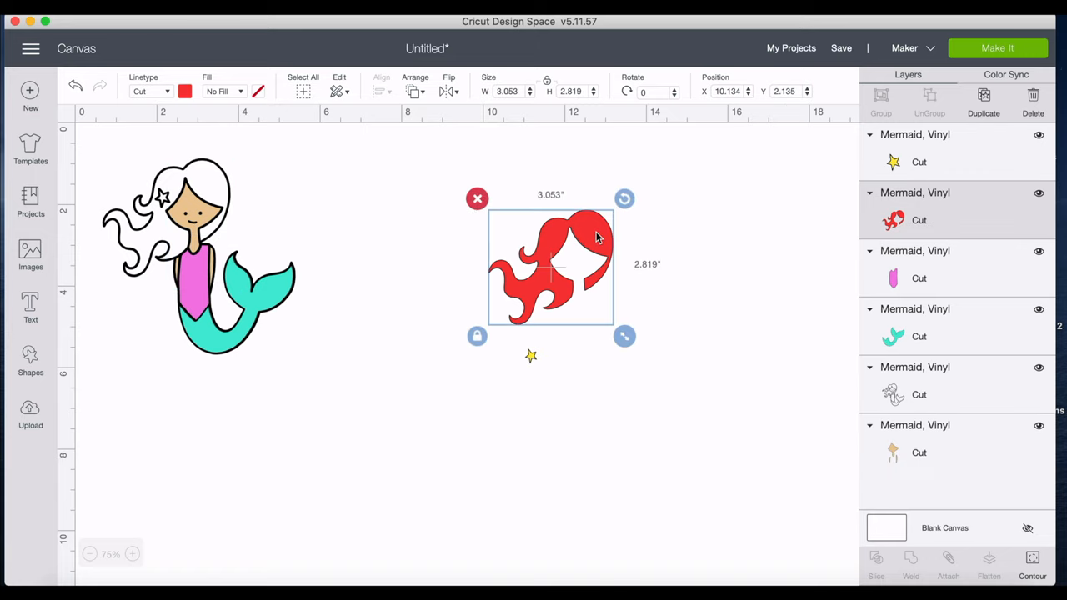
left_click_drag(551, 266, 167, 226)
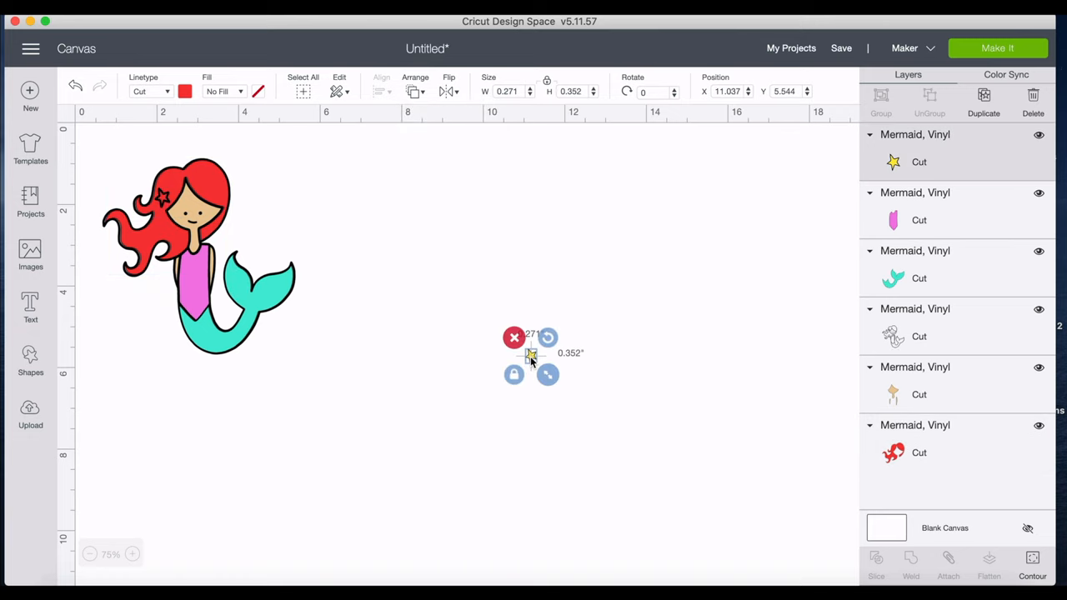
left_click_drag(531, 353, 164, 198)
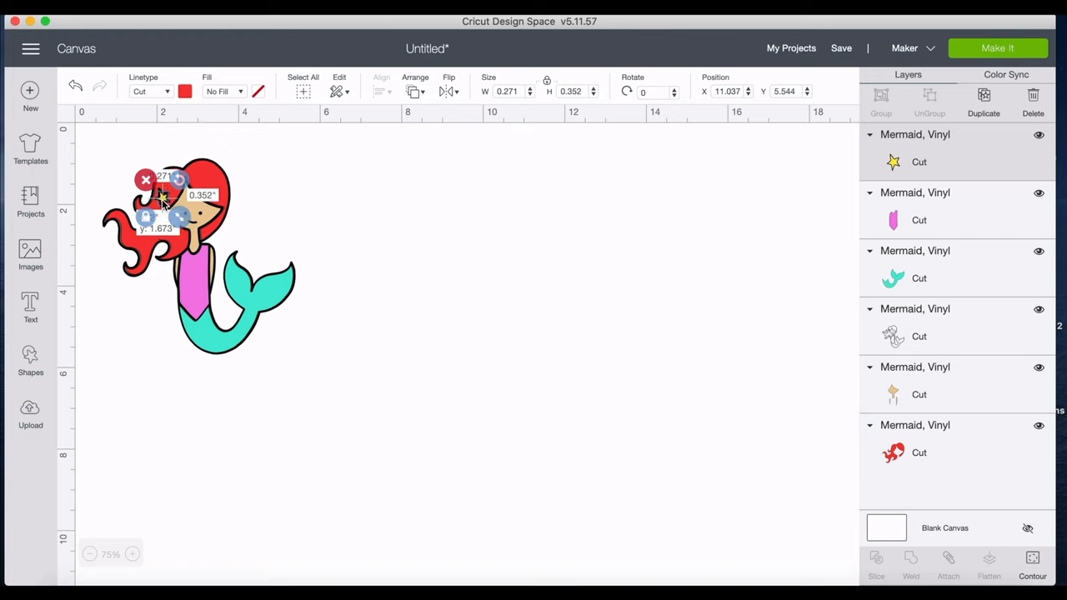
left_click(379, 198)
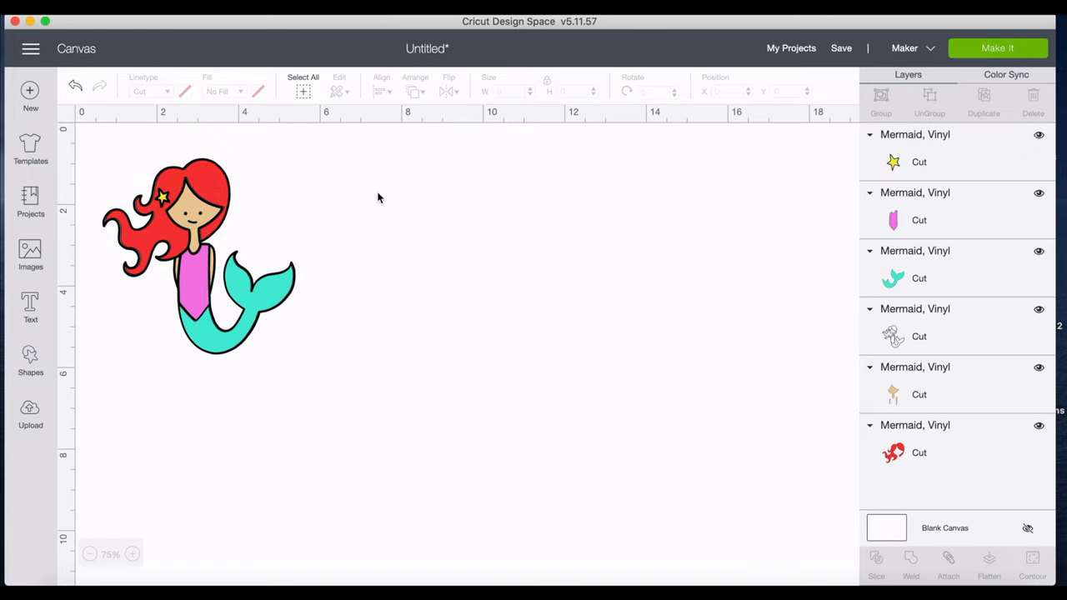
mouse_move(102, 189)
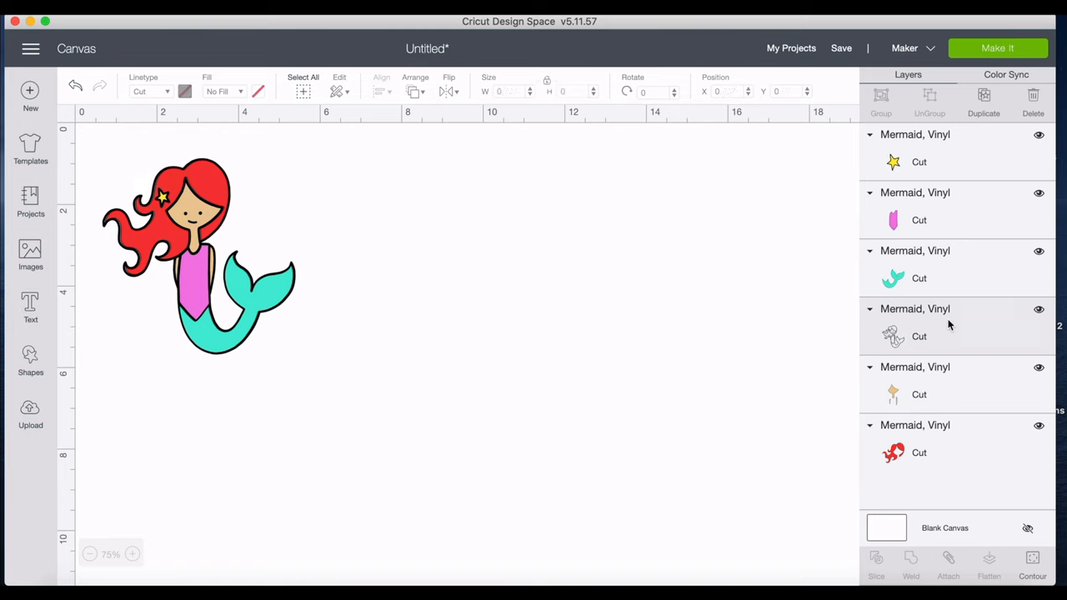
Drag the black outline mermaid off the coloured pieces to the right.
left_click(200, 250)
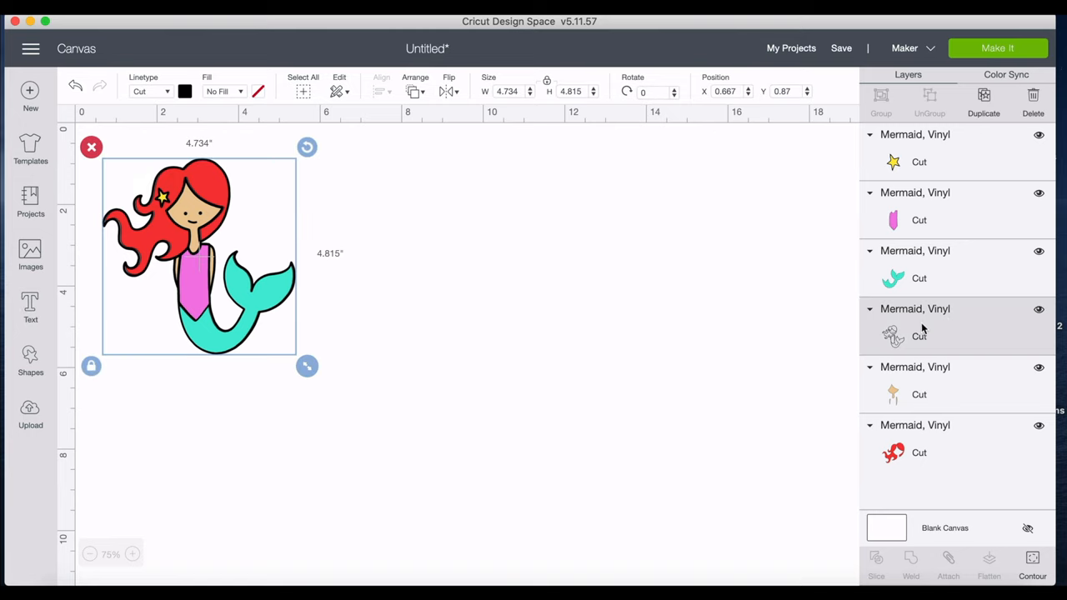
mouse_move(715, 325)
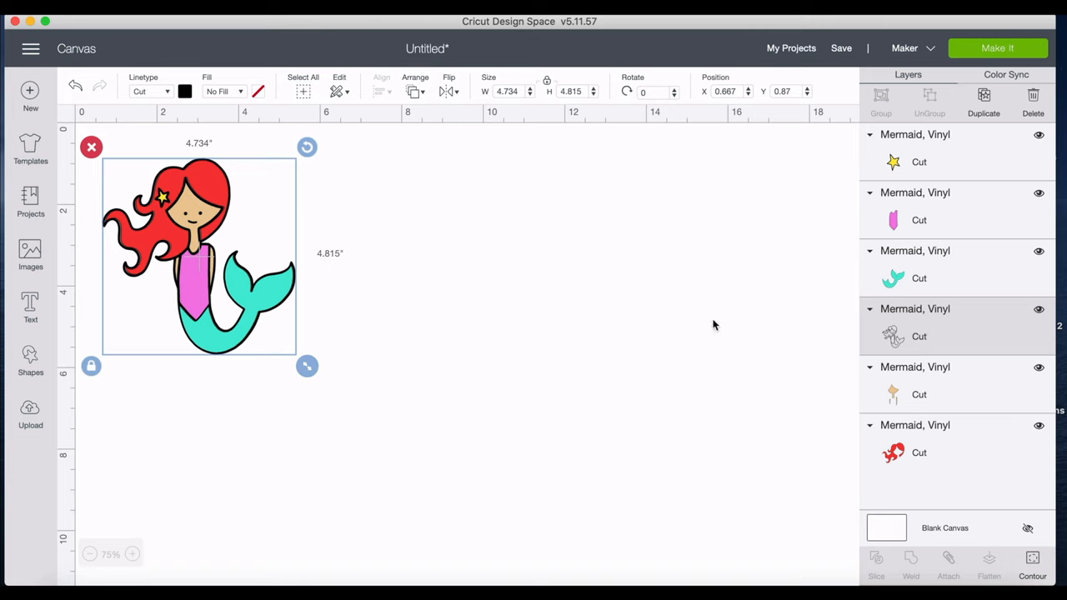
mouse_move(908, 336)
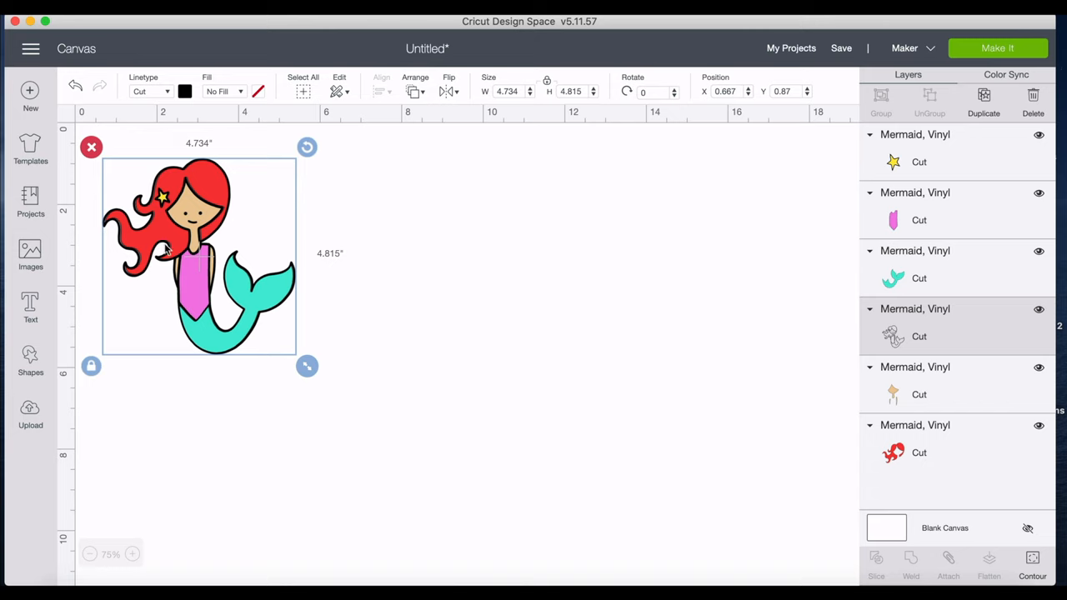
left_click_drag(199, 250, 428, 255)
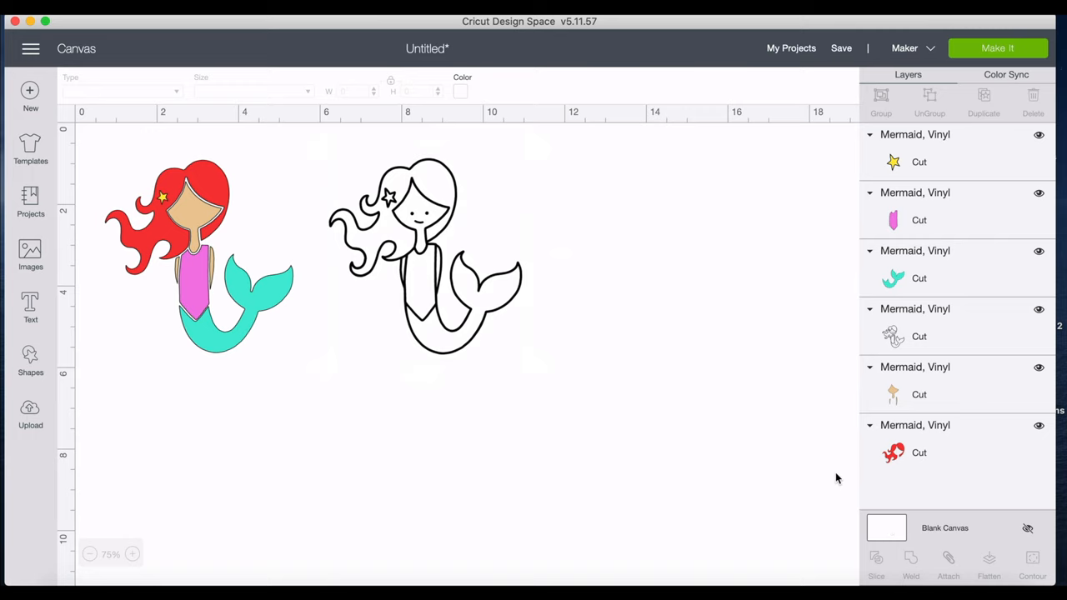
Make the canvas background turquoise, then select the outline mermaid.
left_click(459, 91)
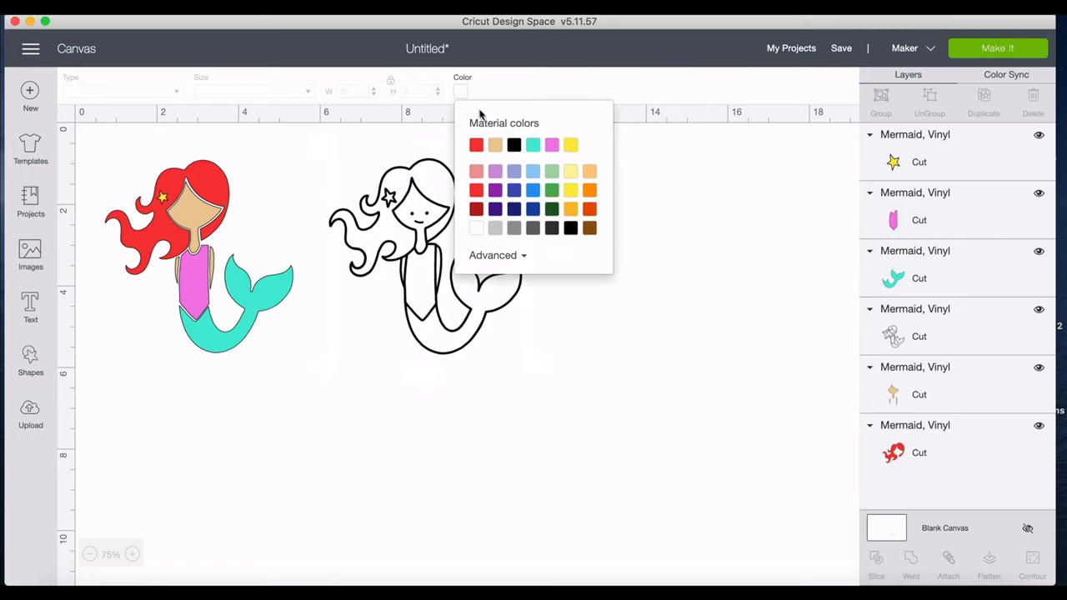
left_click(532, 144)
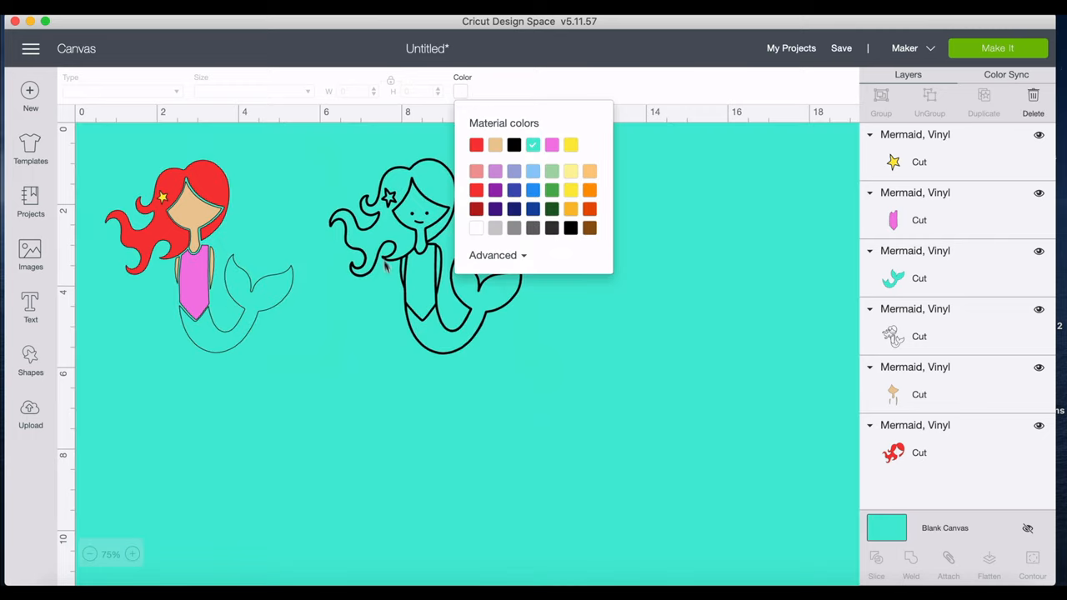
mouse_move(446, 332)
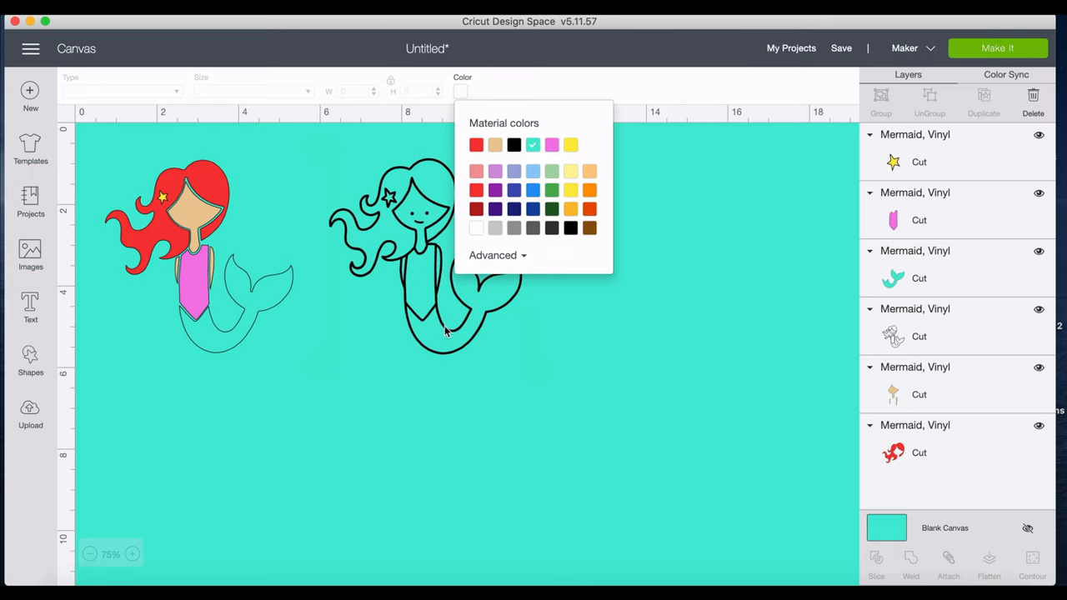
mouse_move(440, 339)
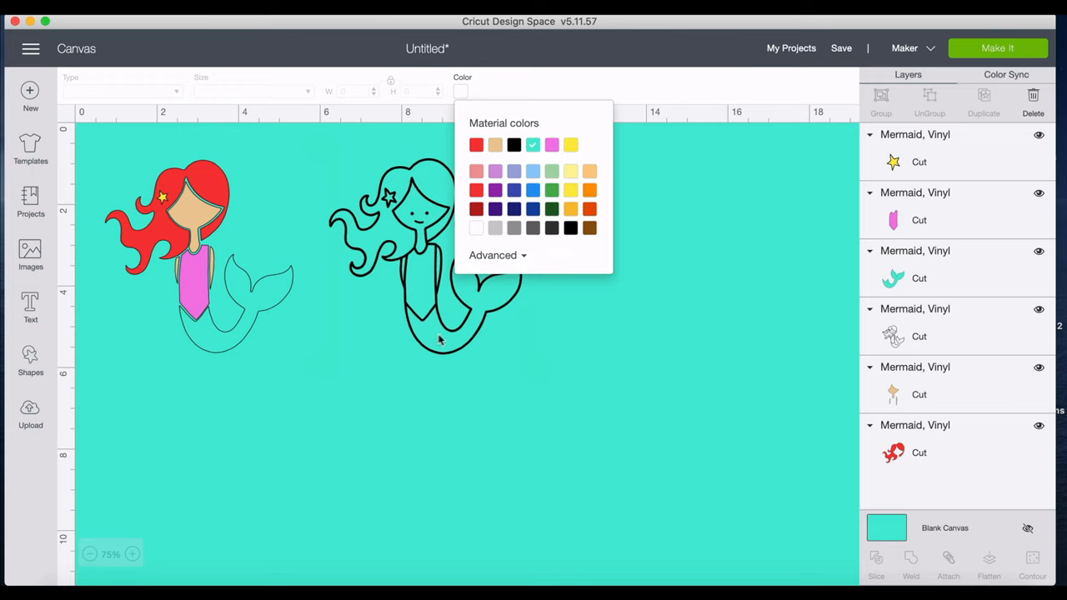
left_click(529, 358)
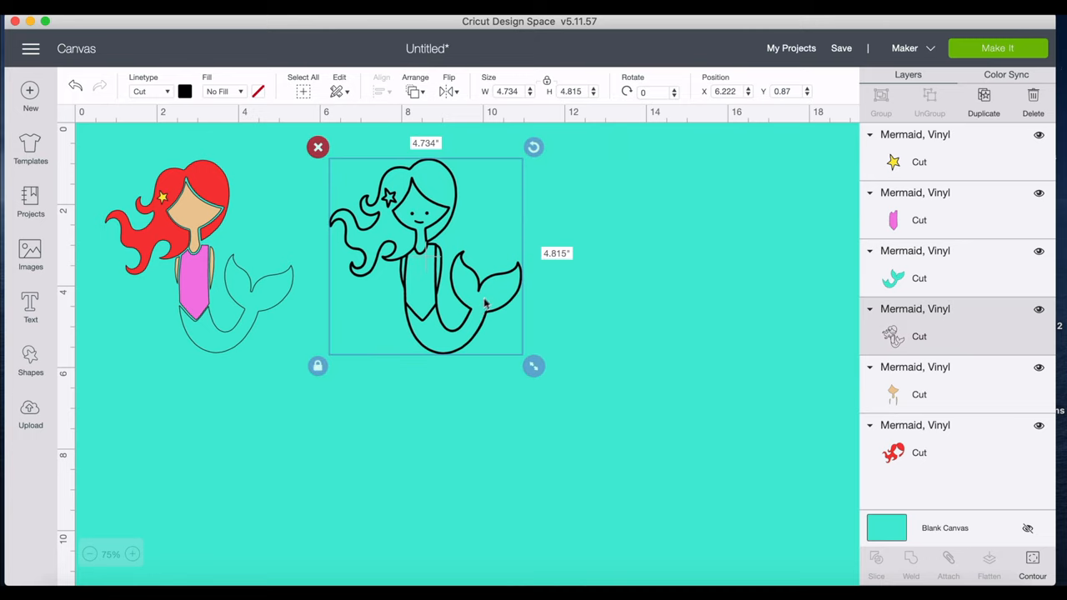
Shift the outline mermaid left and open Contour for the new copy on the right.
left_click_drag(426, 256, 402, 264)
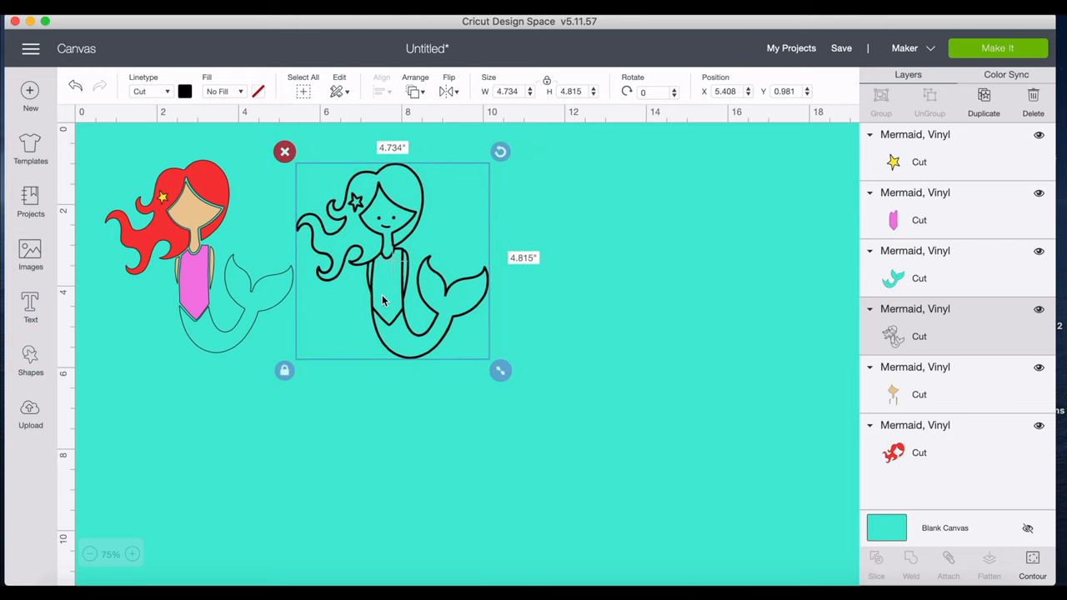
mouse_move(393, 223)
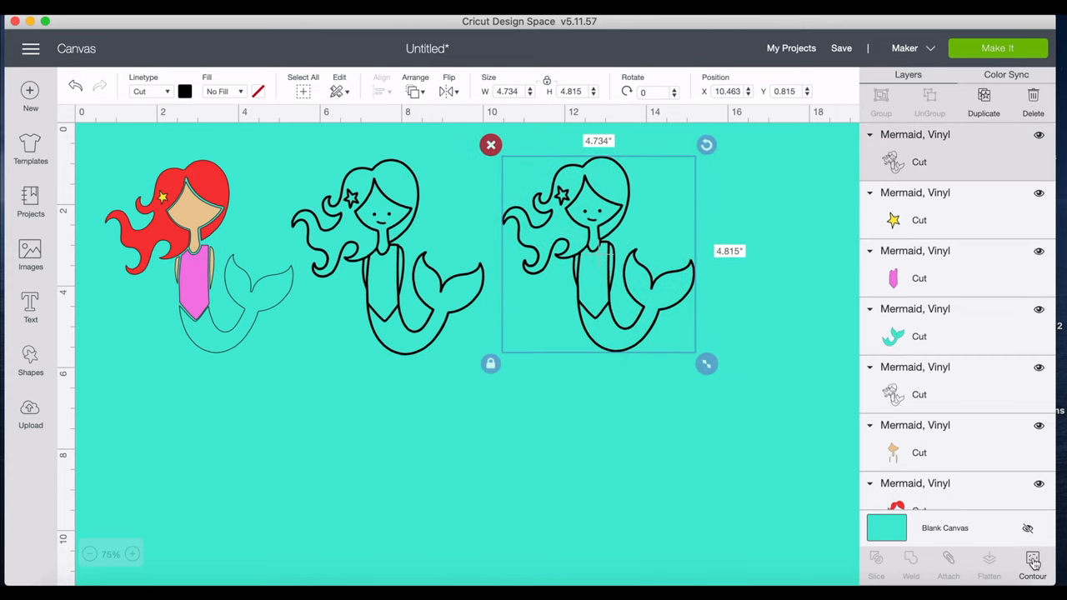
left_click(1032, 575)
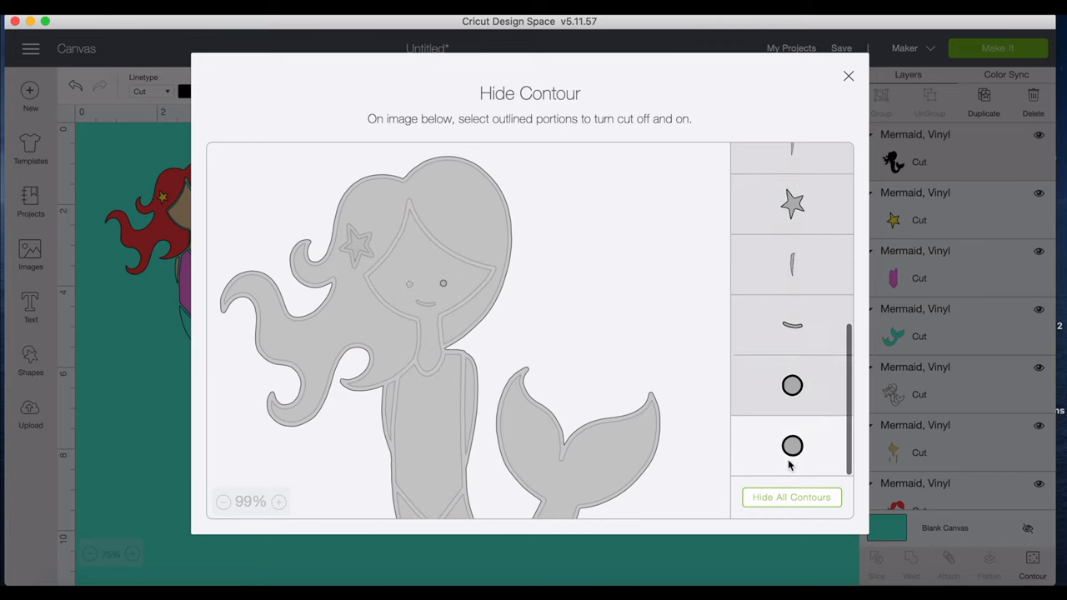
Close the contour editor and select the solid black silhouette mermaid.
left_click(847, 75)
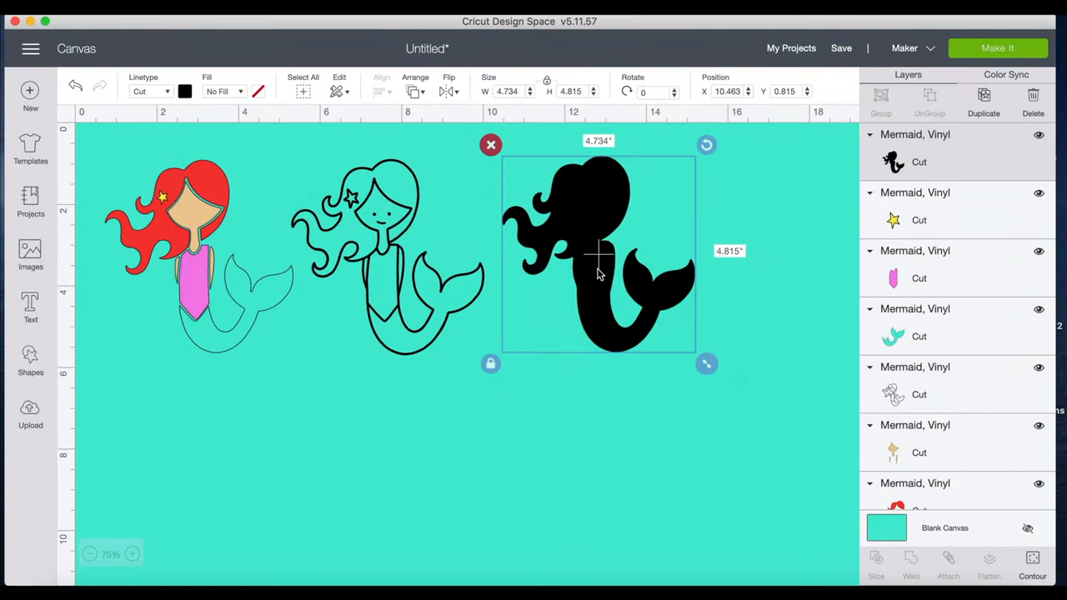
Nudge the black silhouette left and pick up the turquoise tail piece to place it.
left_click_drag(596, 250, 576, 250)
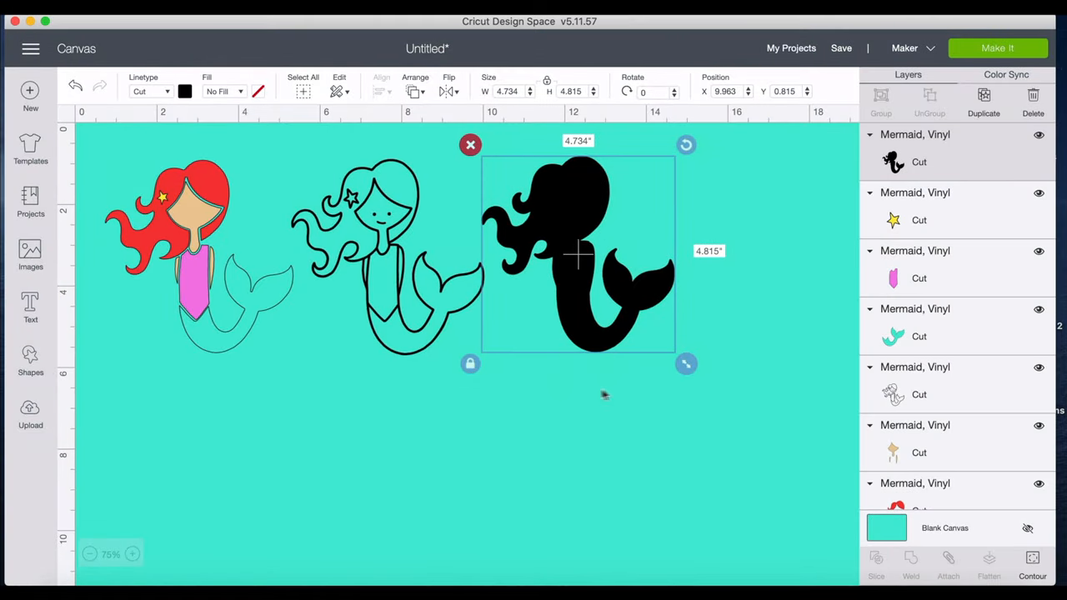
mouse_move(216, 202)
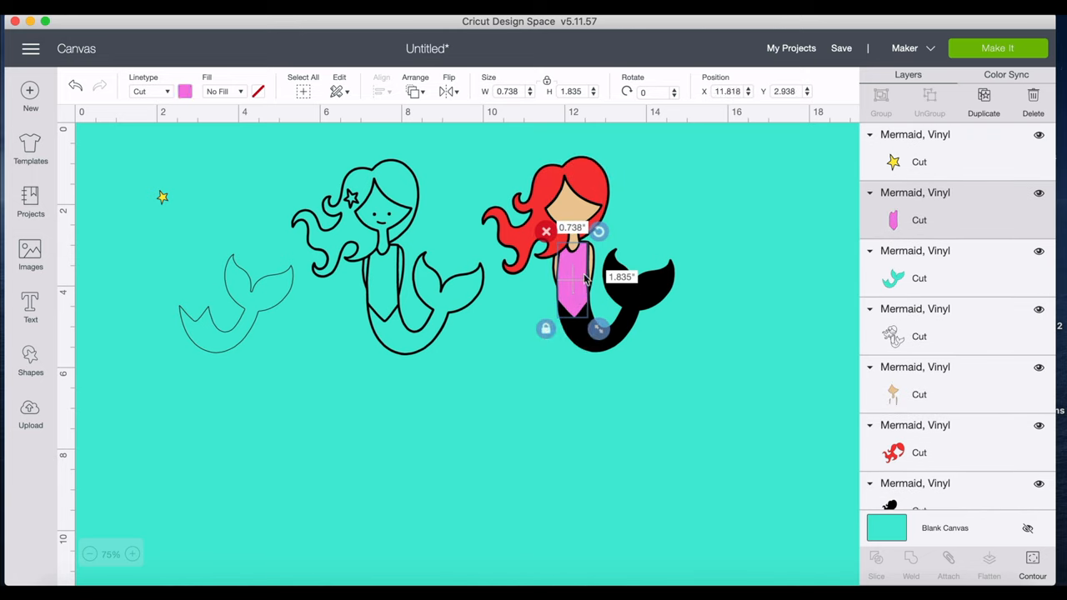
left_click(306, 440)
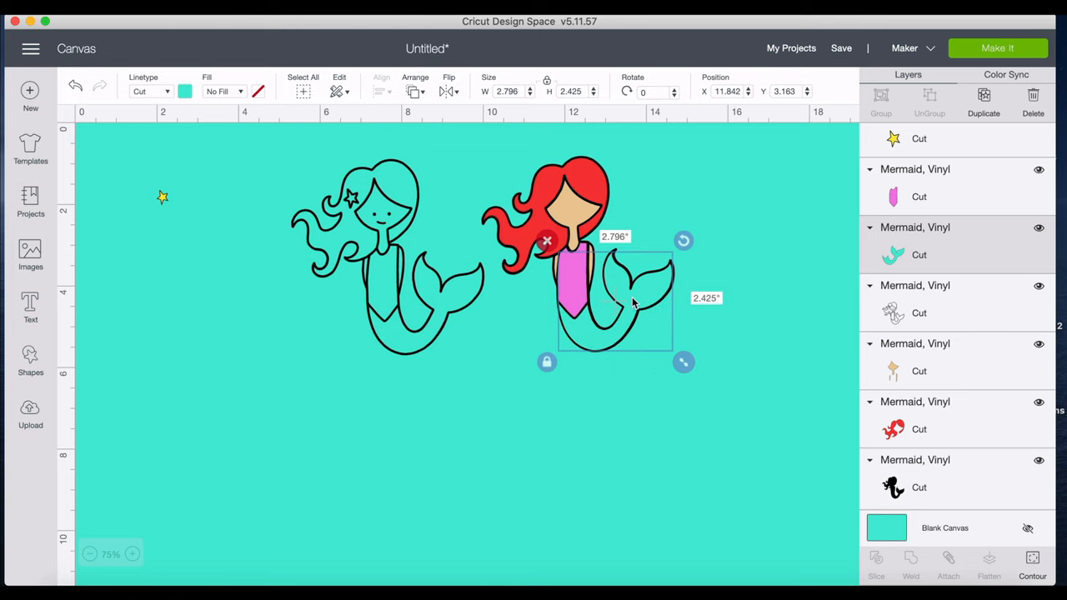
mouse_move(640, 302)
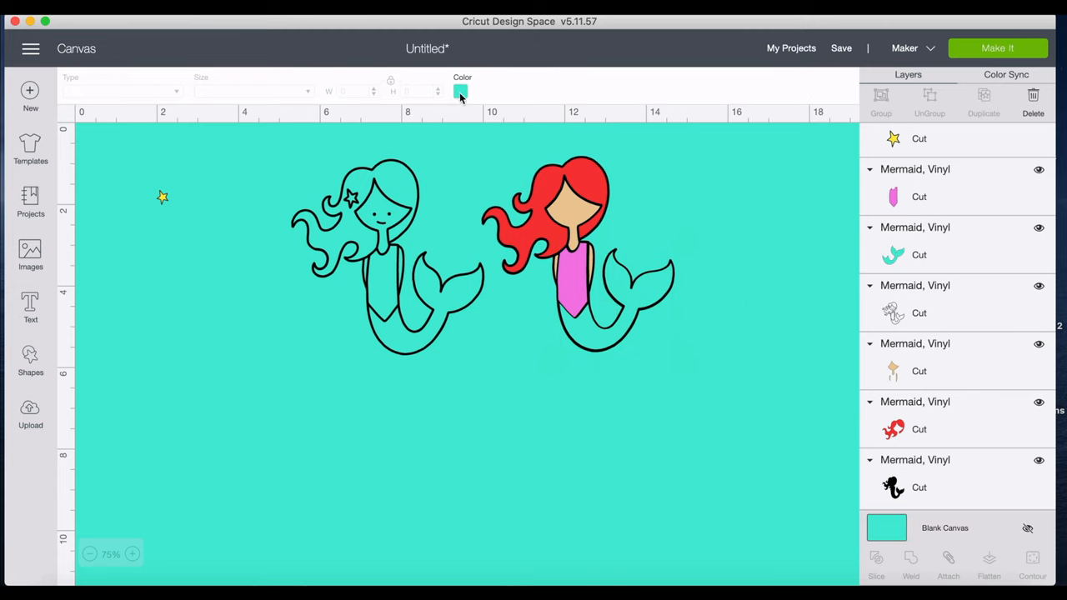
Check alignment against a dark blue canvas, restore white, and duplicate the outline mermaid.
left_click(460, 91)
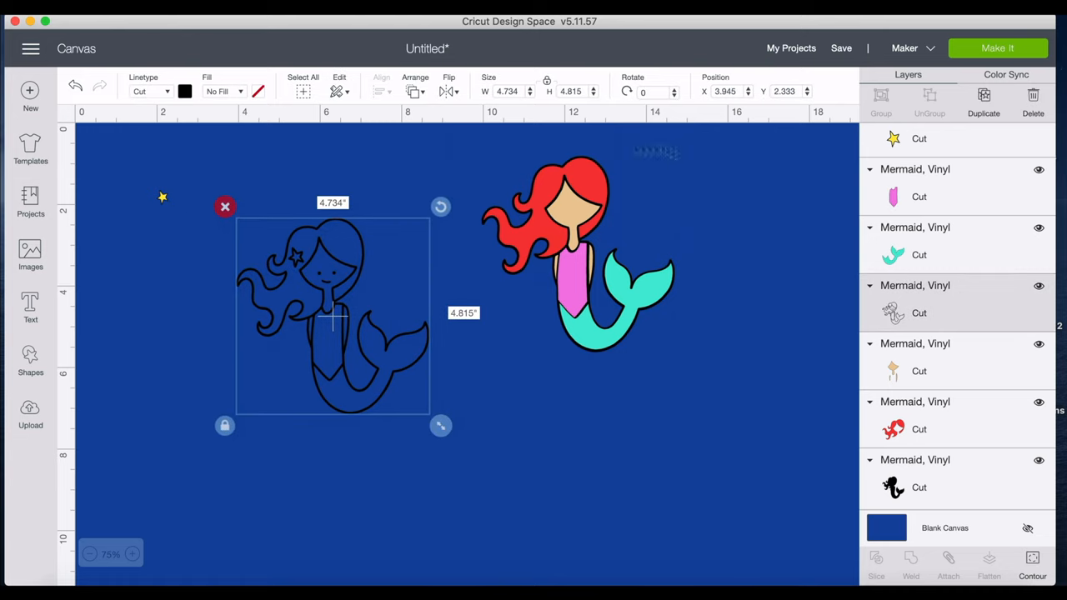
left_click_drag(332, 313, 325, 250)
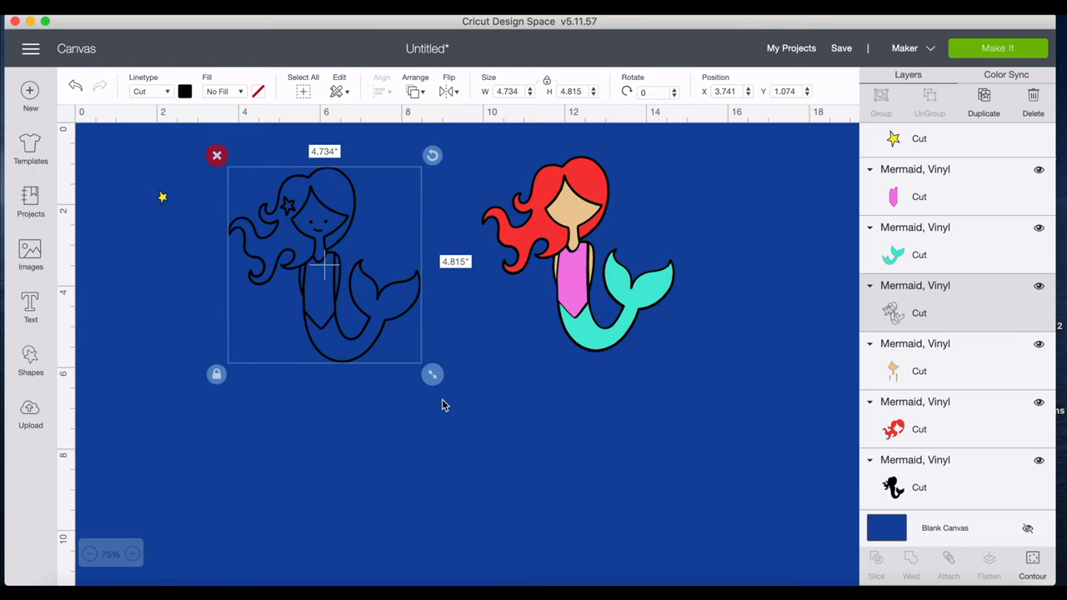
left_click(1031, 566)
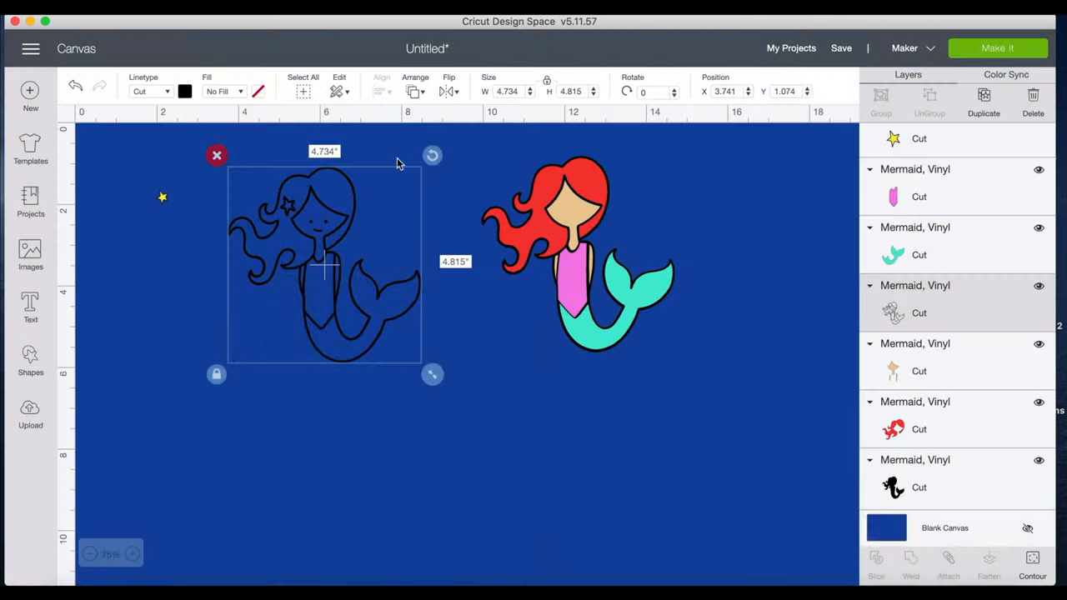
left_click(461, 90)
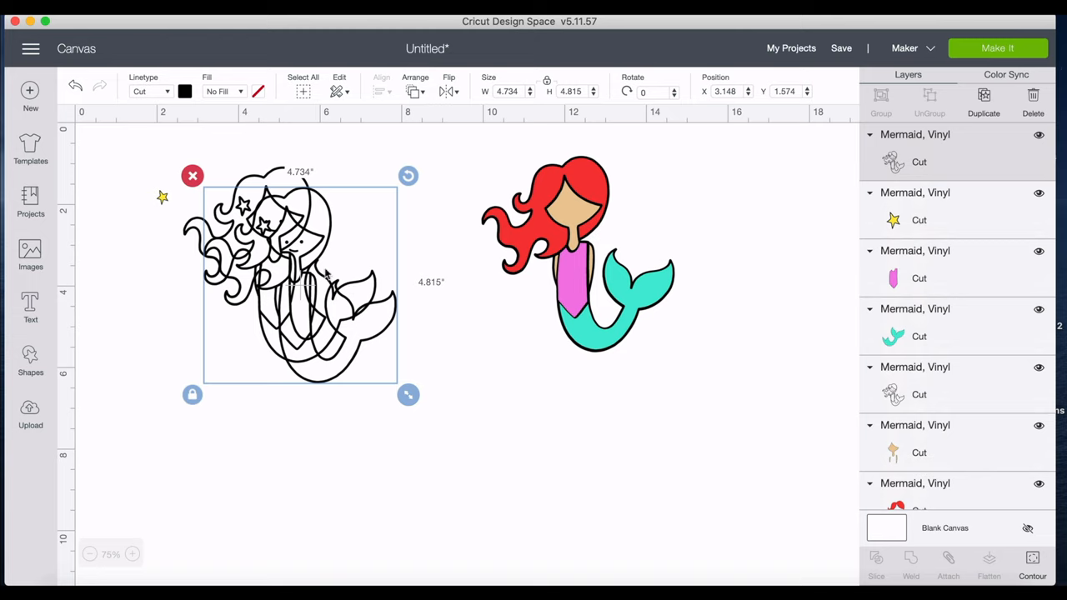
Move the copy below the original and hide all contours except star, eyes and smile.
left_click_drag(300, 284, 421, 425)
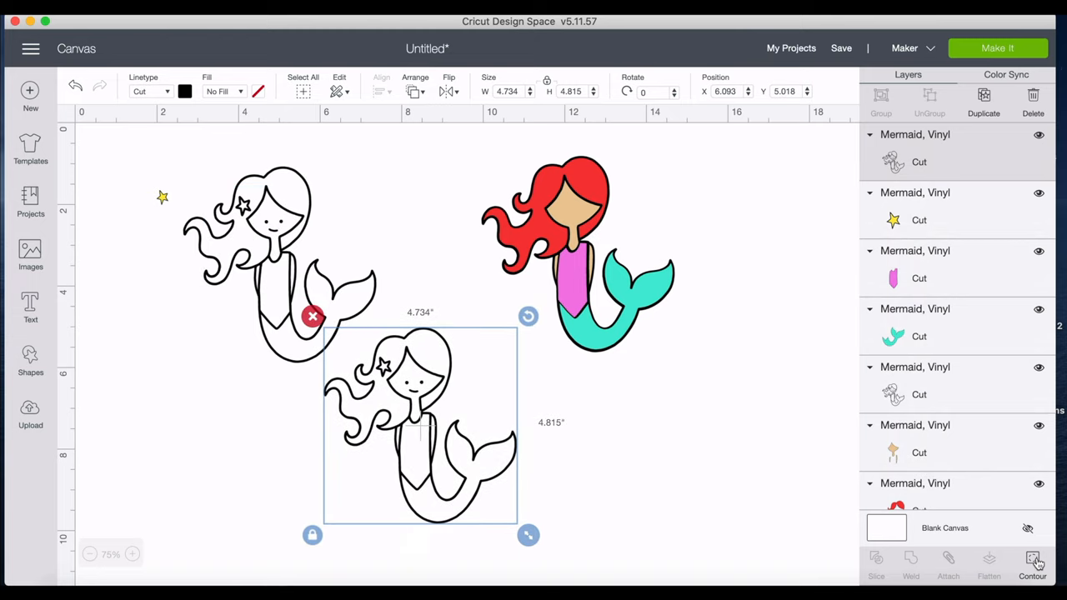
left_click(1032, 562)
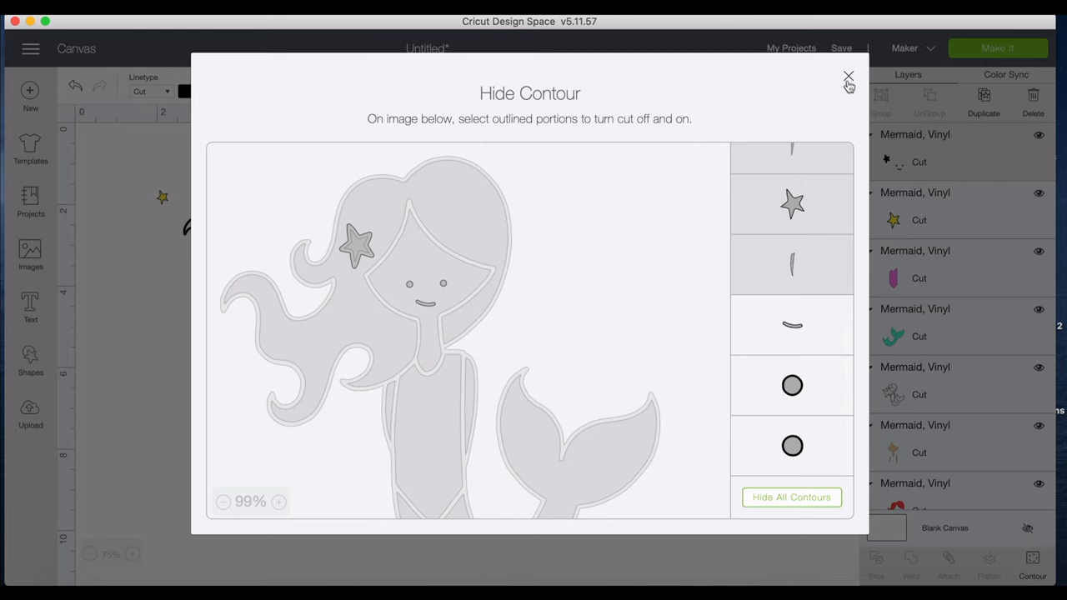
left_click(846, 75)
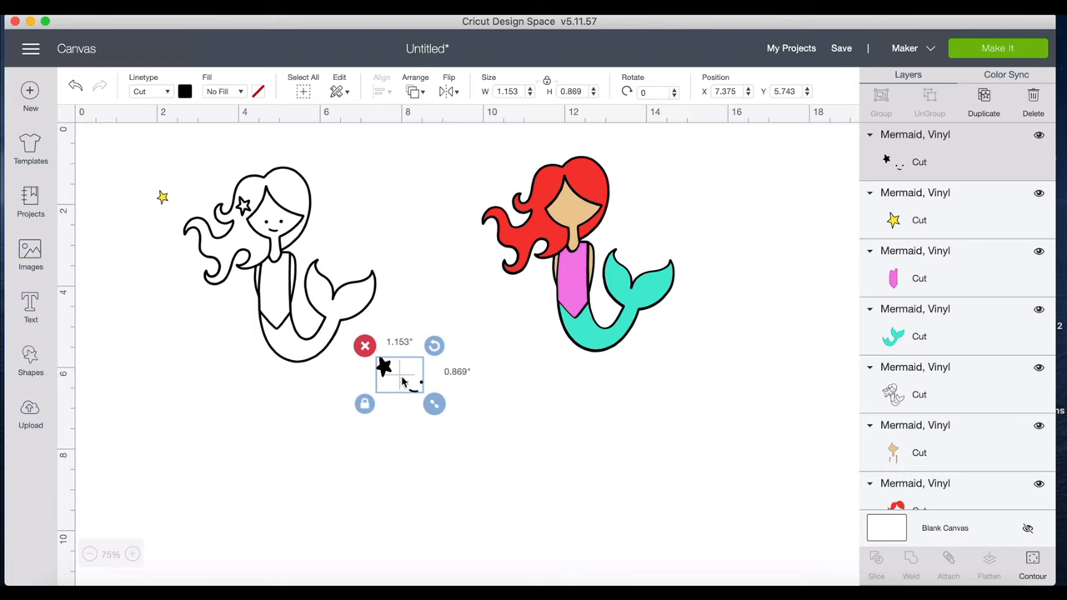
Place the face details on the mermaid, bring the yellow star to front, remove leftover outline.
left_click_drag(399, 374, 427, 359)
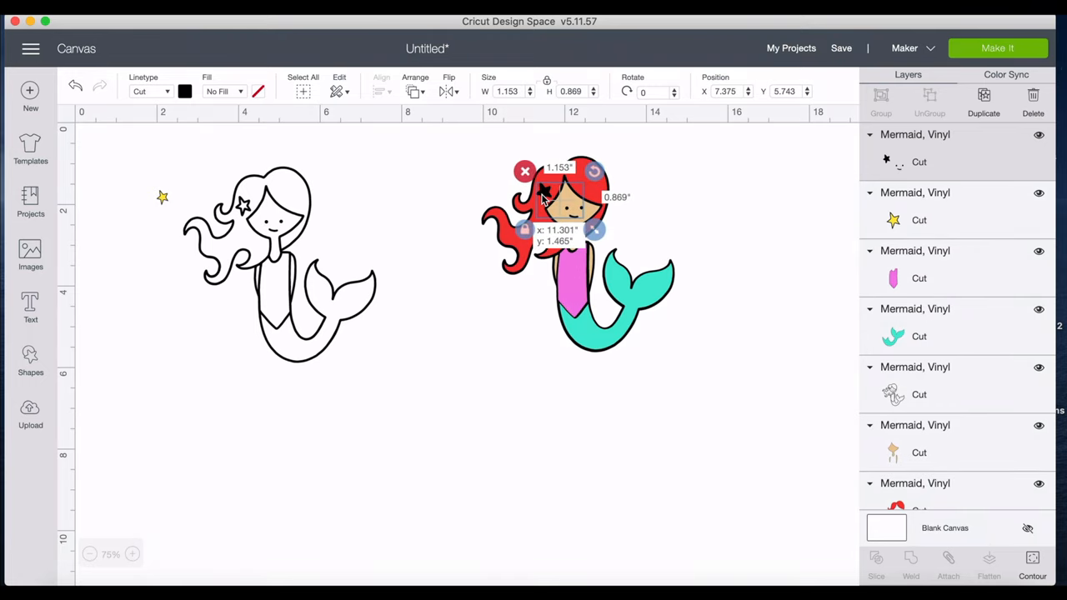
left_click(463, 379)
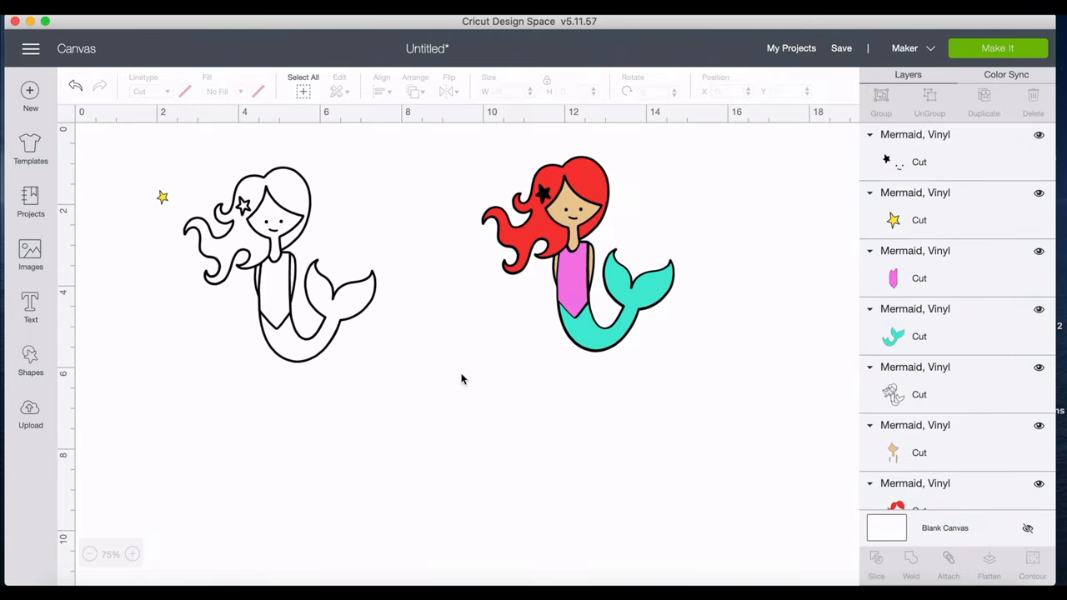
mouse_move(164, 209)
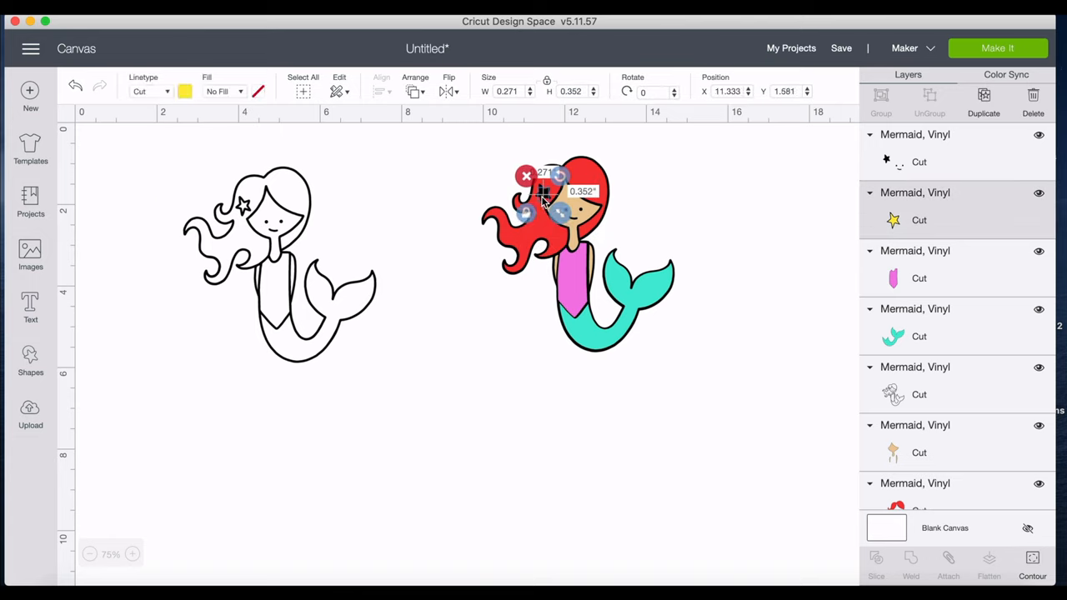
left_click(416, 90)
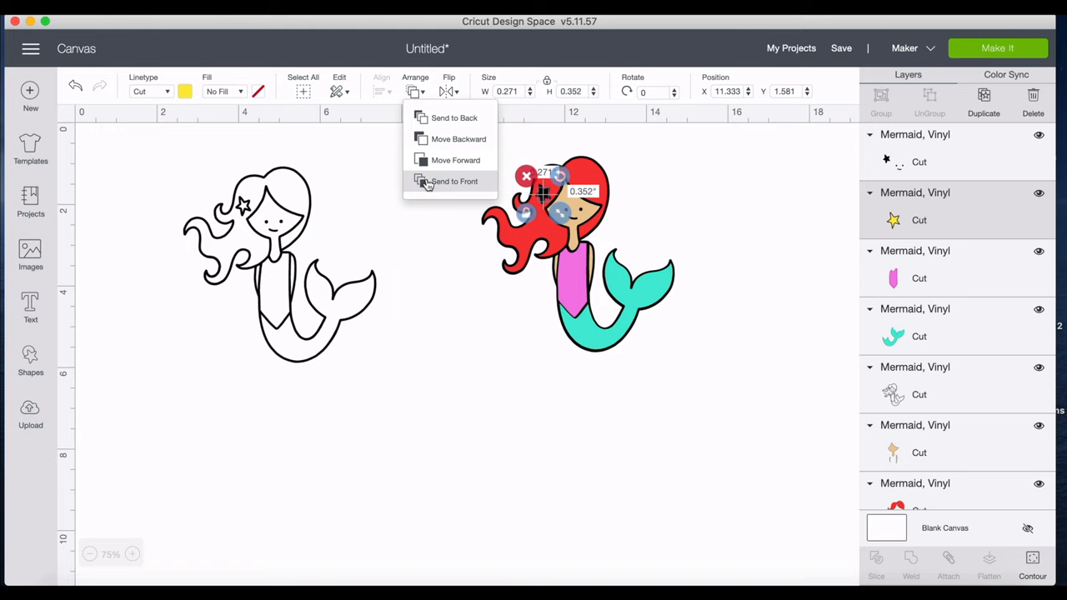
left_click(454, 181)
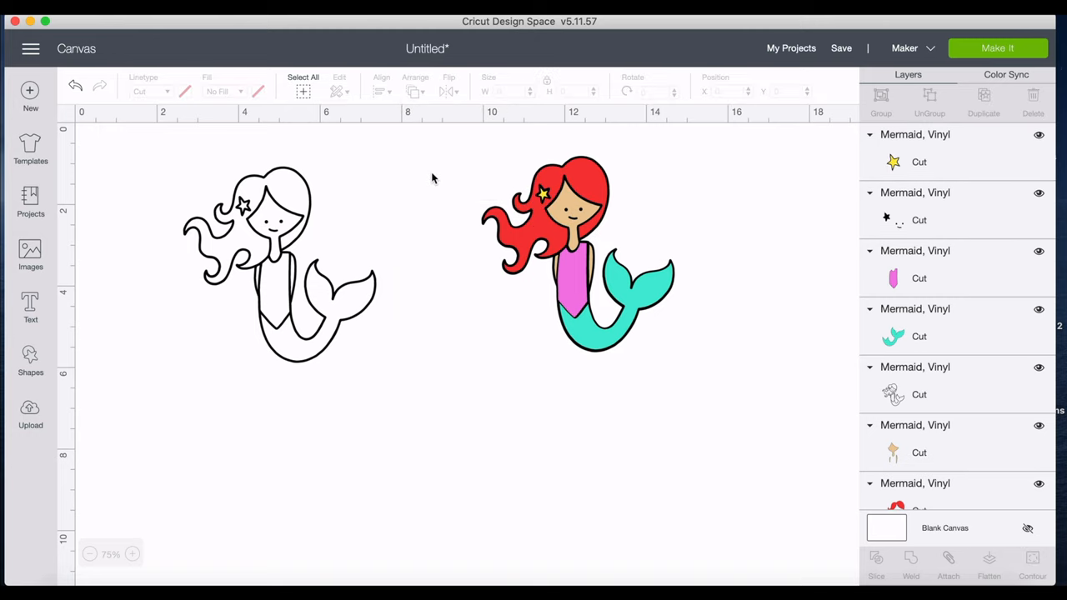
left_click(280, 263)
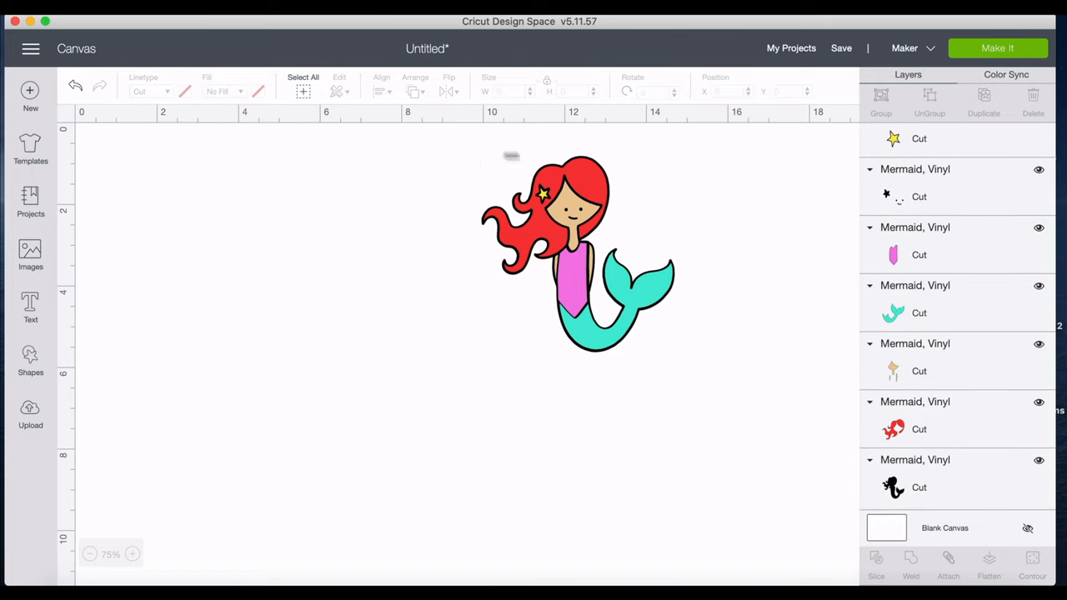
Review the mermaid's colours in Color Sync, then send it to the six-colour Prepare mats screen.
left_click(575, 250)
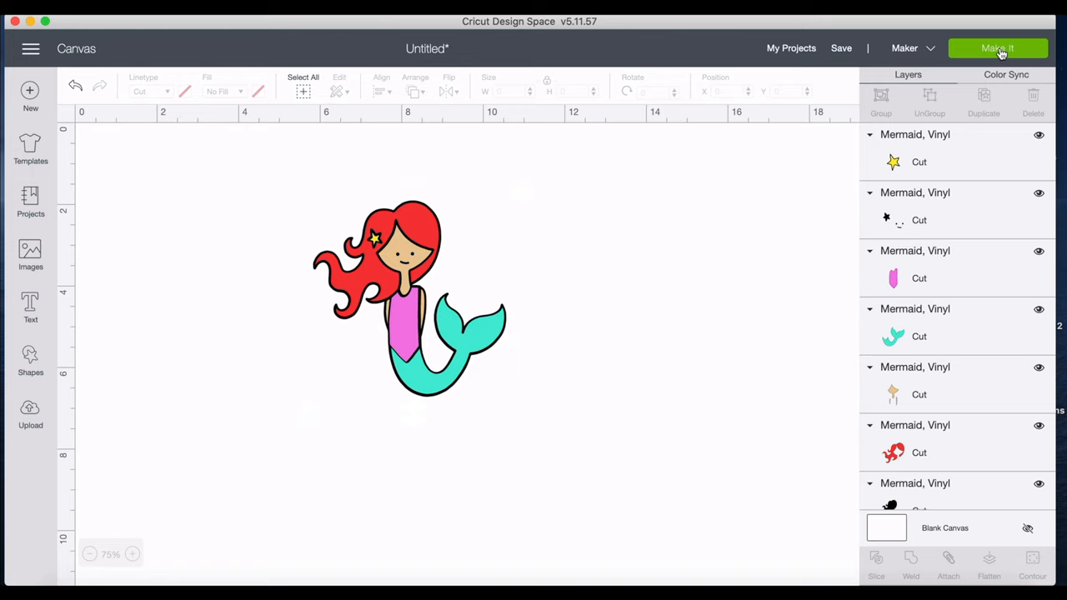
left_click(1028, 74)
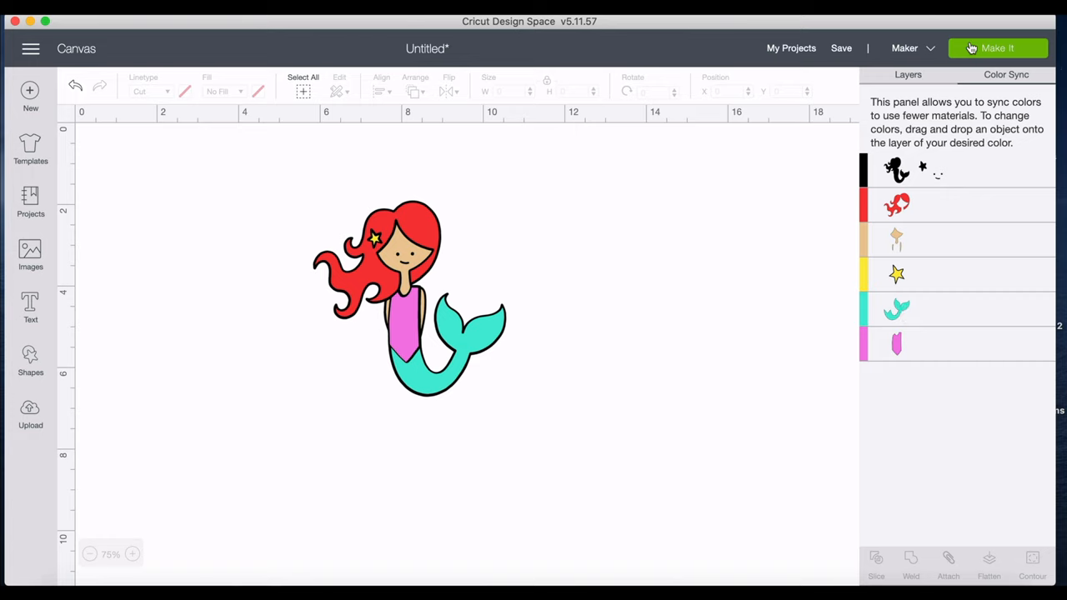
left_click(987, 48)
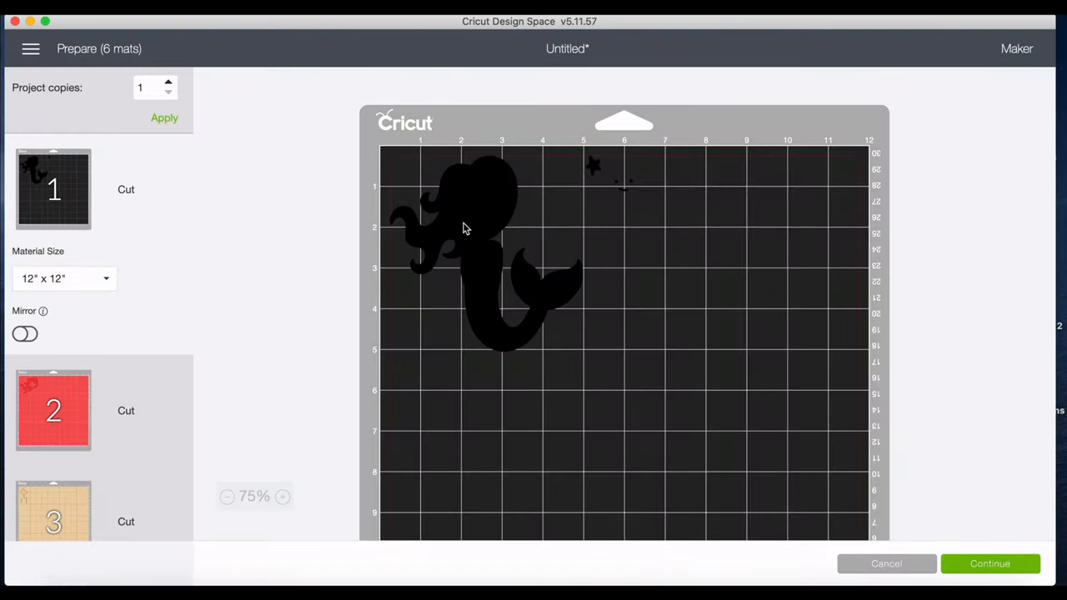
Inspect the star and face details on mat 1, then cancel back to the canvas.
left_click(467, 229)
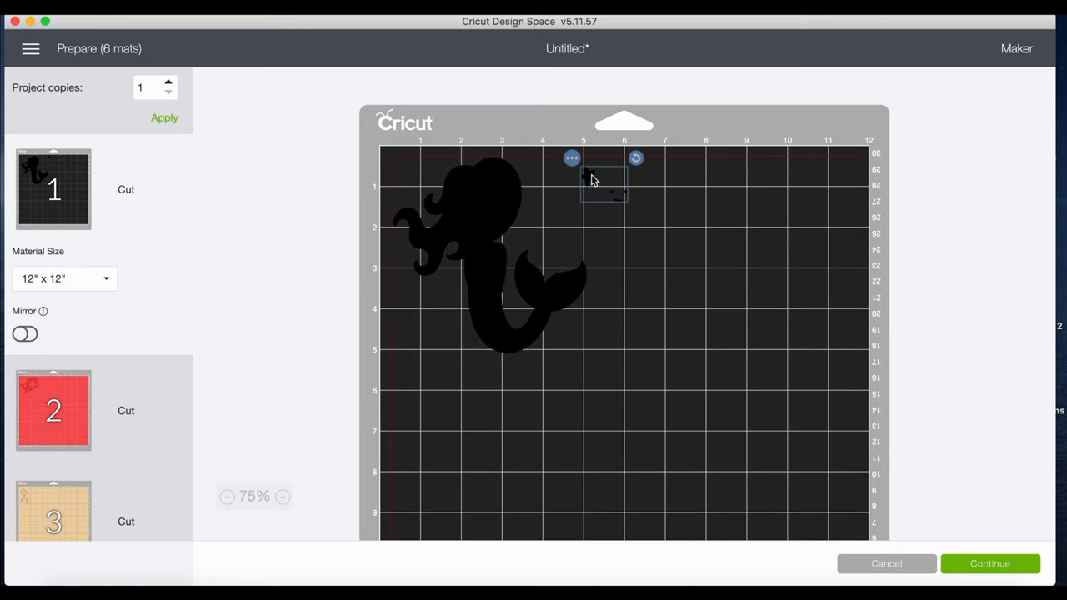
mouse_move(590, 176)
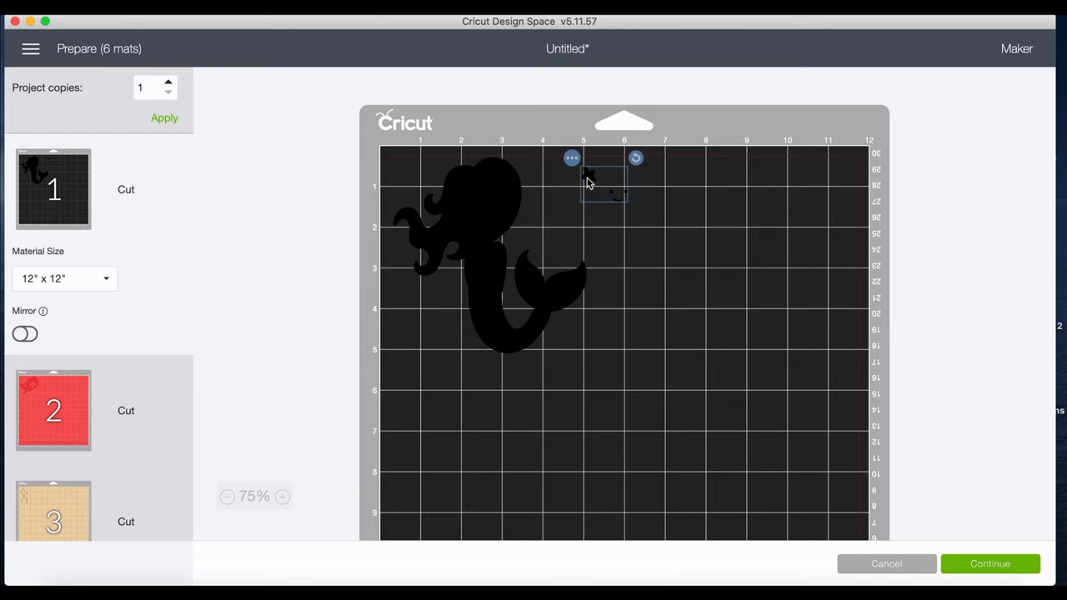
scroll("down", 3)
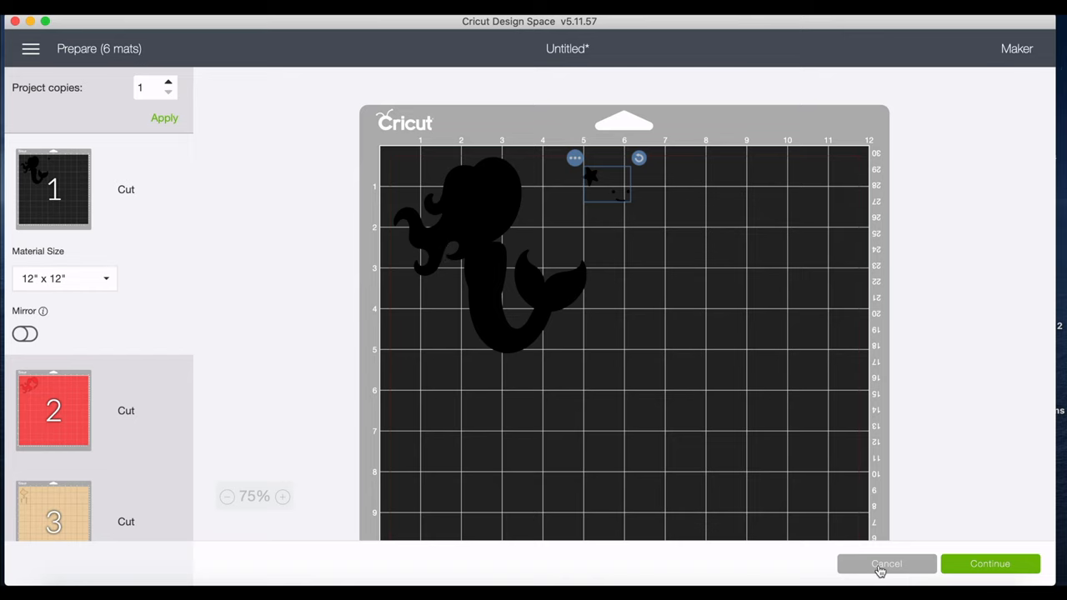
left_click(888, 564)
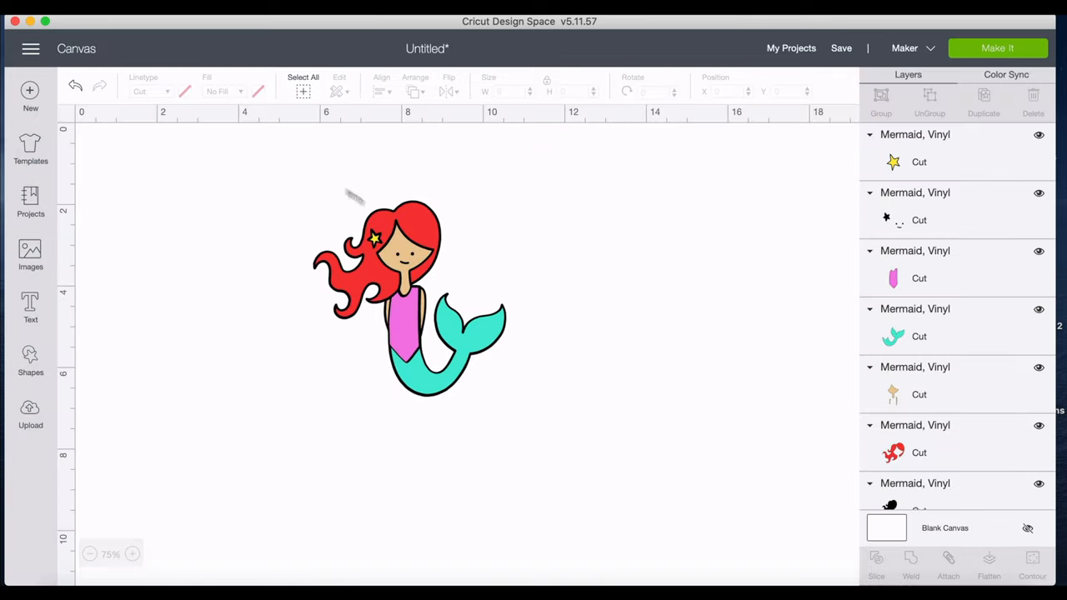